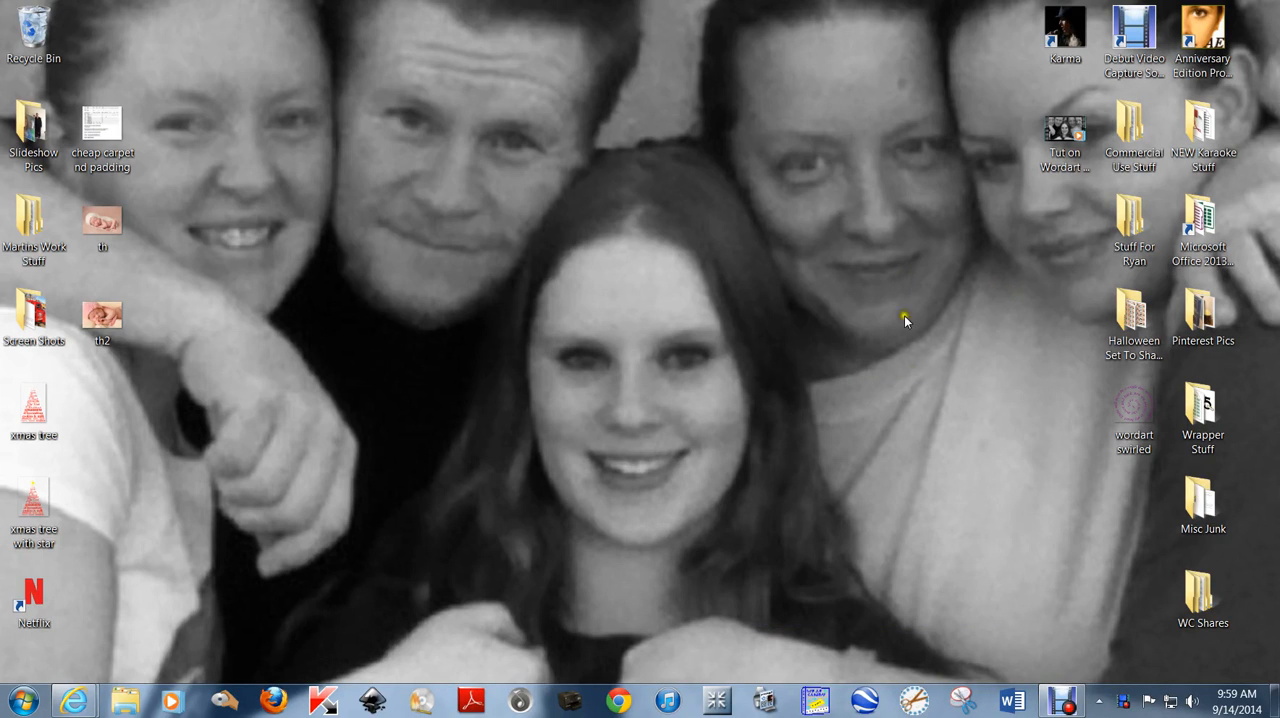
{"action": "mouse_move", "coordinate": [820, 636]}
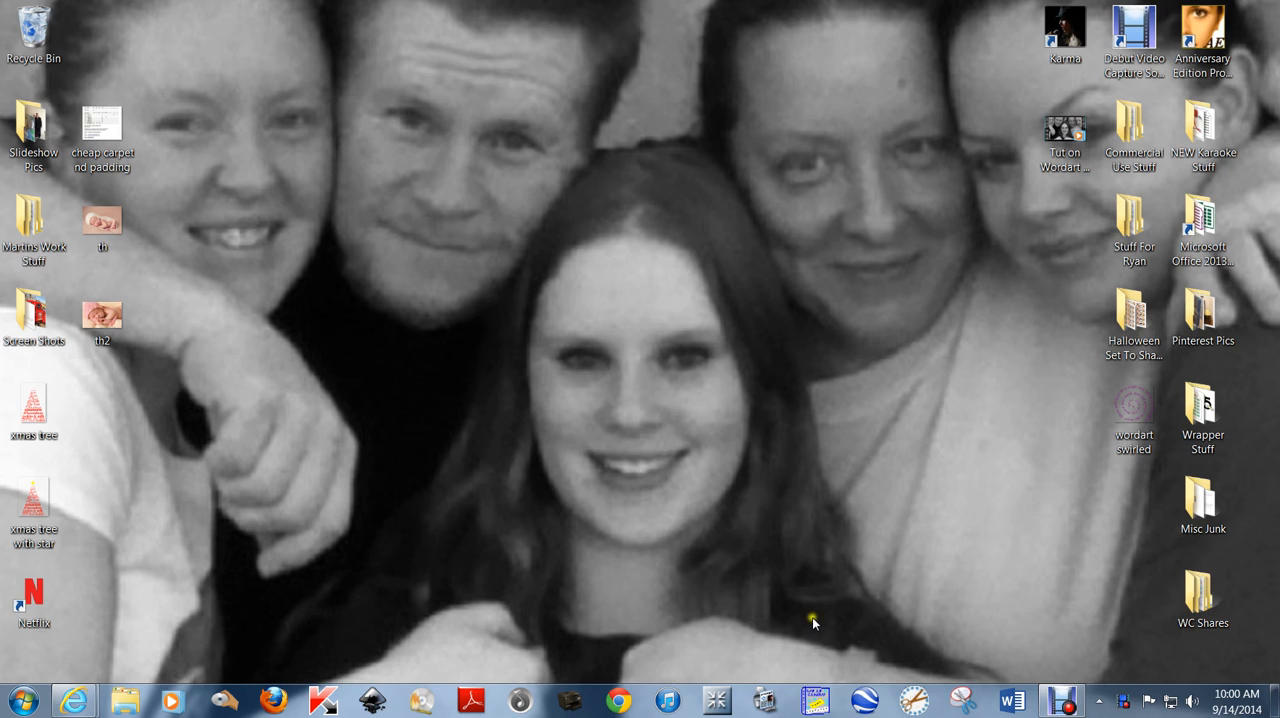
{"action": "mouse_move", "coordinate": [812, 620]}
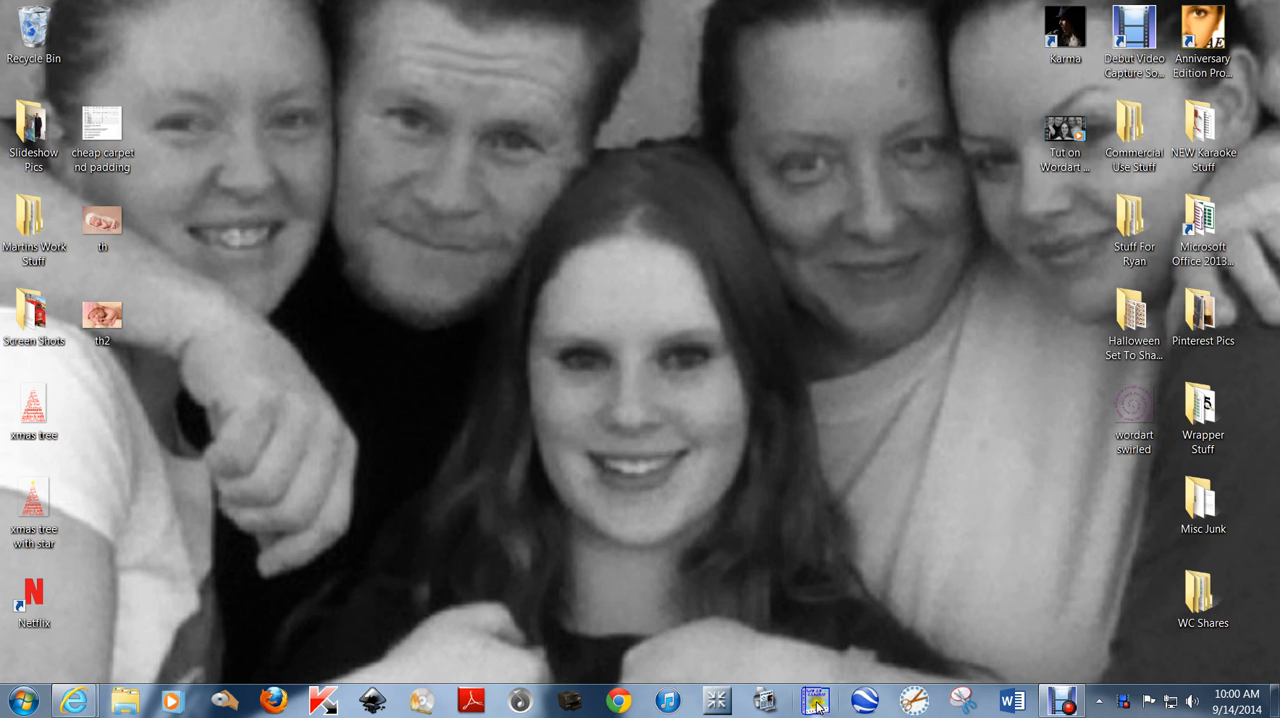
Step: Create a new wrapper document with width 8.0 and height 3.5 inches
{"action": "left_click", "coordinate": [800, 696]}
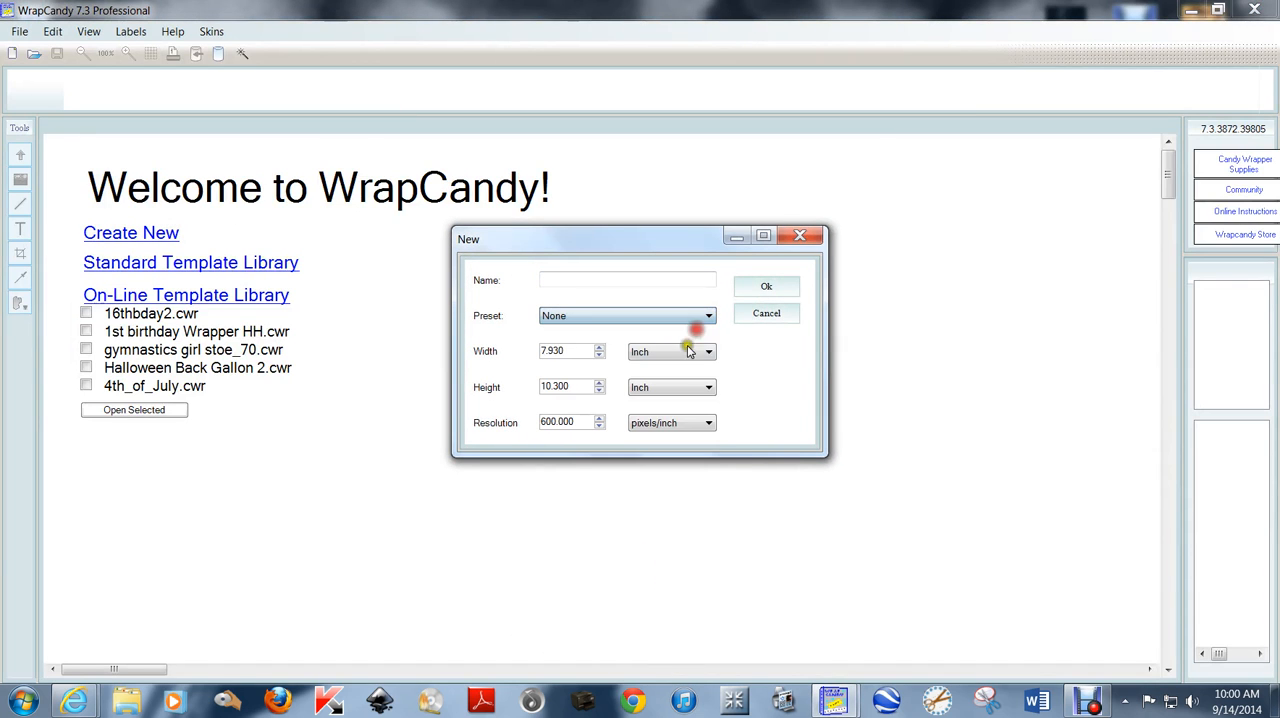
{"action": "triple_click", "coordinate": [564, 352]}
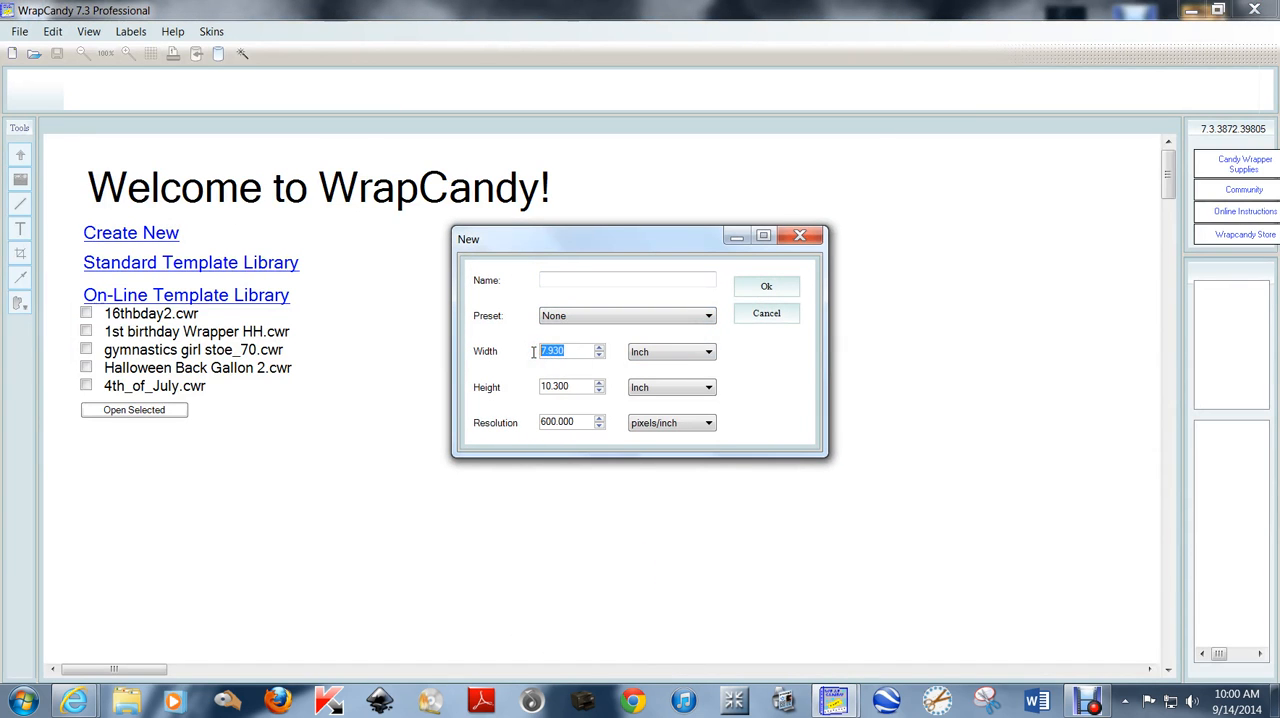
{"action": "type", "text": "8.000"}
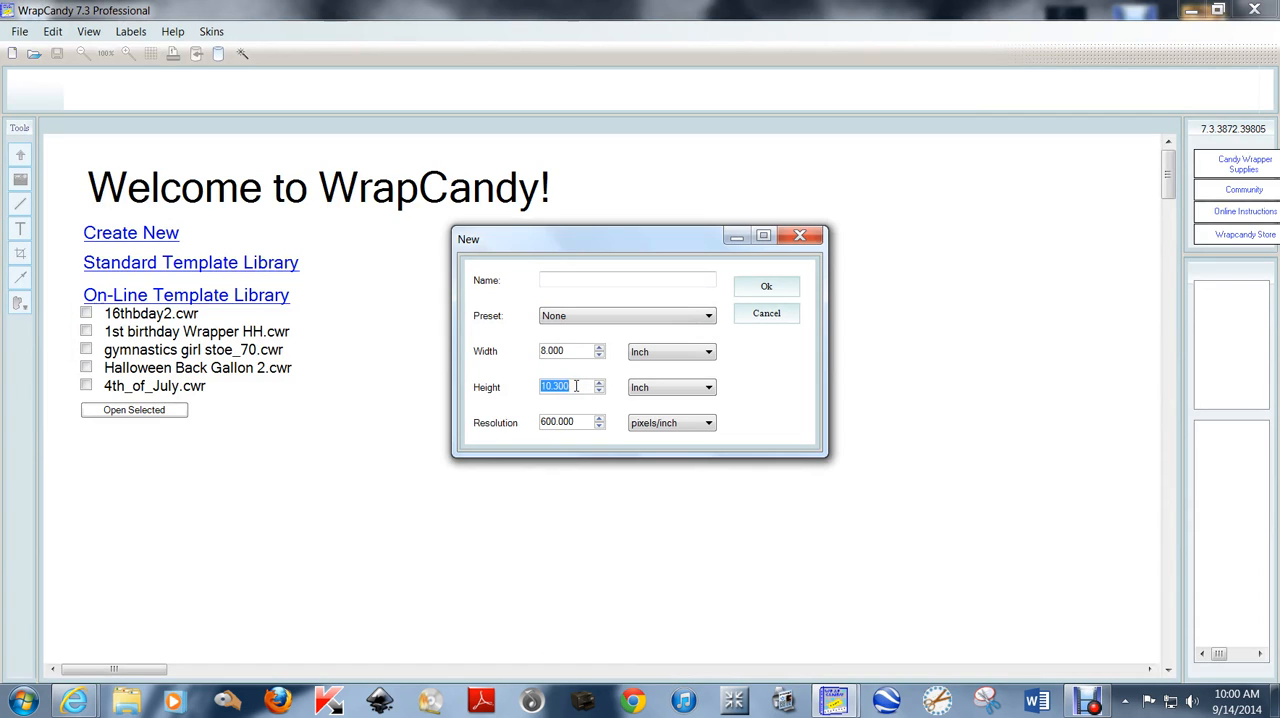
{"action": "type", "text": "3.5"}
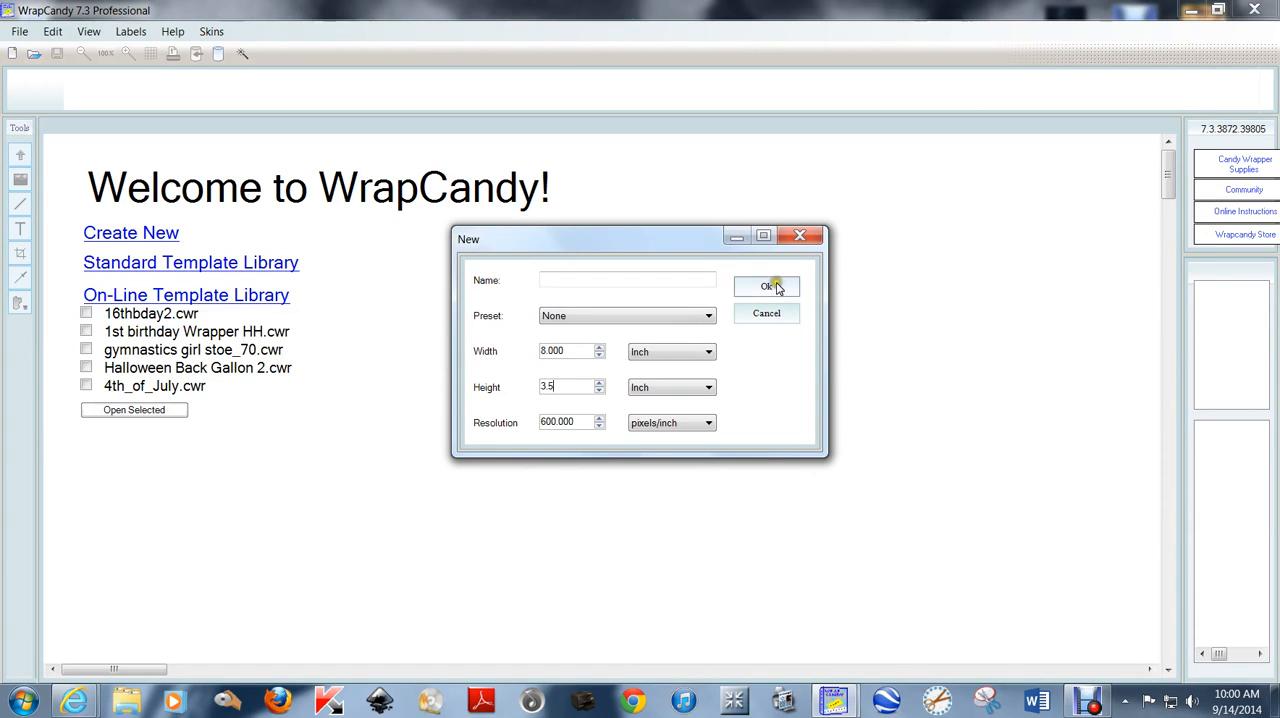
{"action": "left_click", "coordinate": [764, 288]}
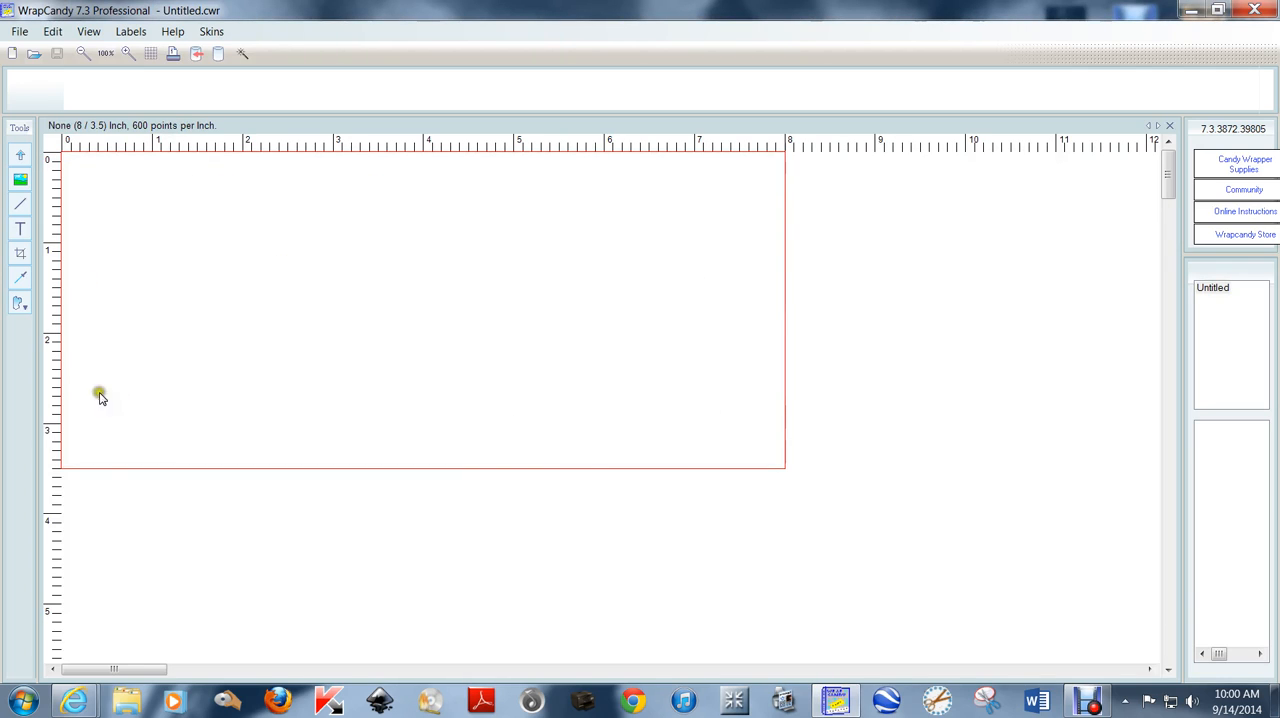
{"action": "mouse_move", "coordinate": [308, 252]}
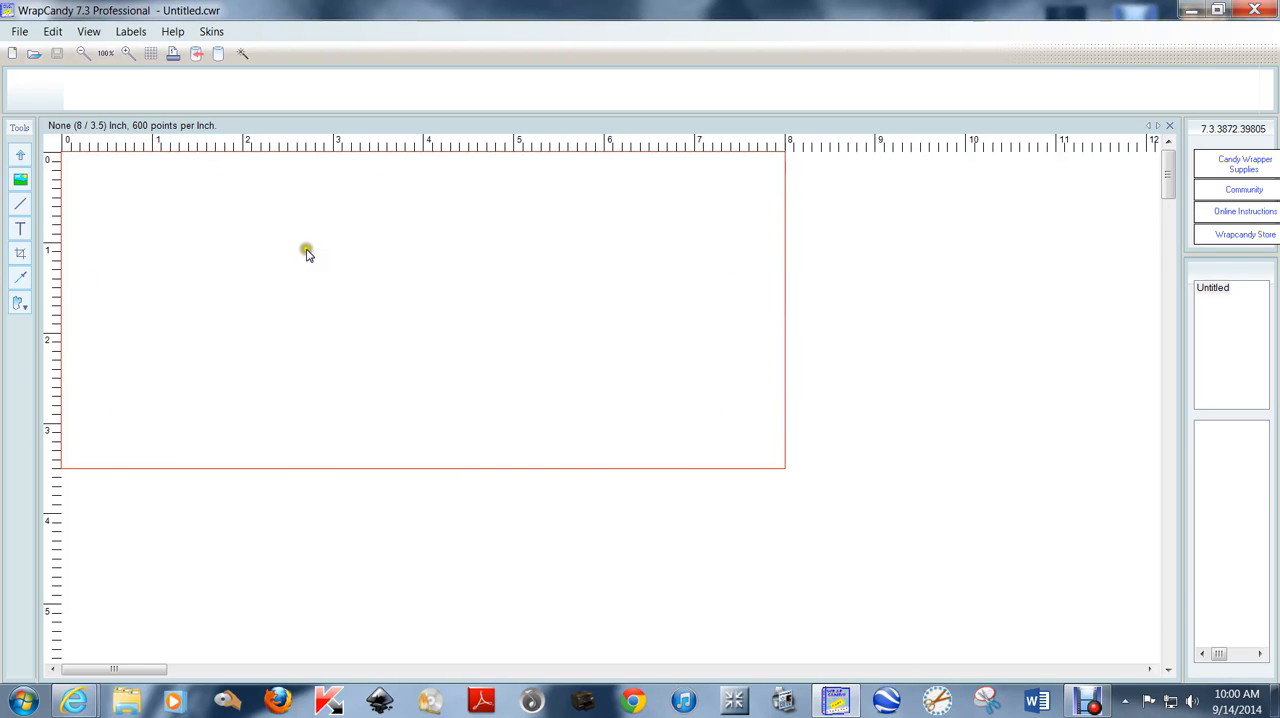
Step: Place a text object on the canvas and change its content to BABY
{"action": "left_click", "coordinate": [18, 228]}
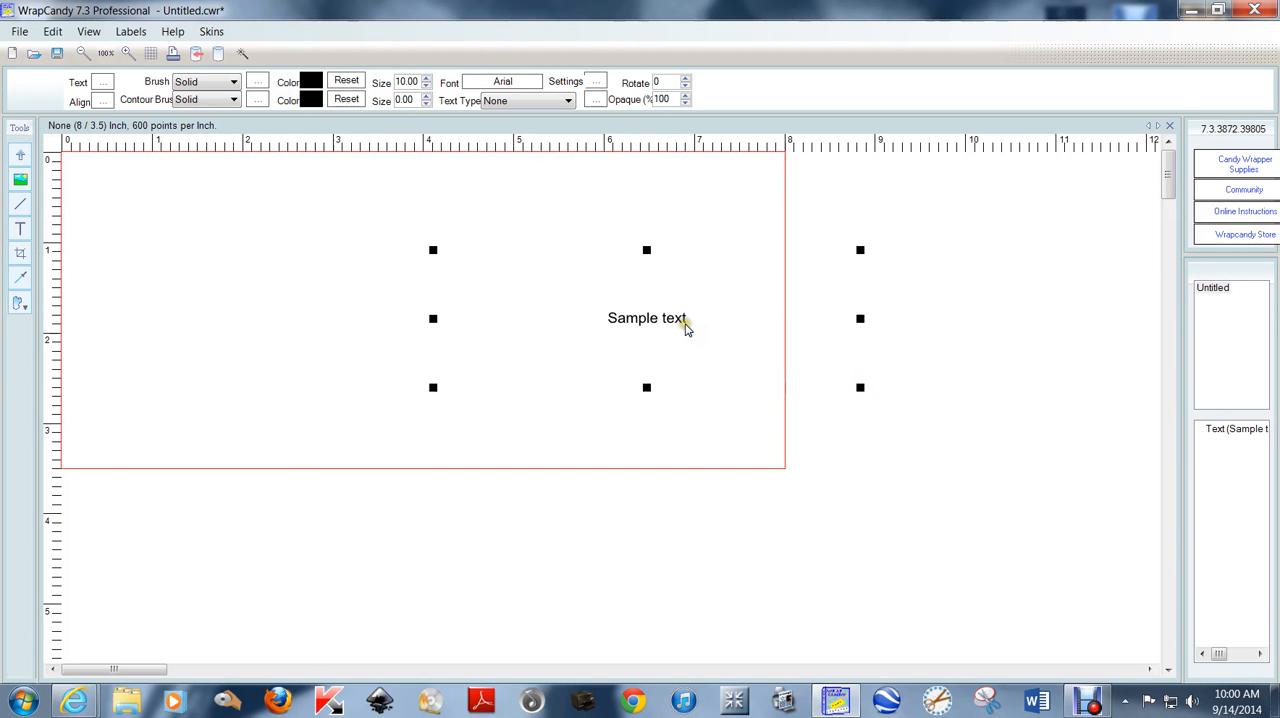
{"action": "double_click", "coordinate": [646, 318]}
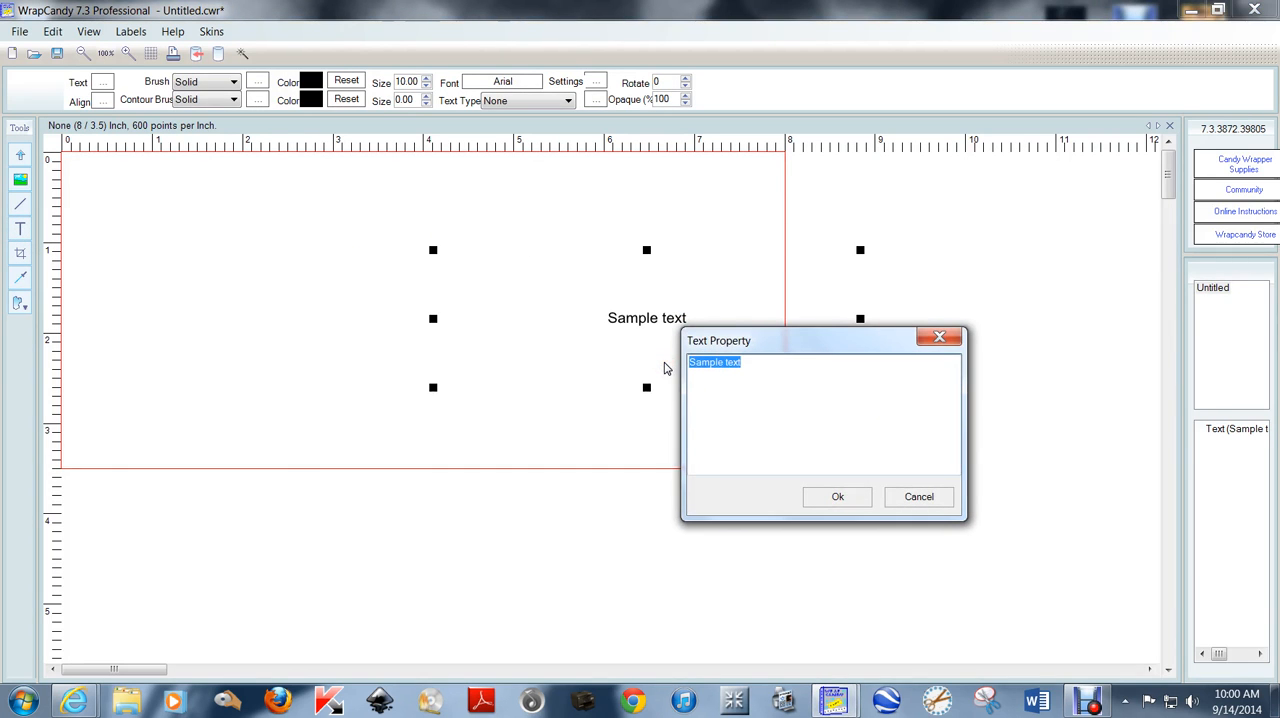
{"action": "type", "text": "BABY"}
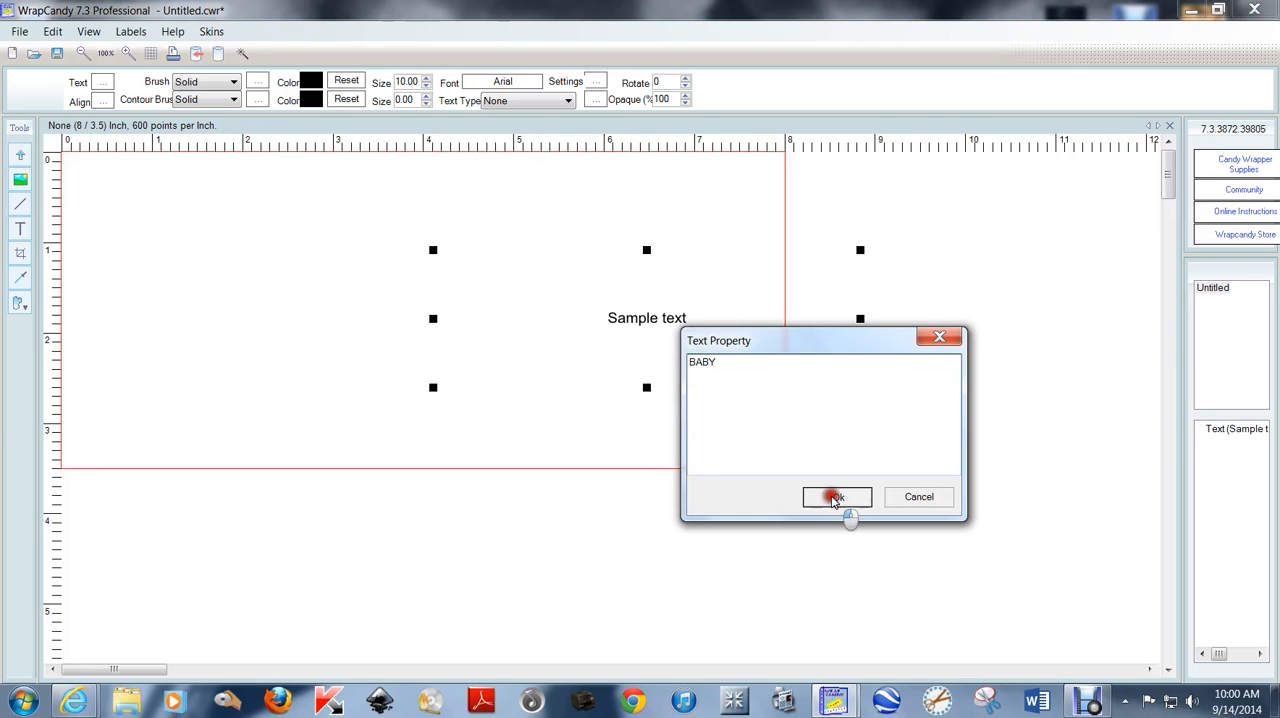
{"action": "left_click", "coordinate": [836, 496]}
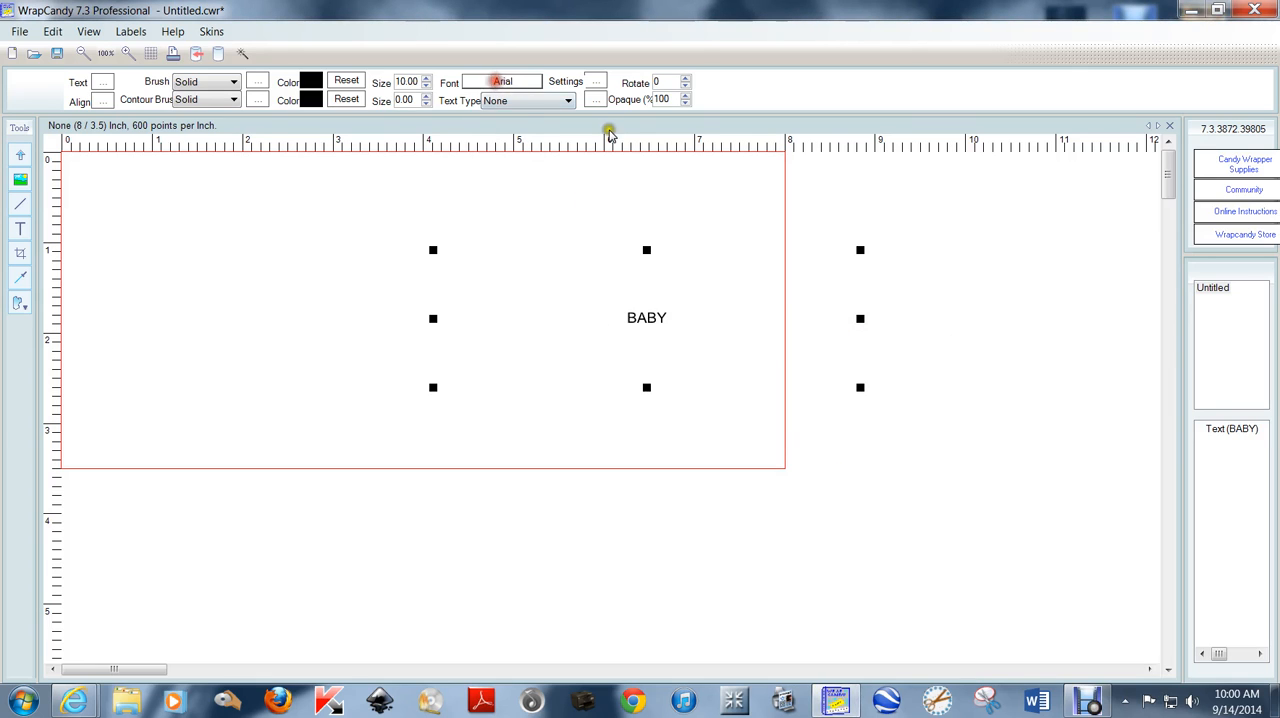
Step: Give the BABY text the Boulder Bold font
{"action": "left_click", "coordinate": [606, 80]}
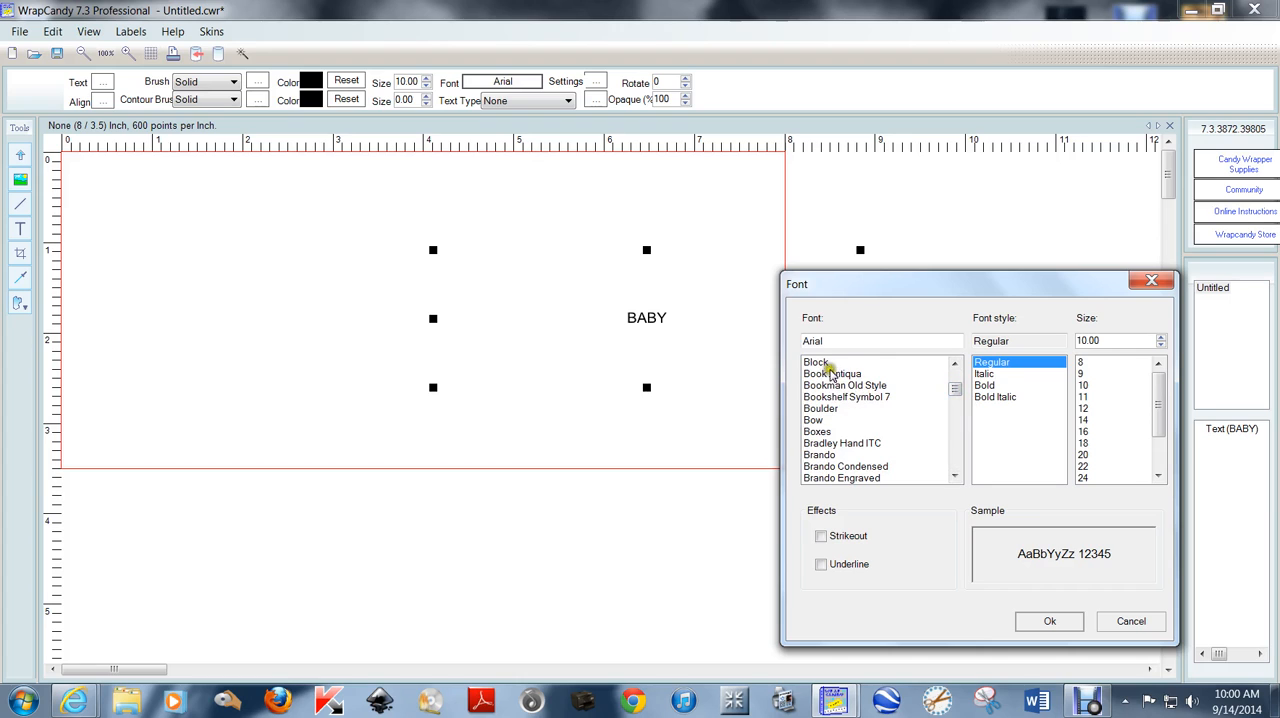
{"action": "left_click", "coordinate": [984, 384]}
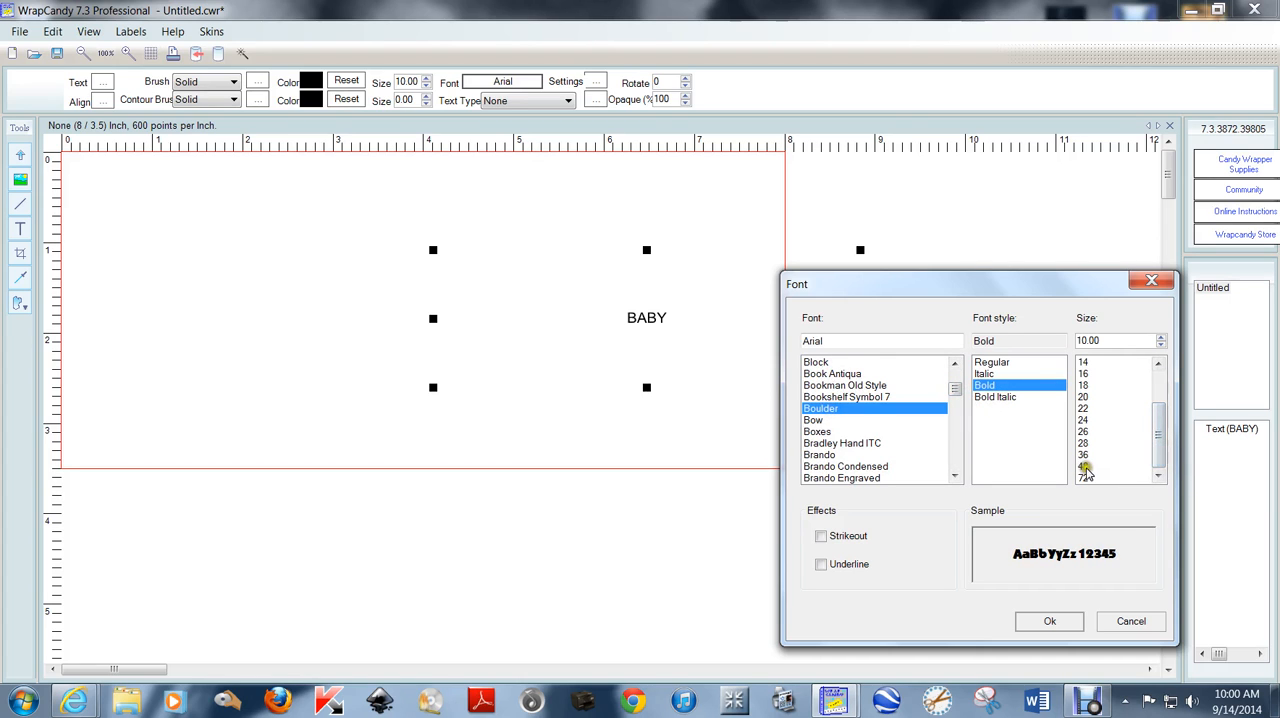
{"action": "left_click", "coordinate": [1048, 620]}
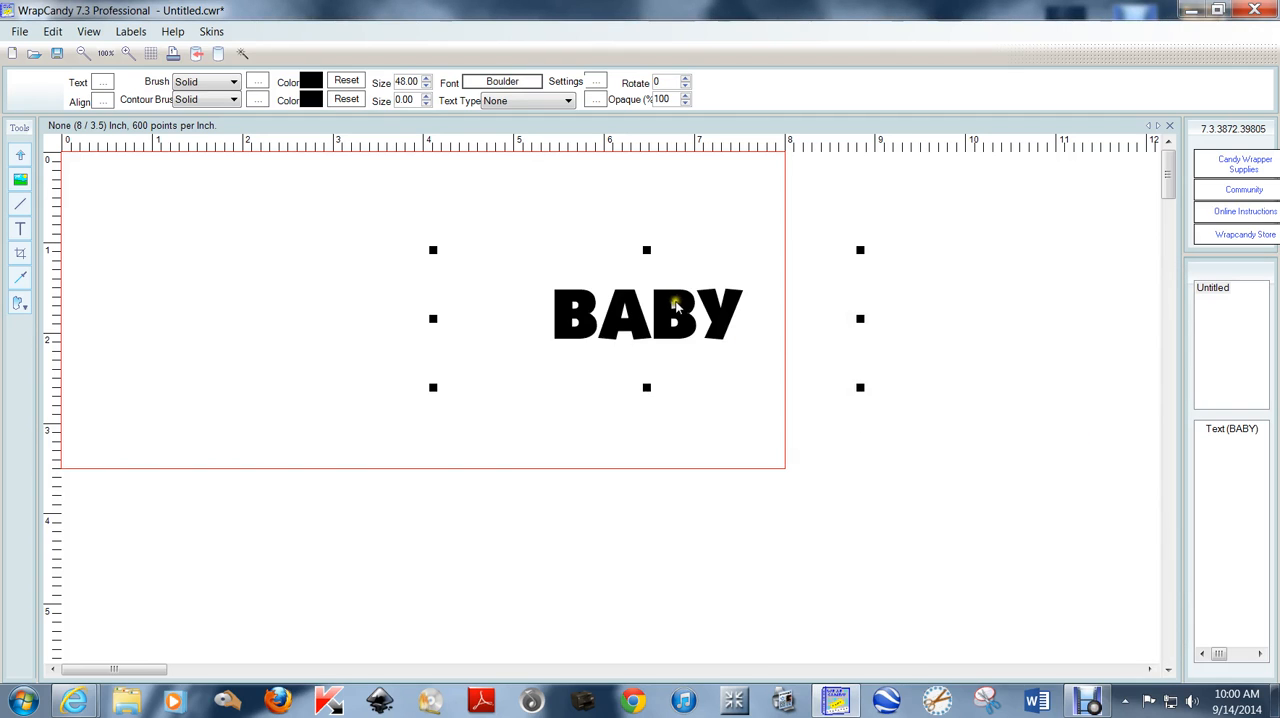
Step: Enlarge BABY to size 96 and position it in the wrapper's left half
{"action": "left_click_drag", "start_coordinate": [648, 316], "coordinate": [298, 240]}
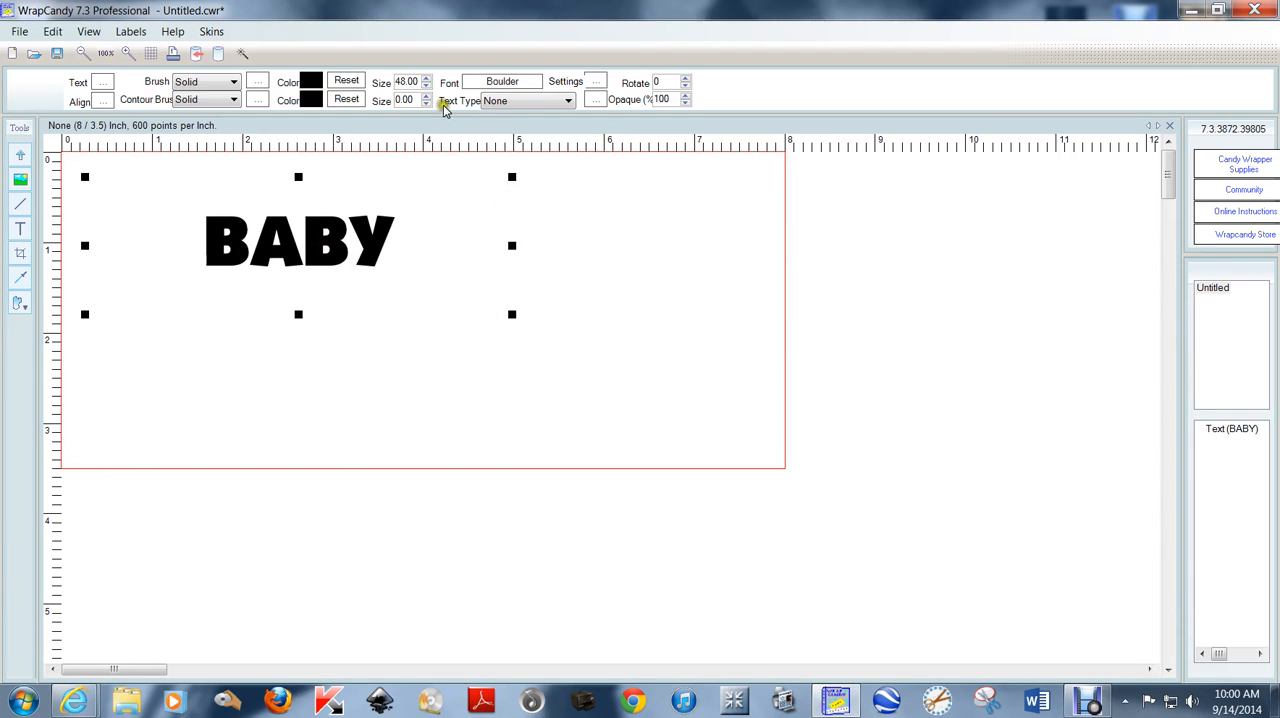
{"action": "left_click", "coordinate": [432, 76]}
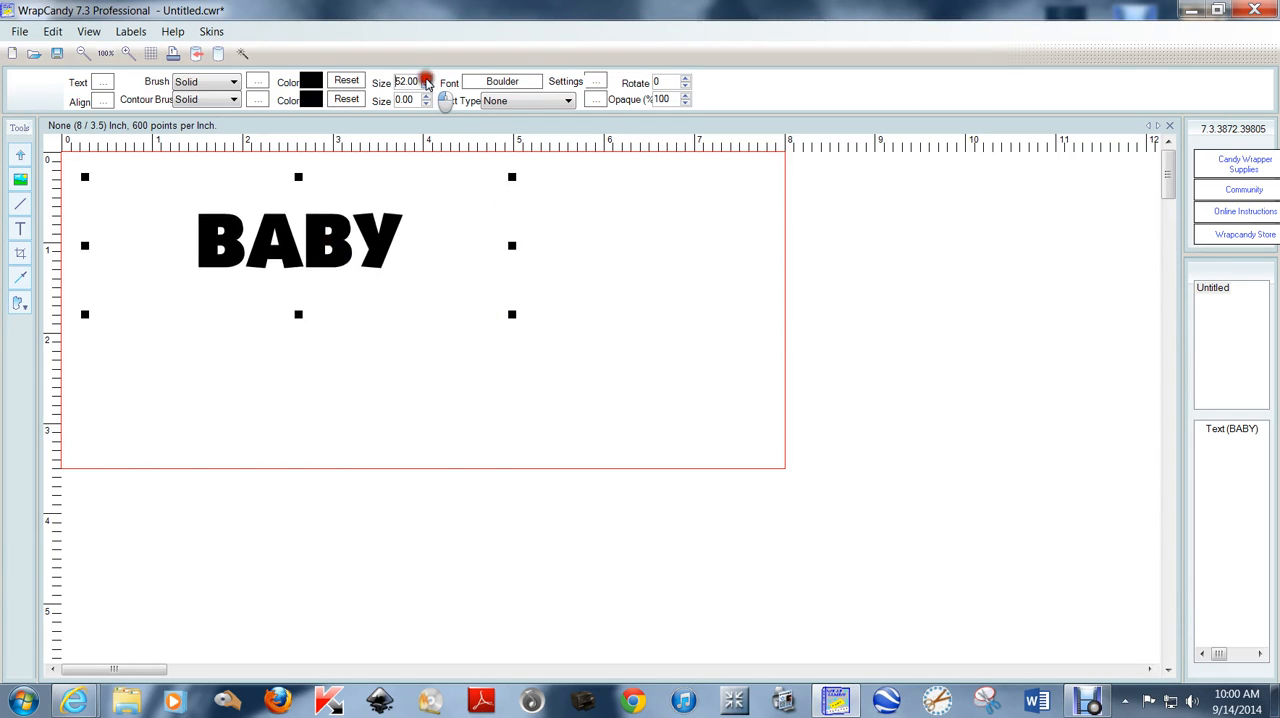
{"action": "left_click", "coordinate": [428, 76]}
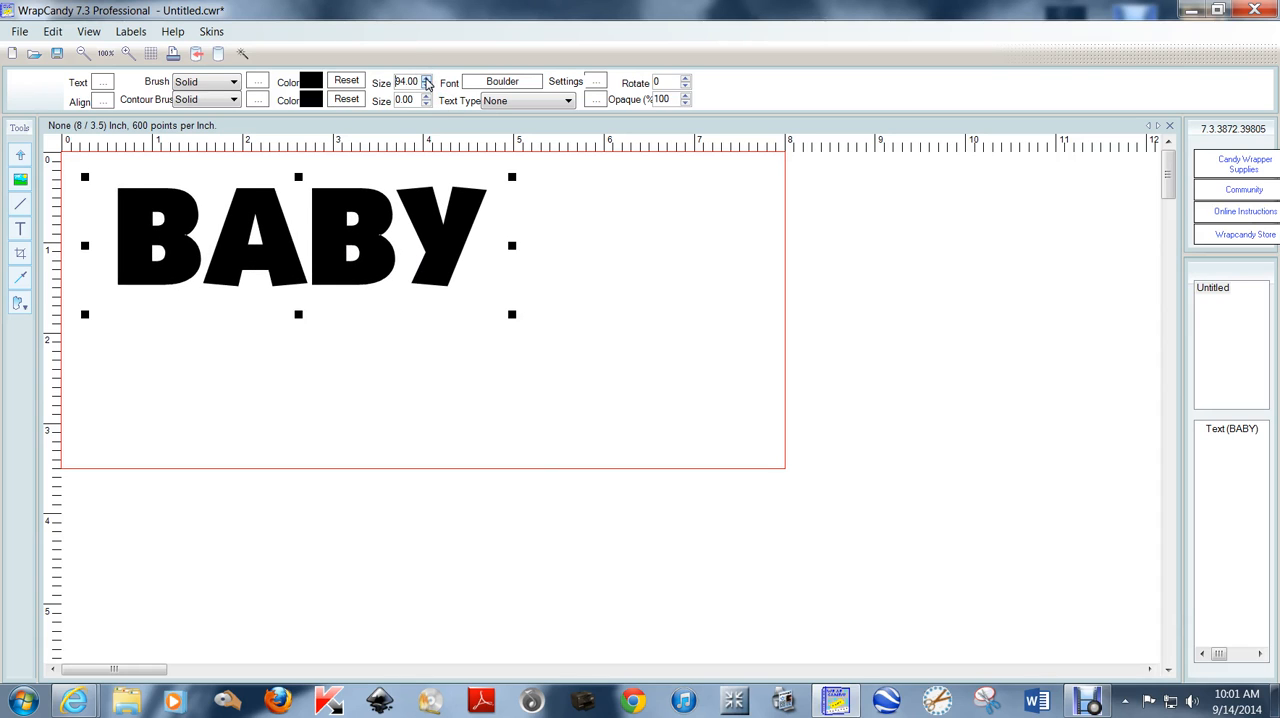
{"action": "left_click", "coordinate": [434, 78]}
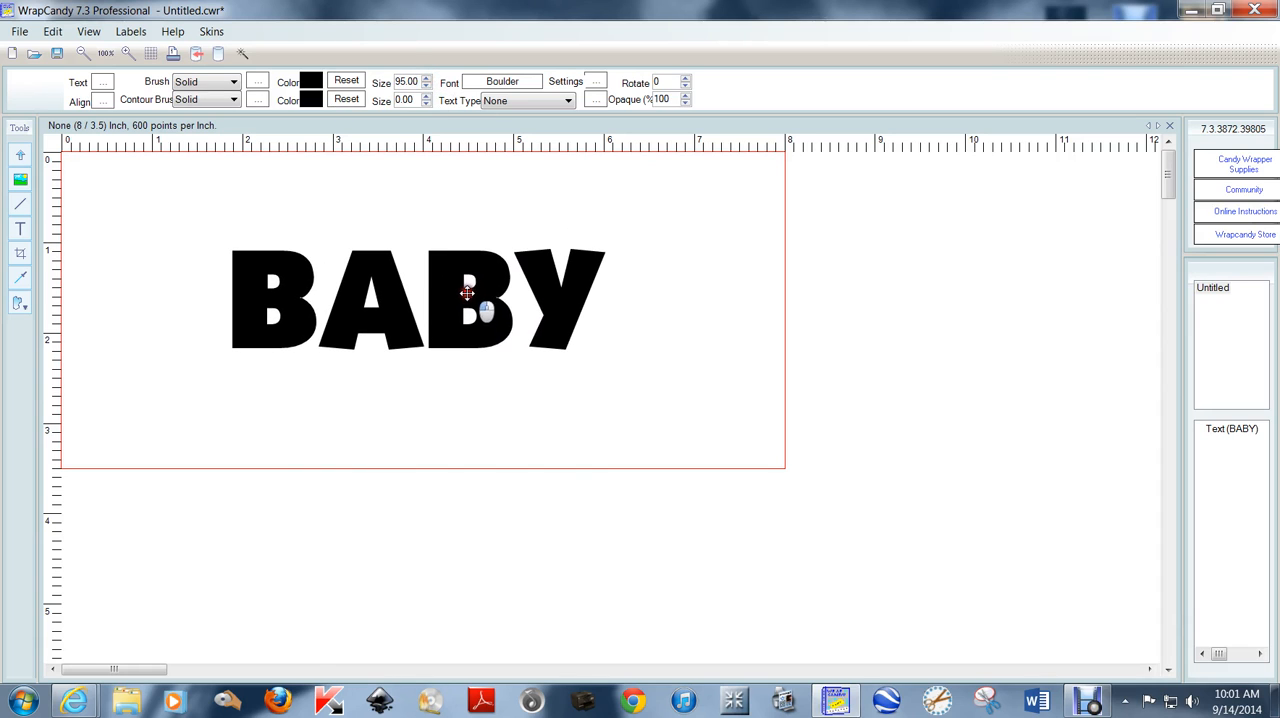
{"action": "left_click", "coordinate": [468, 296]}
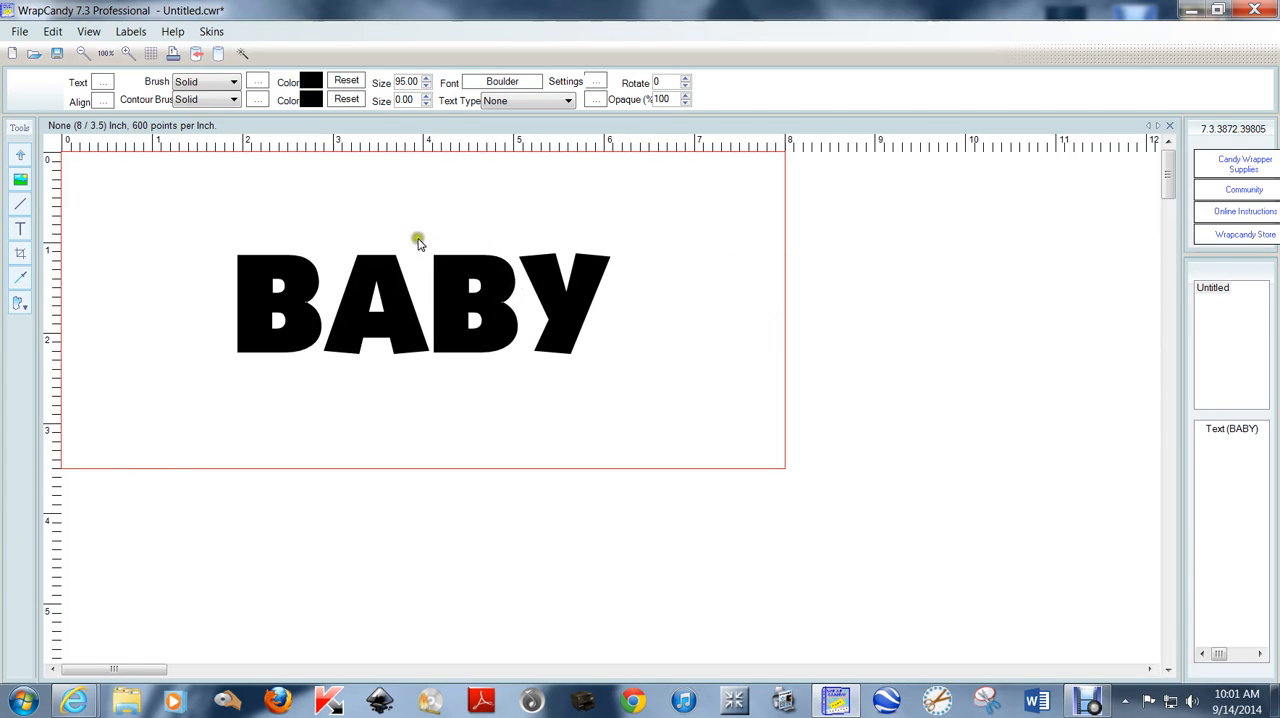
{"action": "mouse_move", "coordinate": [128, 360]}
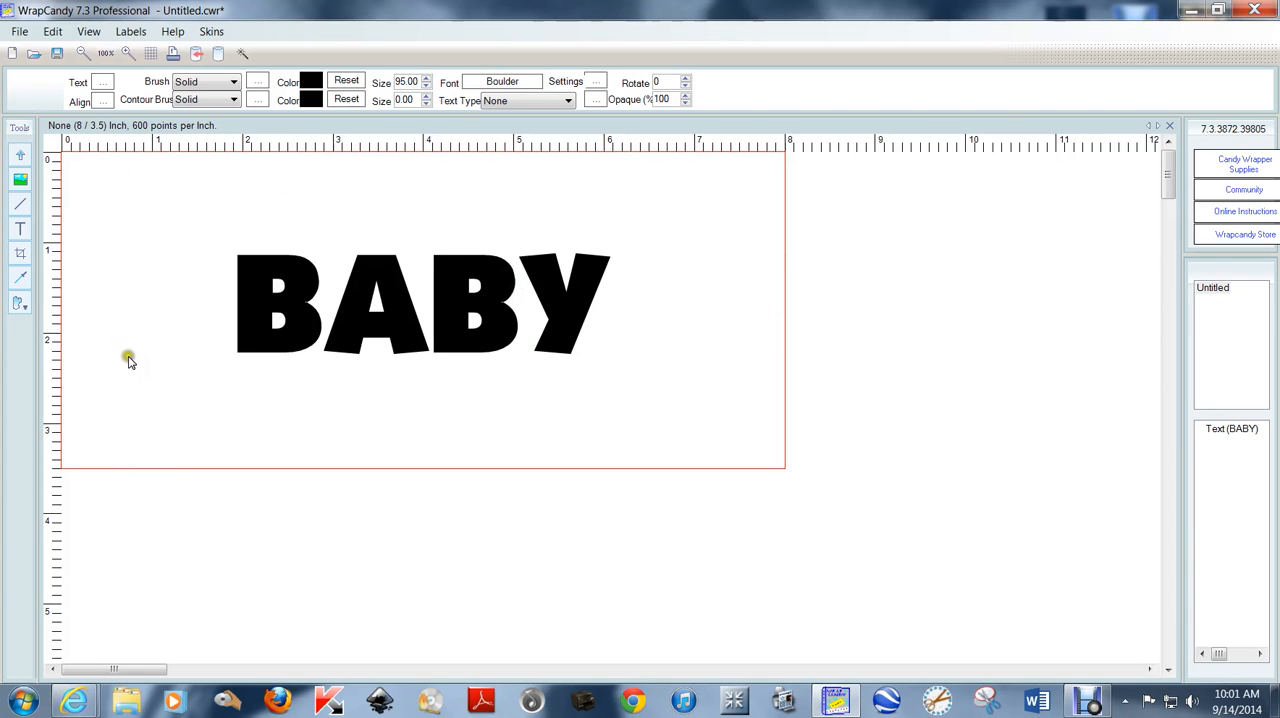
Step: Export the design as a JPEG image named baby.jpg on the Desktop
{"action": "left_click", "coordinate": [20, 32]}
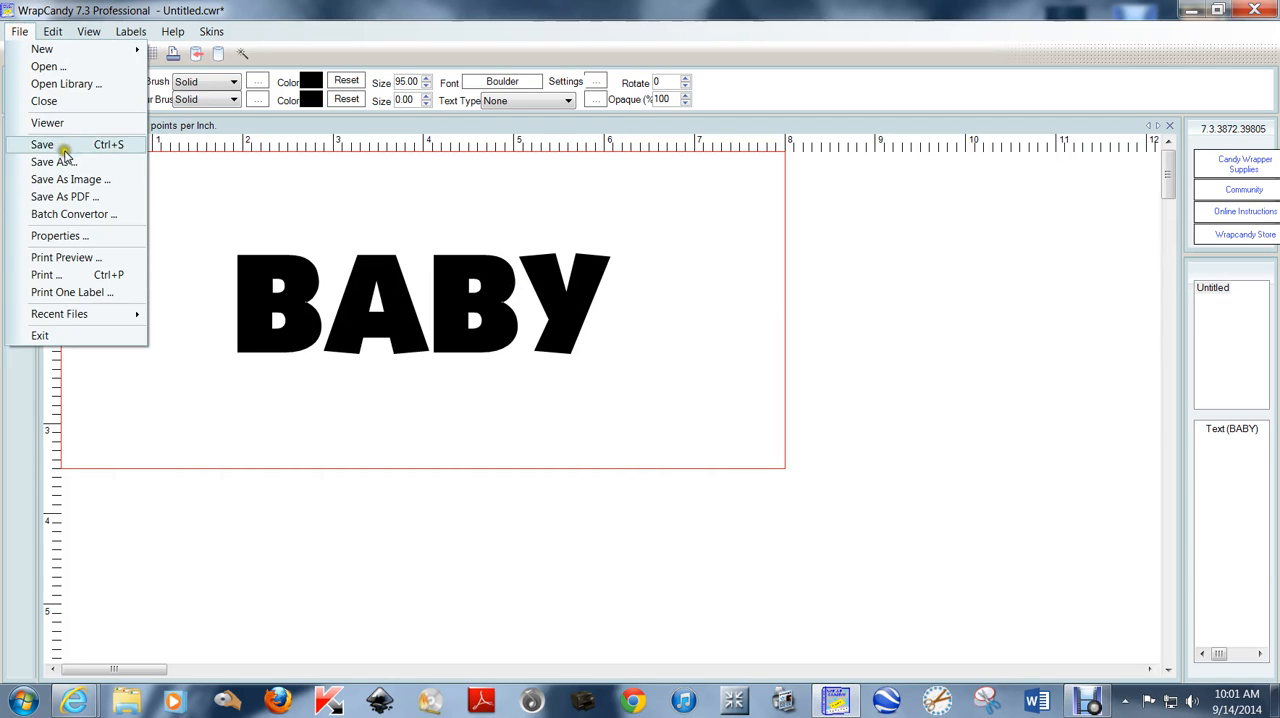
{"action": "left_click", "coordinate": [68, 180]}
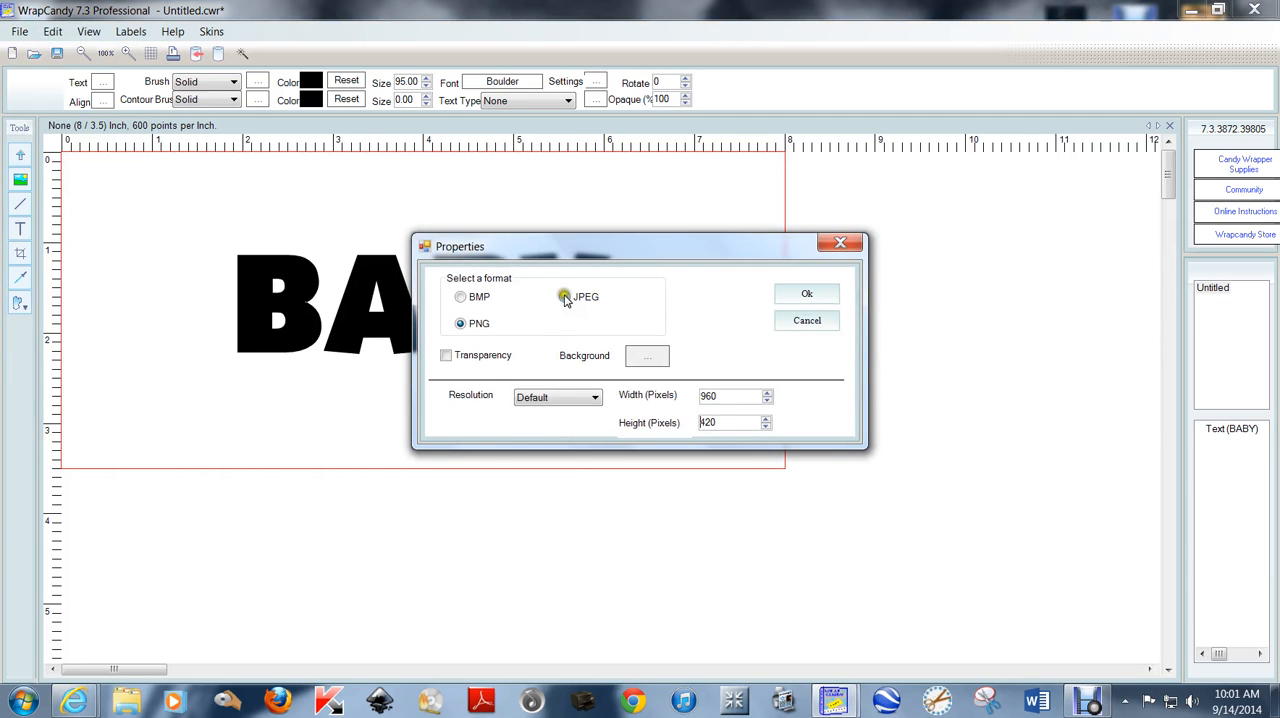
{"action": "left_click", "coordinate": [564, 296]}
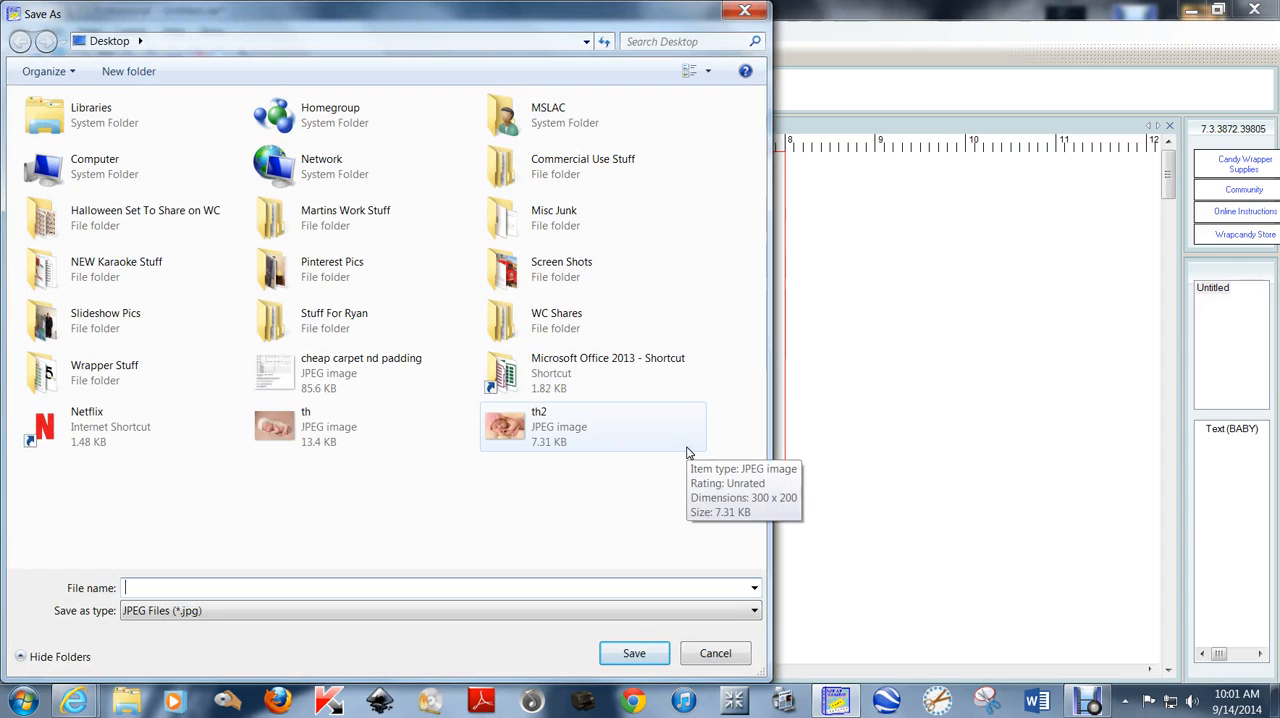
{"action": "type", "text": "baby jpg"}
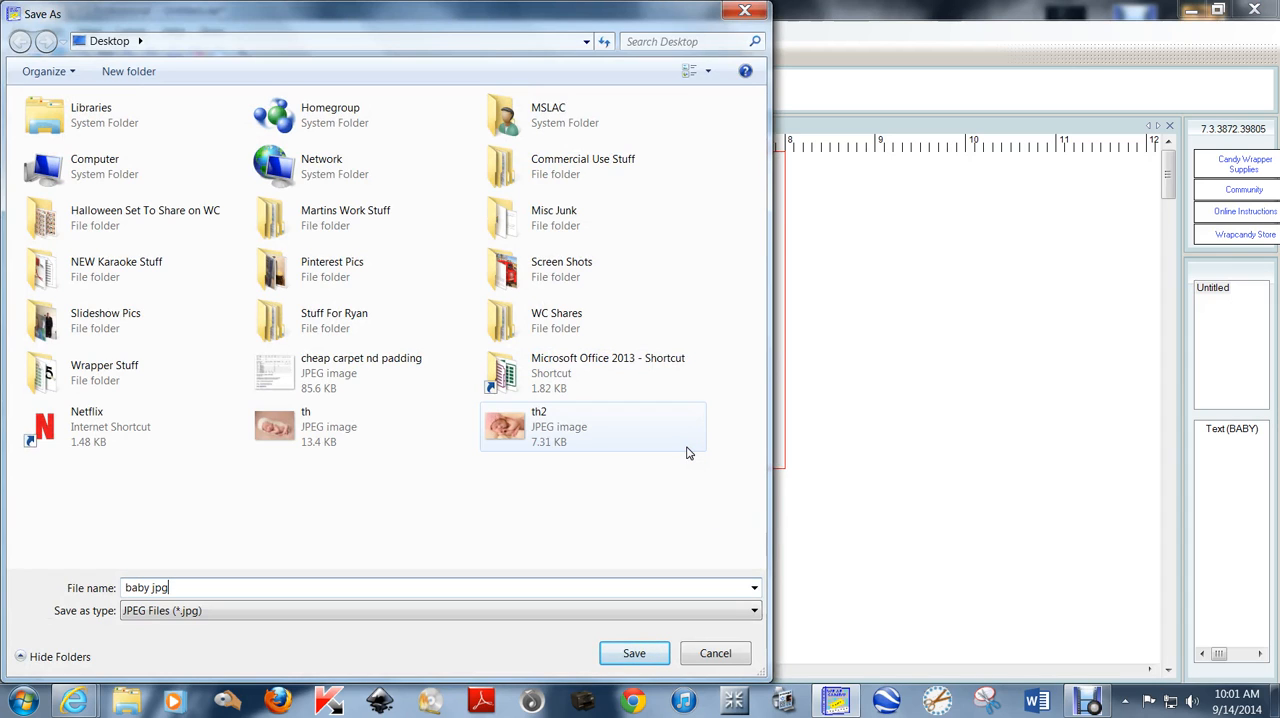
{"action": "left_click", "coordinate": [632, 652]}
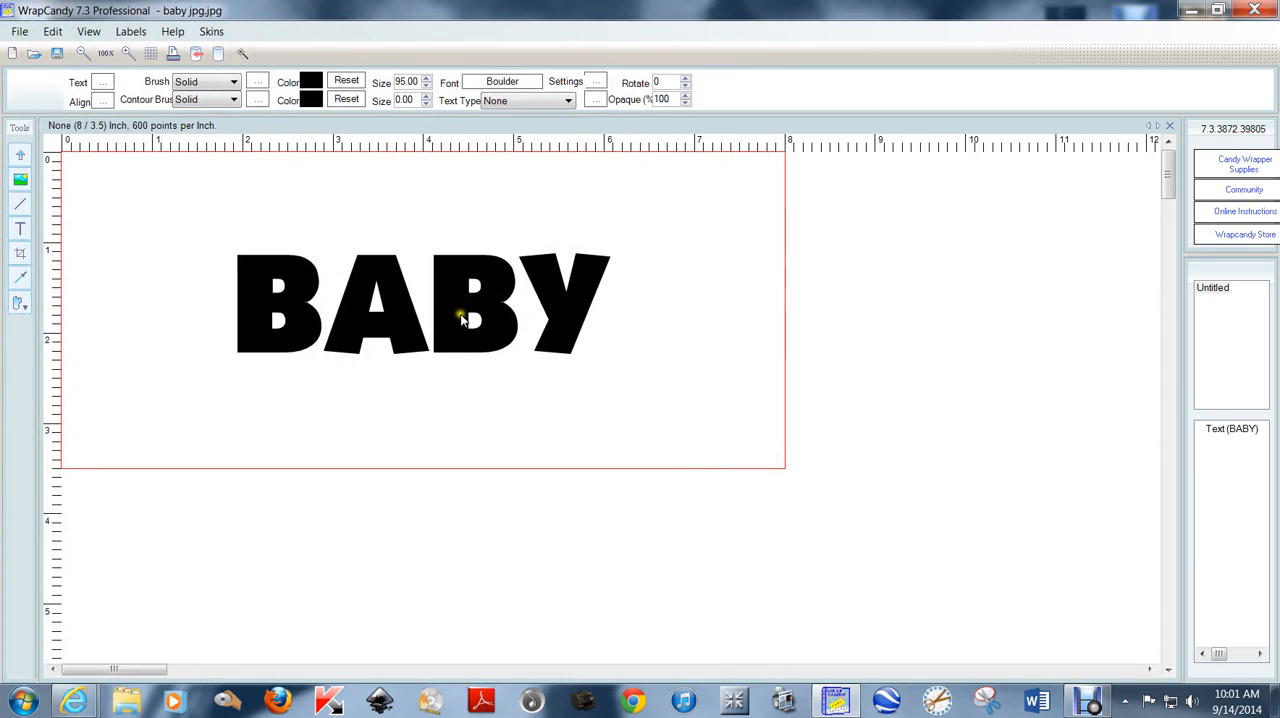
Step: Add the exported BABY image back onto the canvas as a picture
{"action": "left_click", "coordinate": [460, 318]}
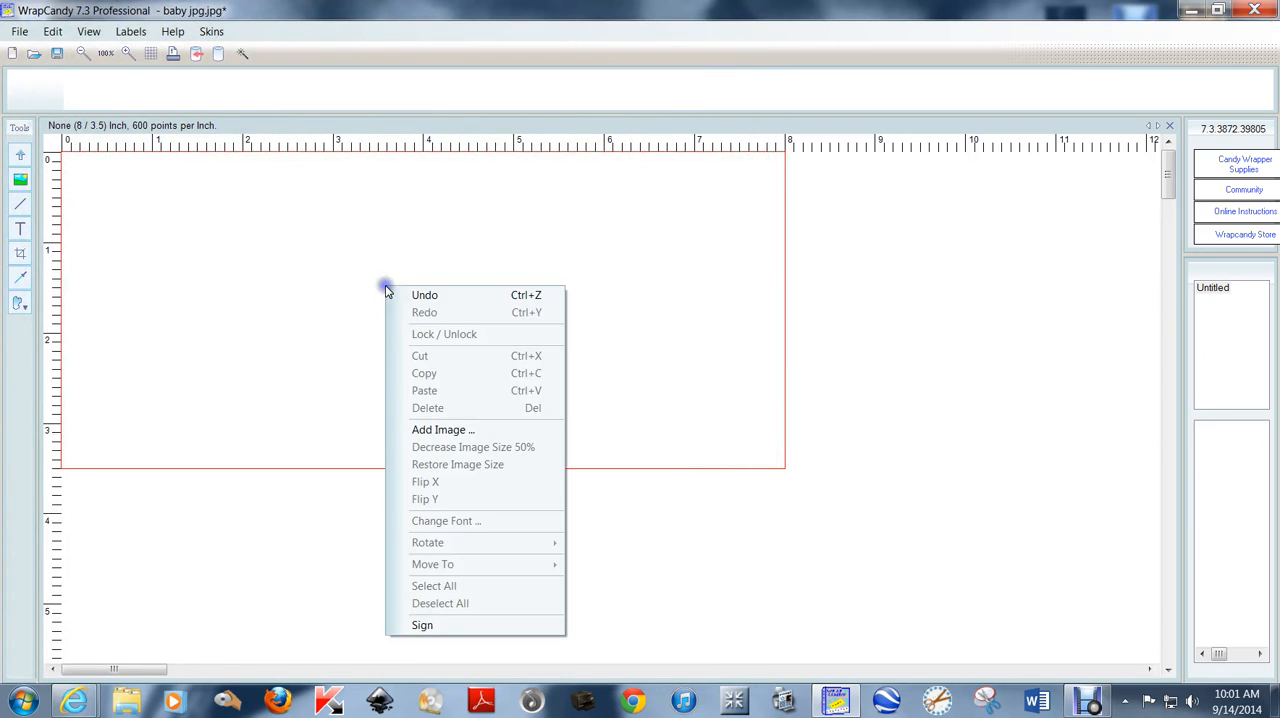
{"action": "left_click", "coordinate": [444, 428]}
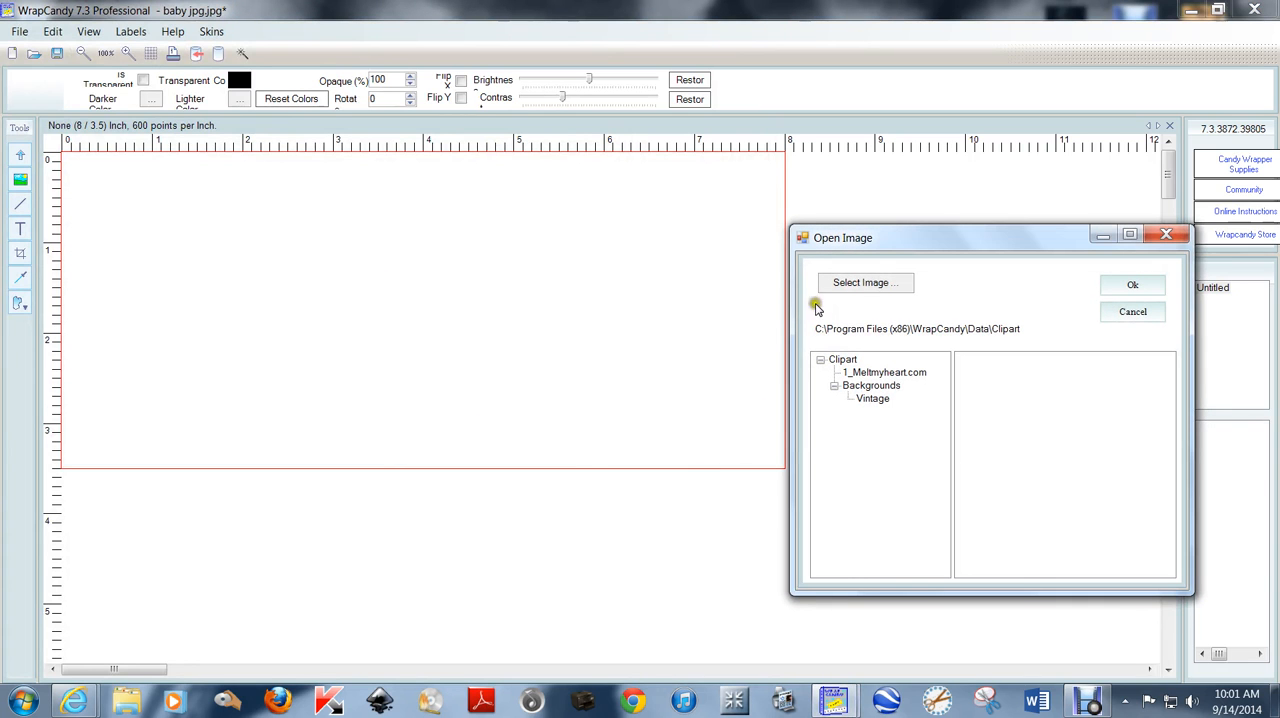
{"action": "left_click", "coordinate": [864, 282]}
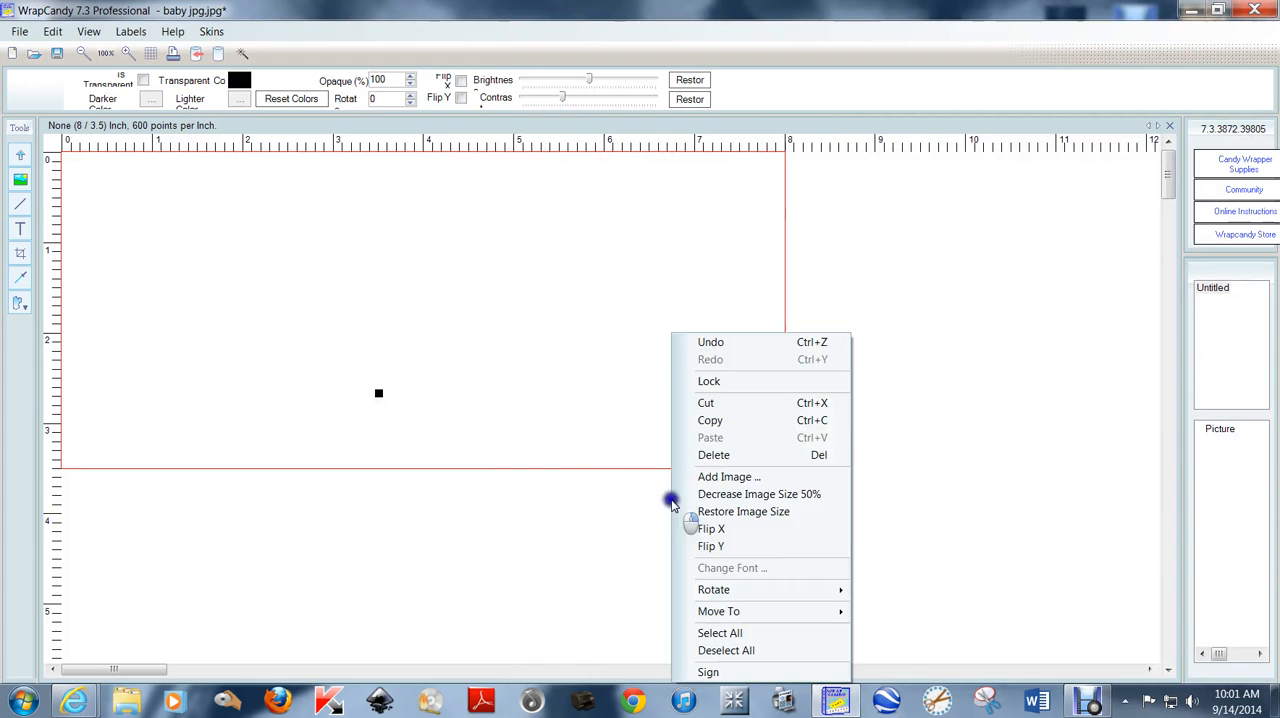
{"action": "left_click", "coordinate": [760, 494]}
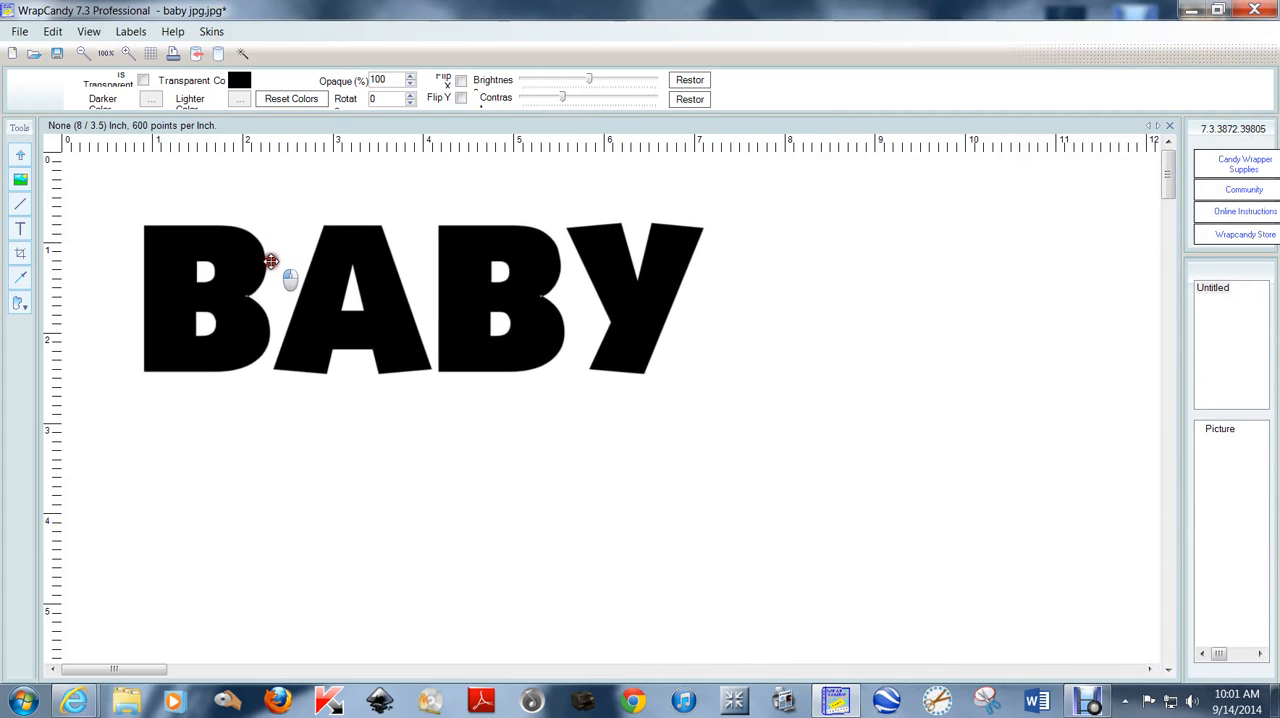
Step: Crop the BABY image tightly around its letters and move it up into the wrapper area
{"action": "left_click_drag", "start_coordinate": [272, 262], "coordinate": [400, 332]}
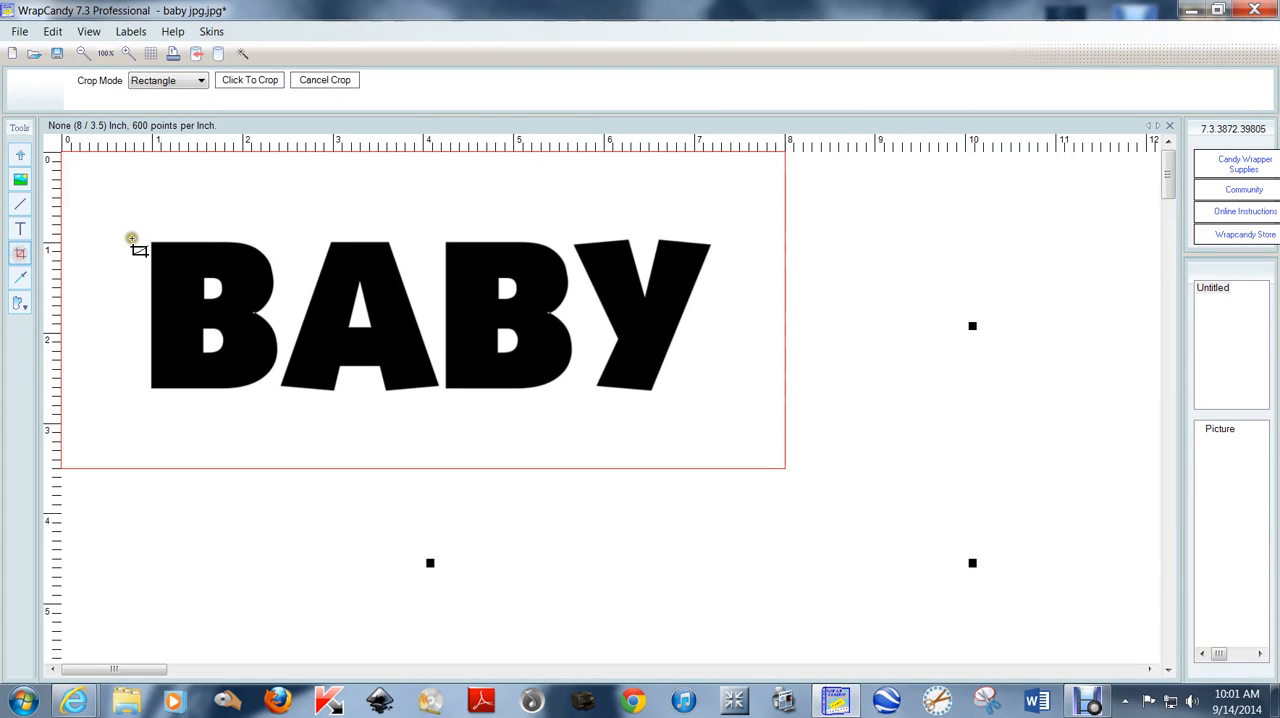
{"action": "left_click_drag", "start_coordinate": [132, 238], "coordinate": [734, 412]}
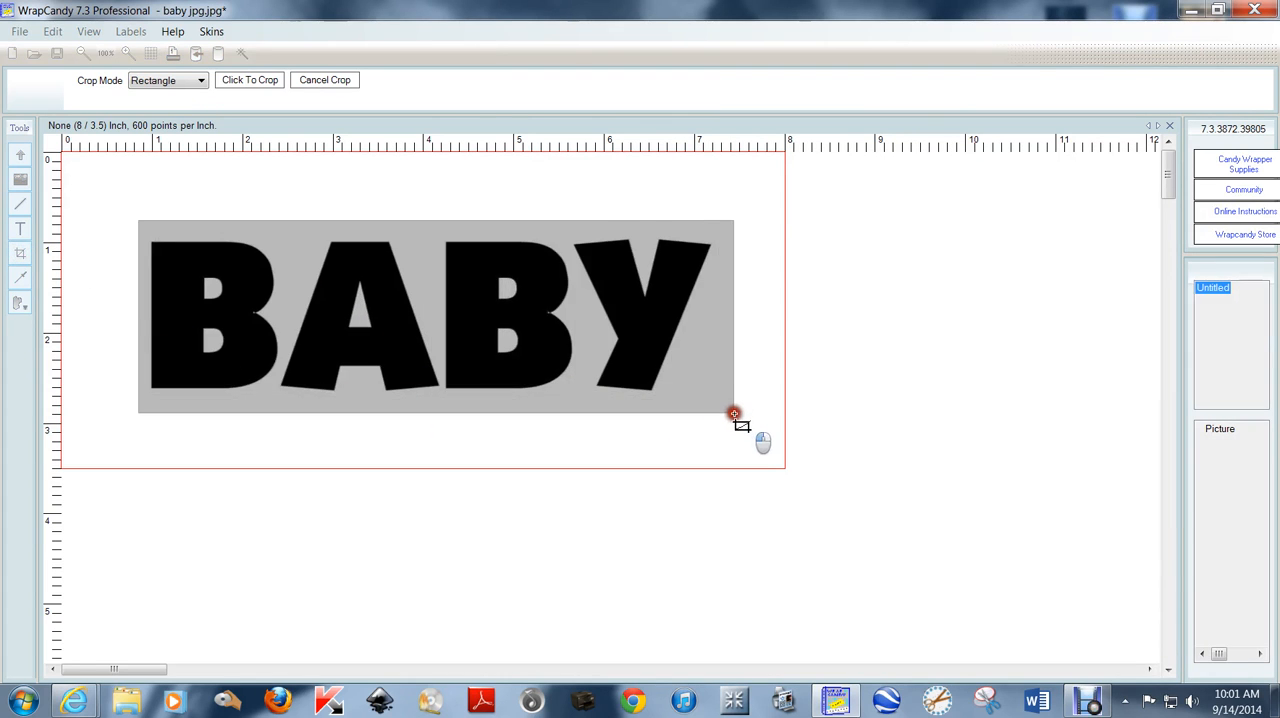
{"action": "left_click", "coordinate": [248, 80]}
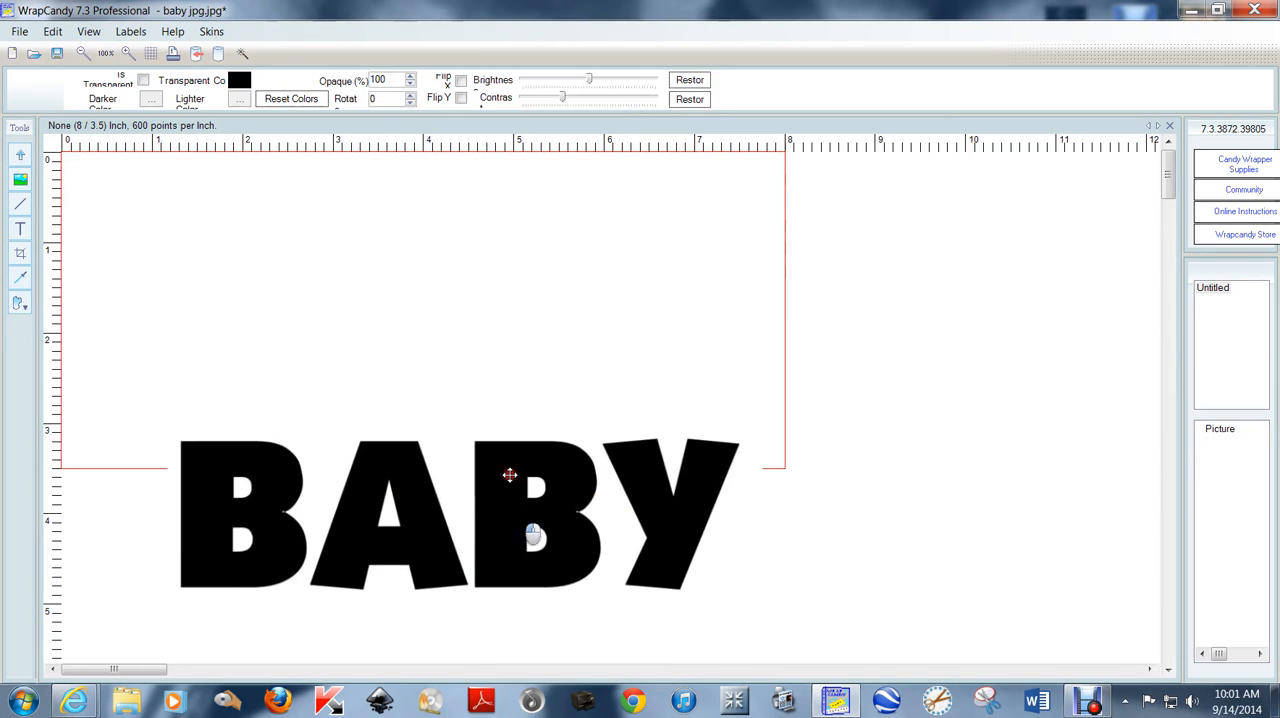
{"action": "left_click_drag", "start_coordinate": [510, 476], "coordinate": [472, 272]}
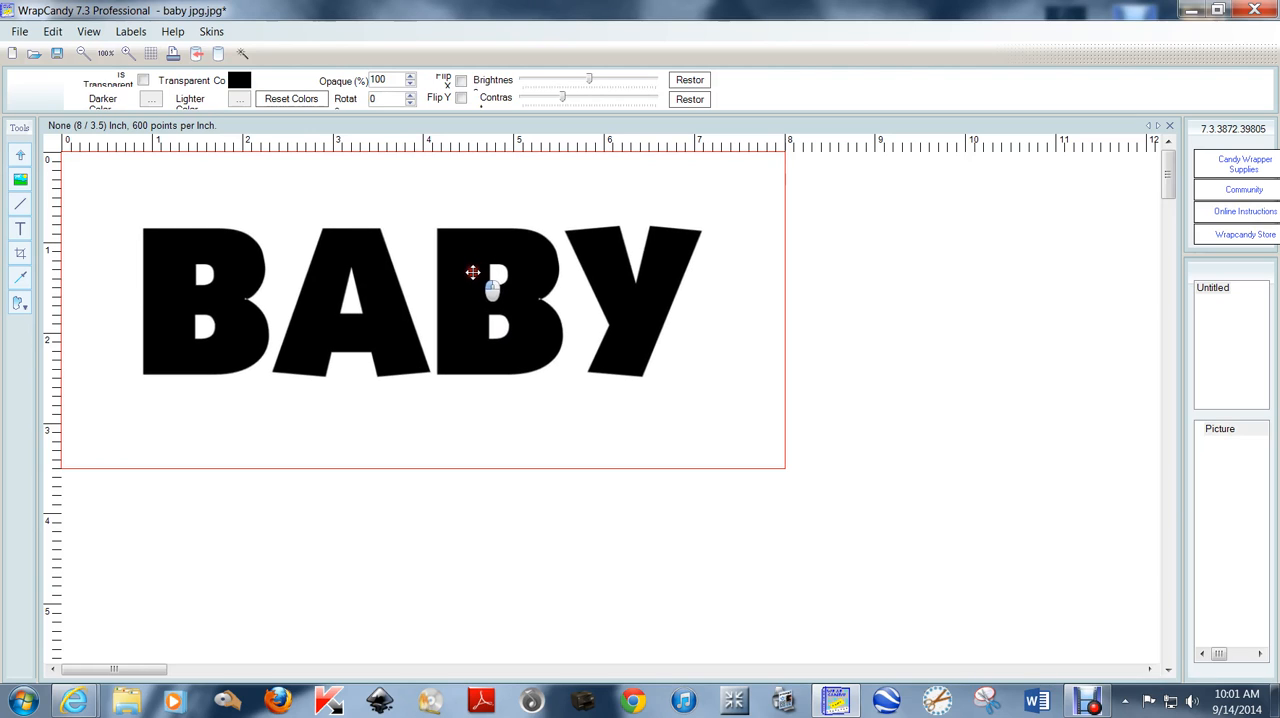
{"action": "mouse_move", "coordinate": [514, 318]}
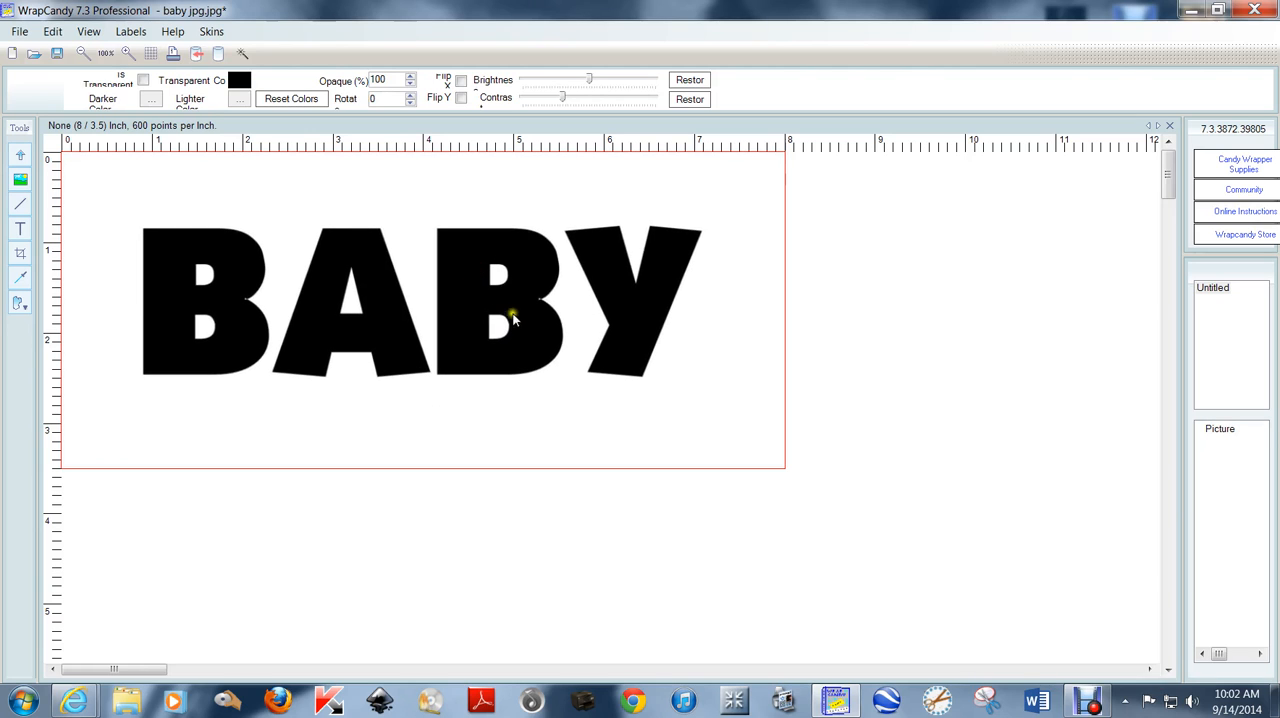
{"action": "left_click", "coordinate": [514, 318]}
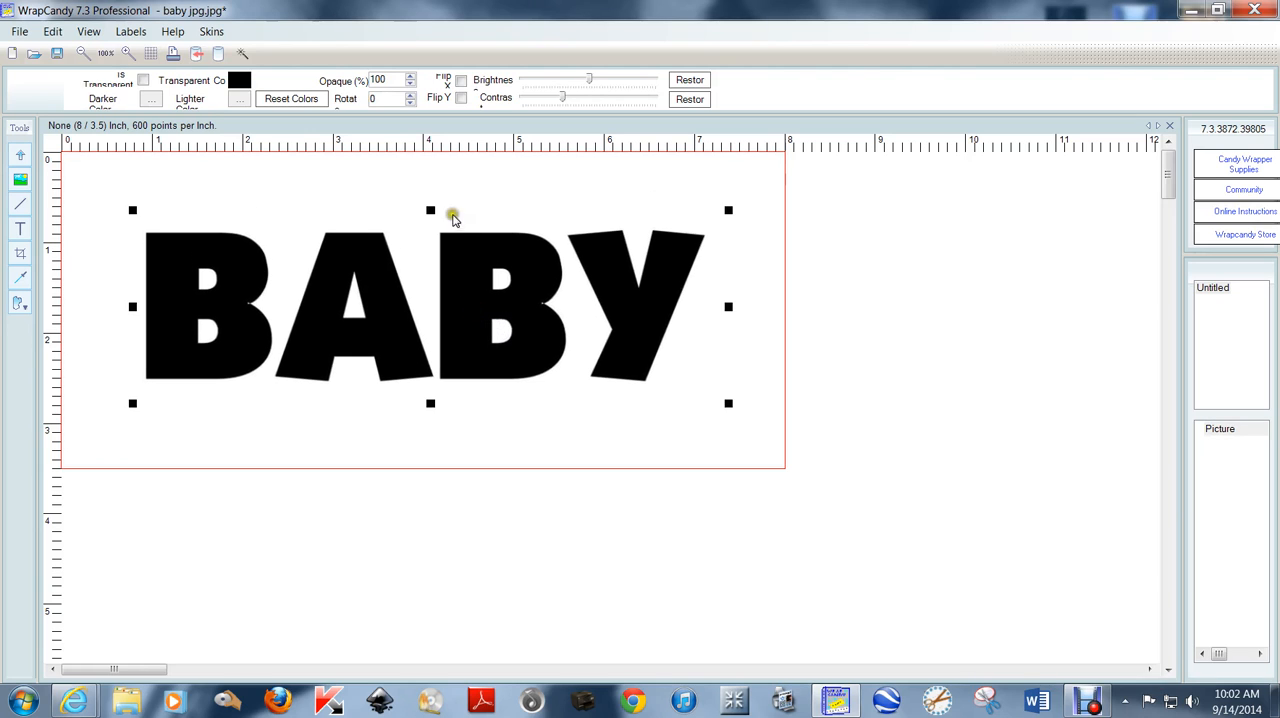
{"action": "mouse_move", "coordinate": [536, 426]}
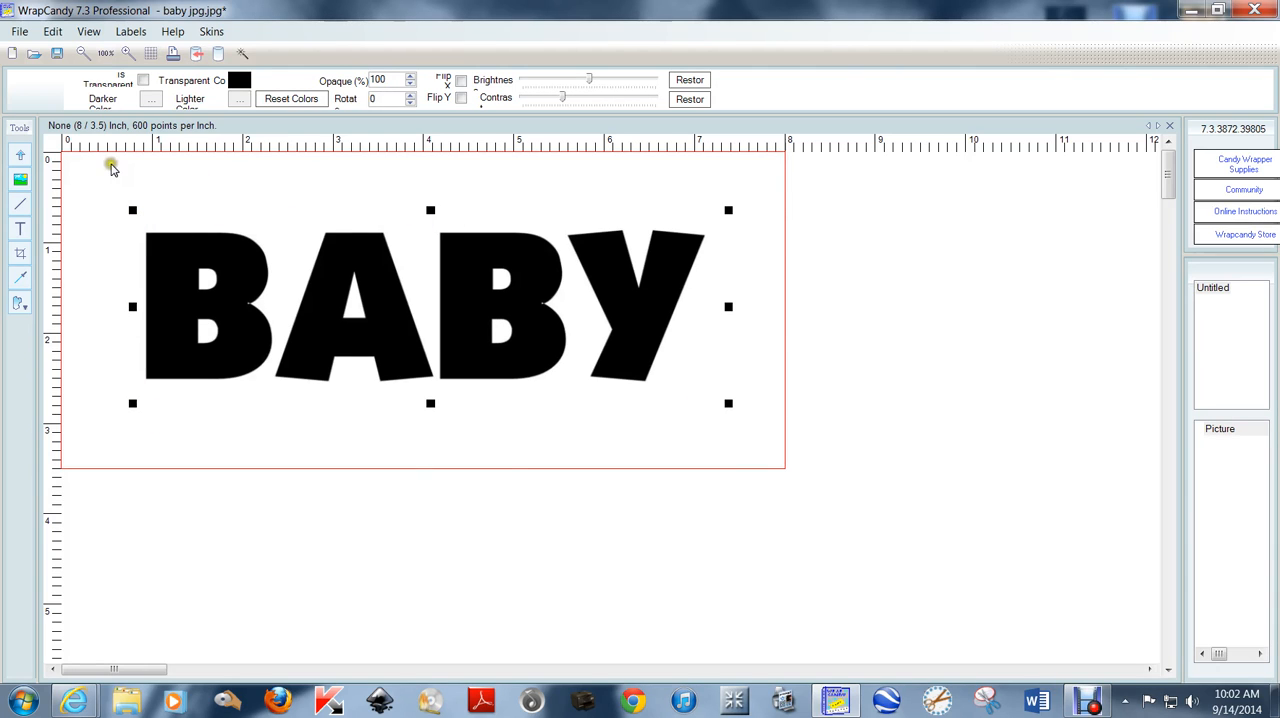
Step: Export the design as a transparent 300-resolution PNG named baby
{"action": "left_click", "coordinate": [16, 32]}
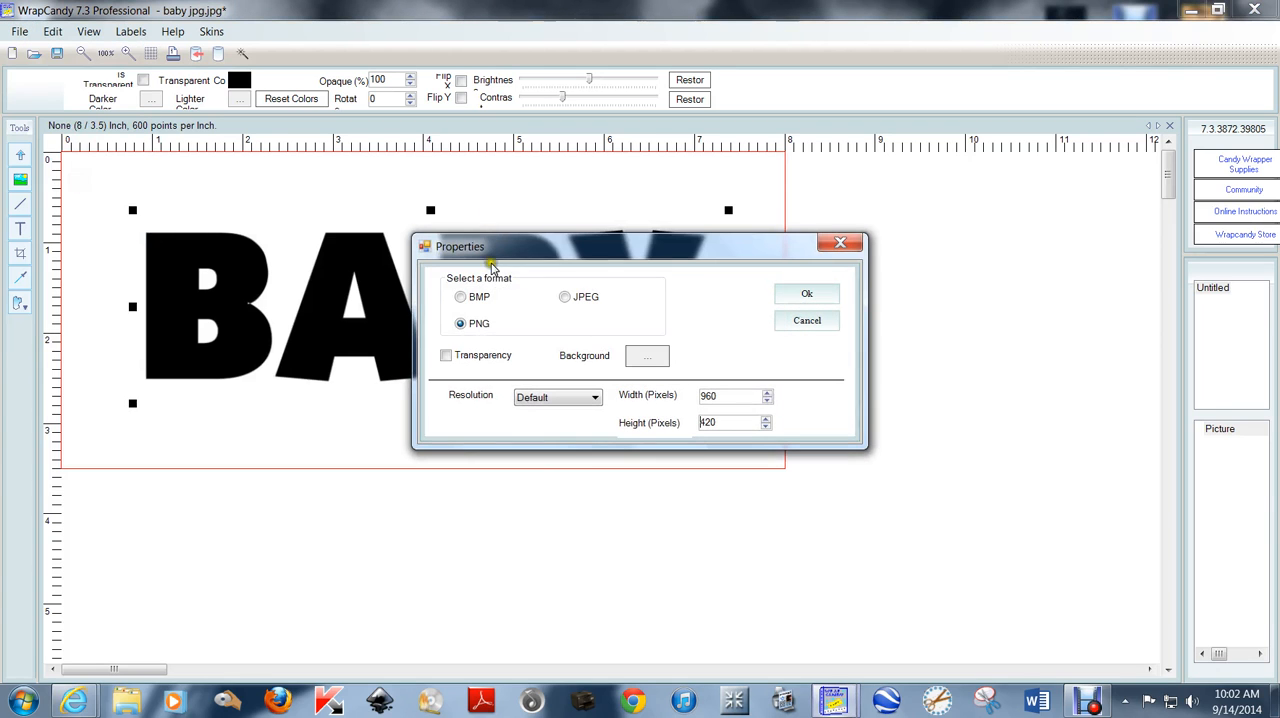
{"action": "left_click", "coordinate": [444, 356]}
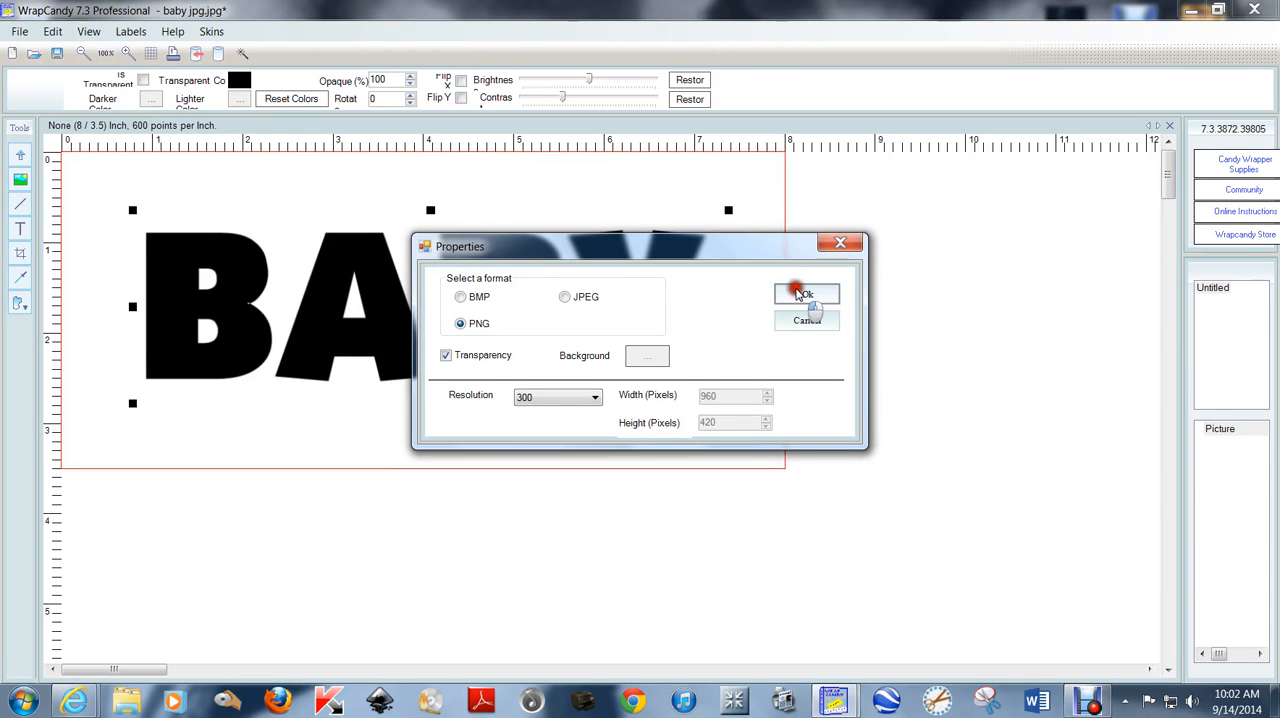
{"action": "left_click", "coordinate": [806, 292]}
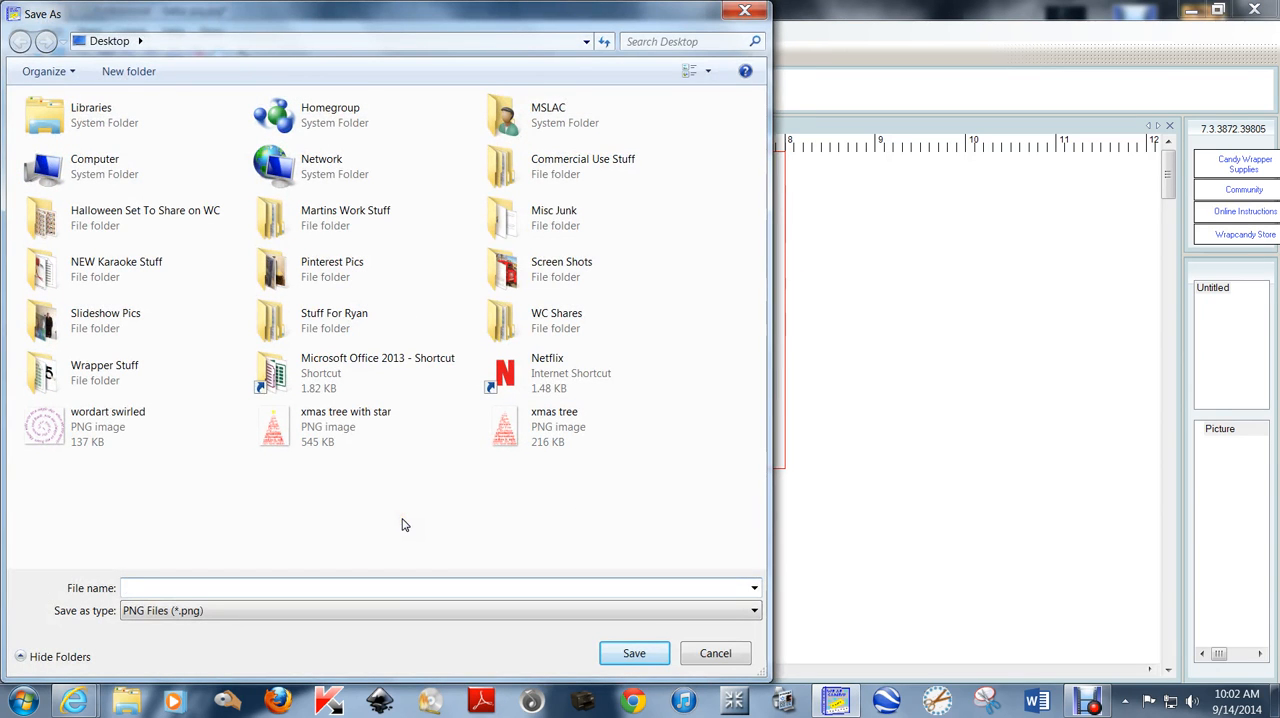
{"action": "type", "text": "baby"}
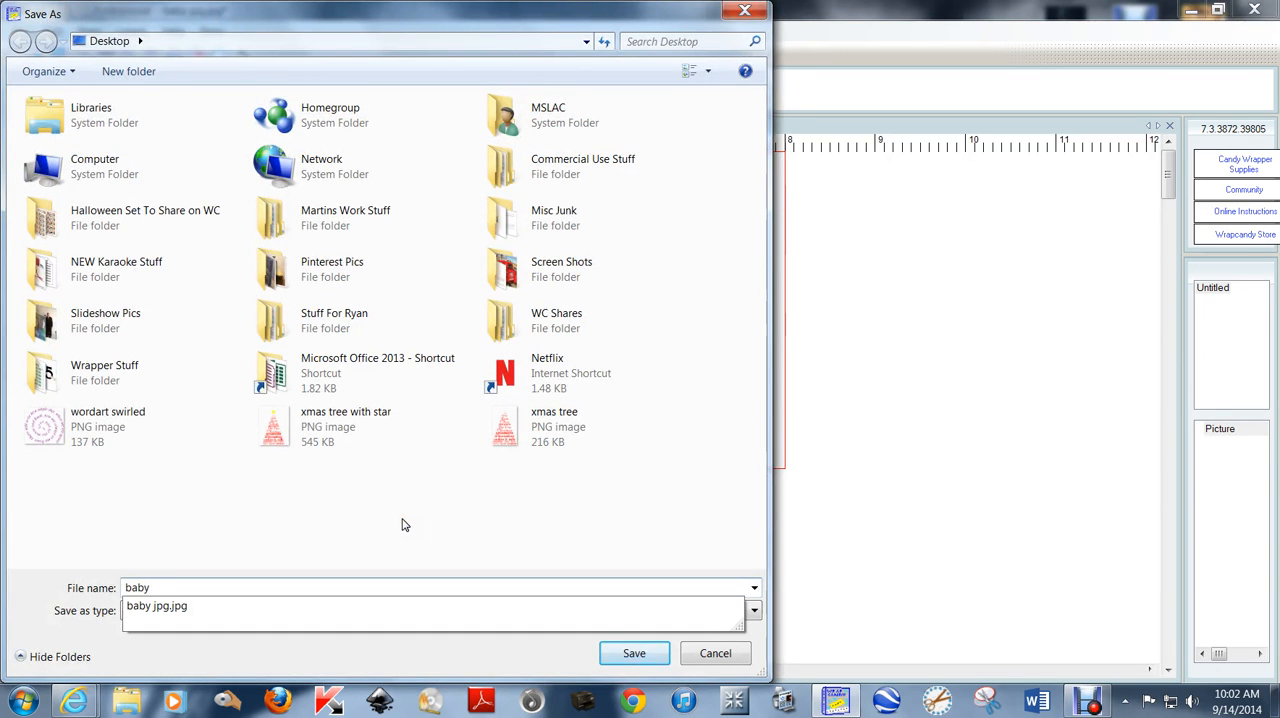
{"action": "left_click", "coordinate": [632, 652]}
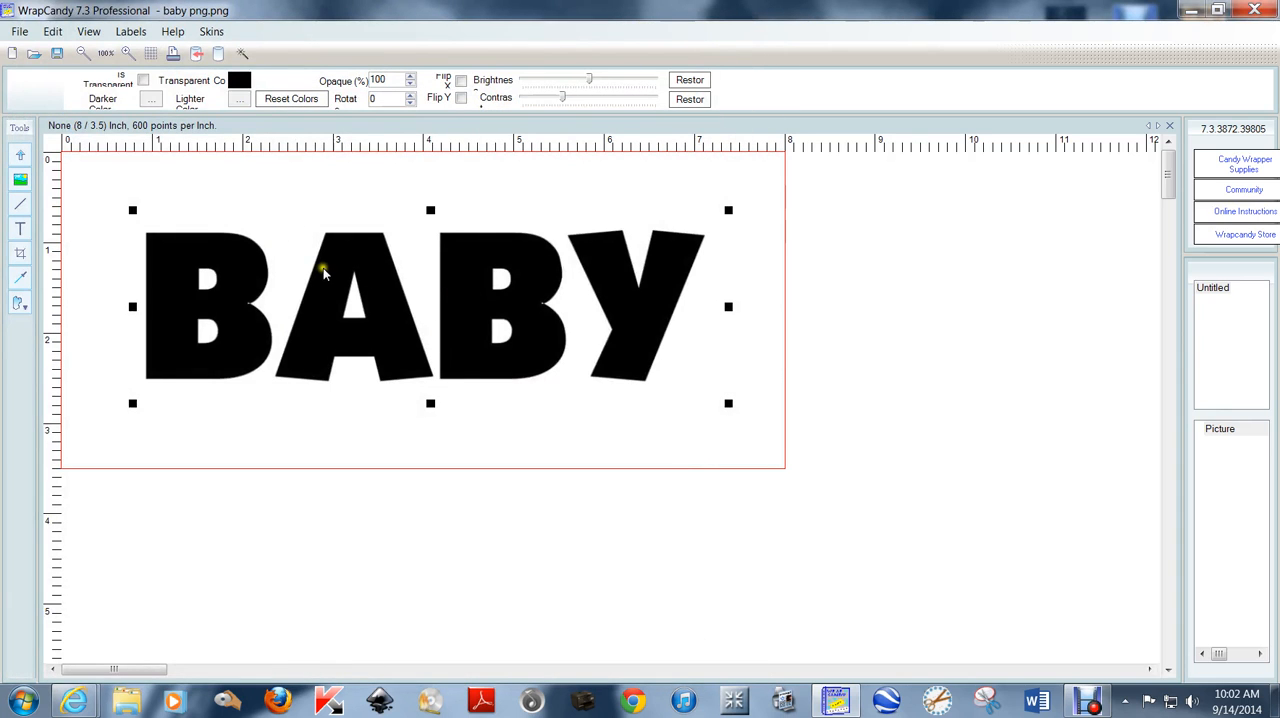
{"action": "mouse_move", "coordinate": [338, 262]}
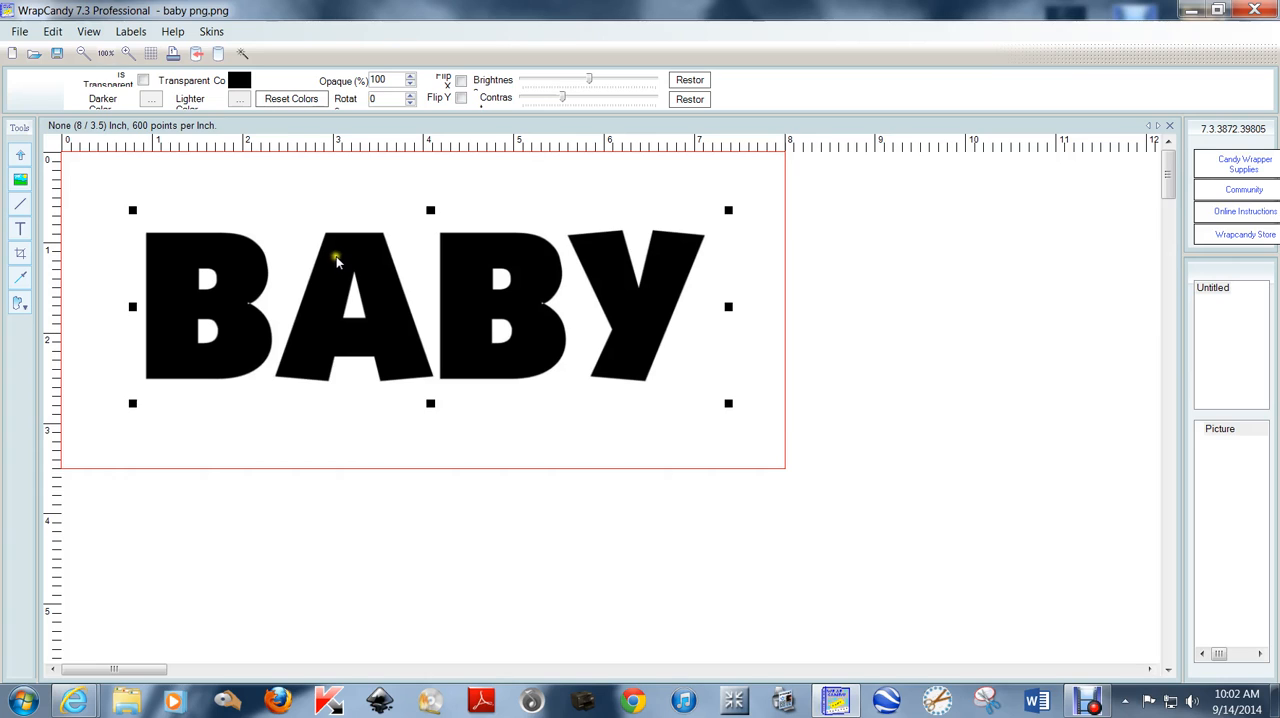
{"action": "mouse_move", "coordinate": [656, 308]}
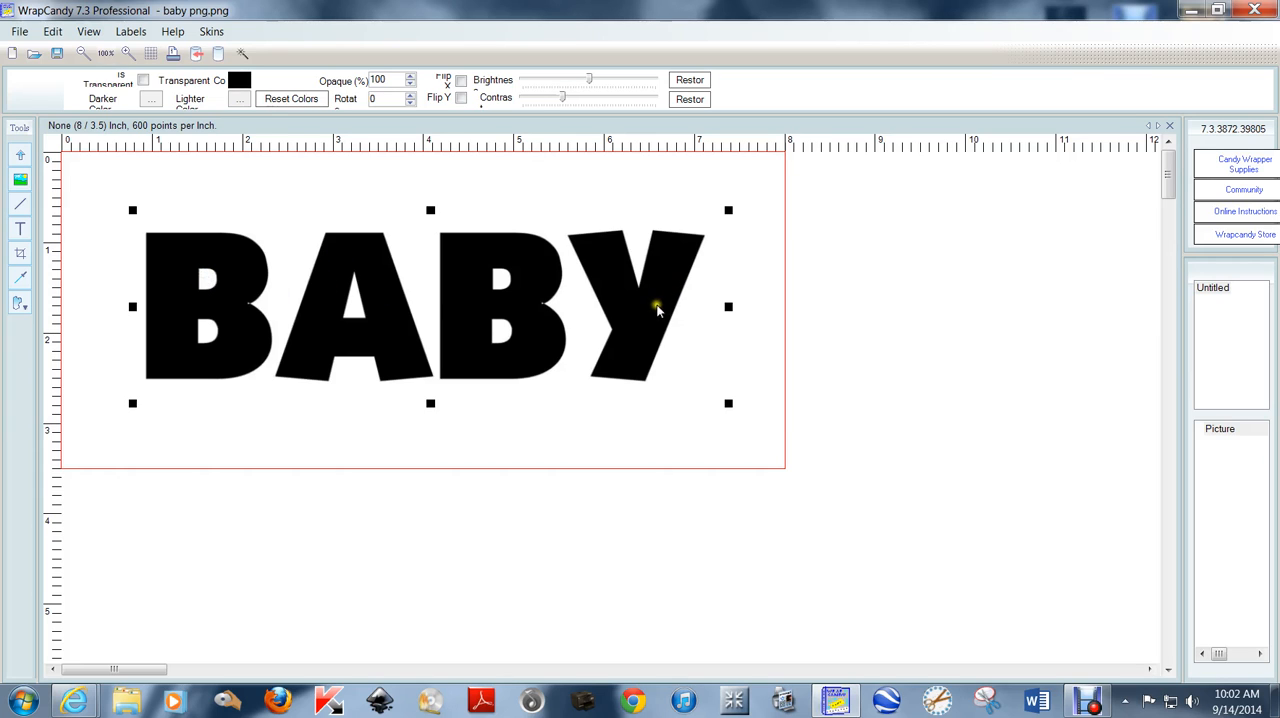
{"action": "mouse_move", "coordinate": [464, 258]}
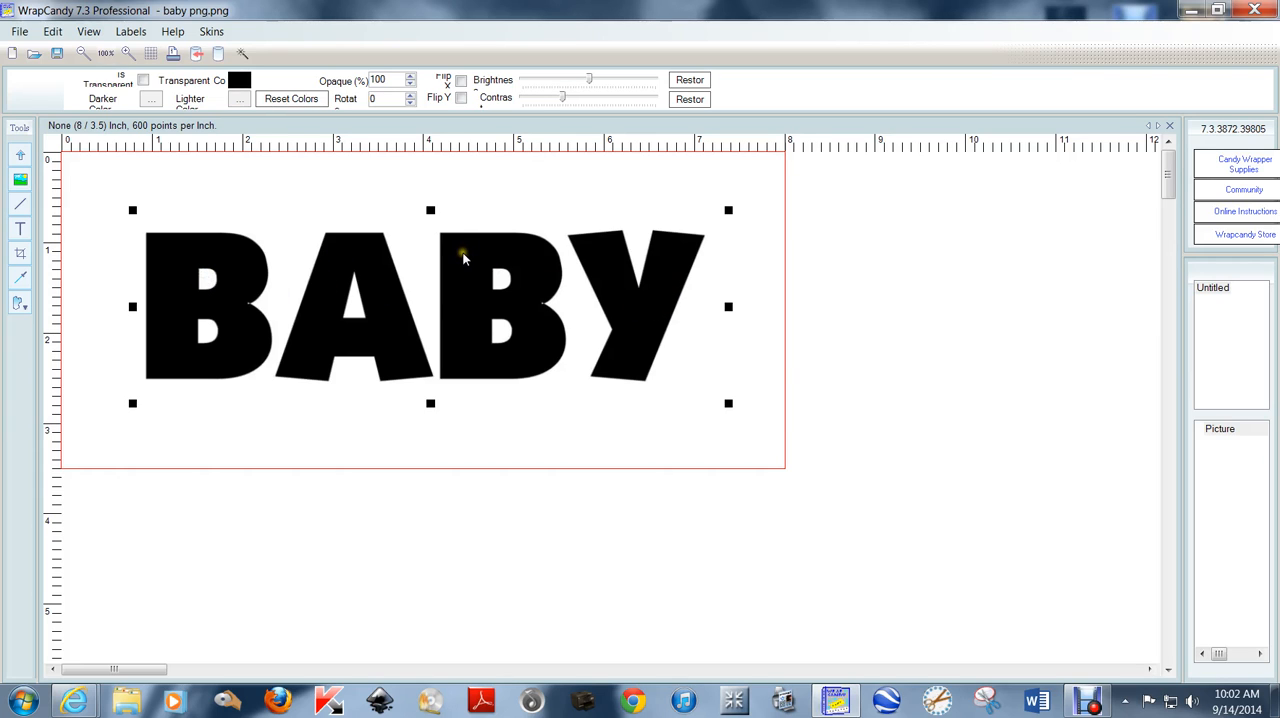
Step: Move the old BABY image aside and add the saved baby png image to the canvas
{"action": "left_click_drag", "start_coordinate": [430, 308], "coordinate": [800, 380]}
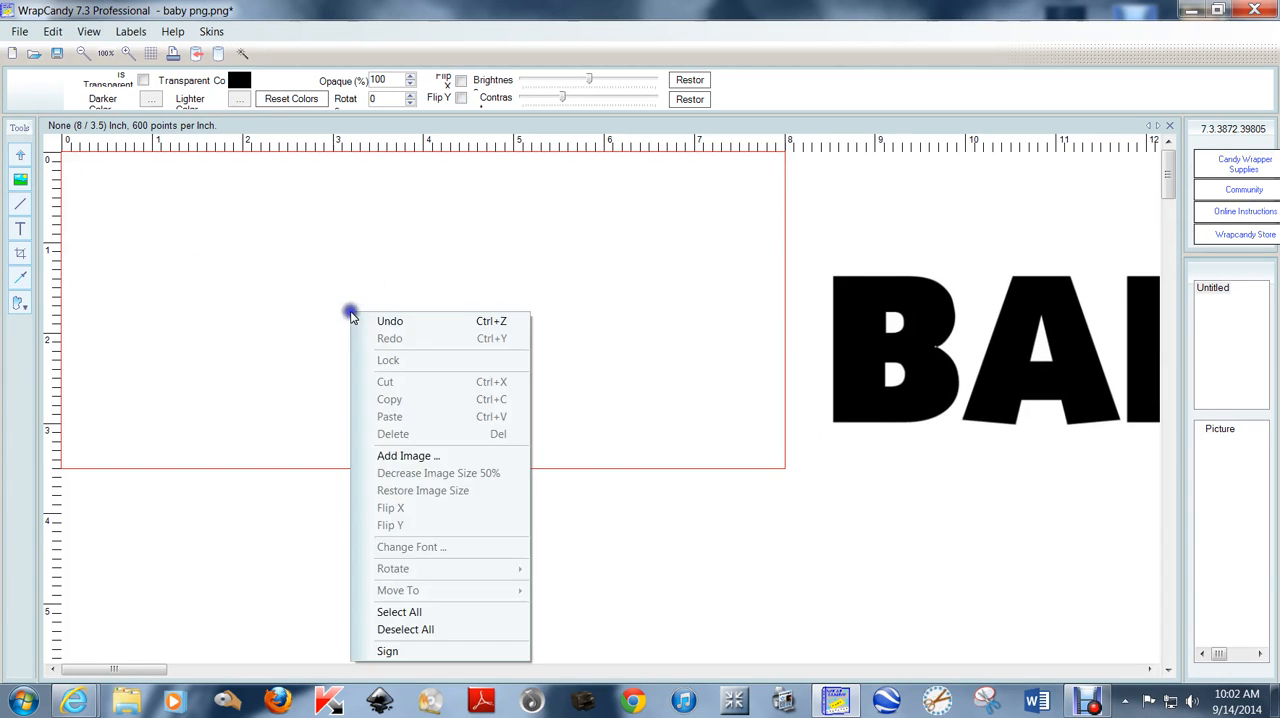
{"action": "left_click", "coordinate": [408, 456]}
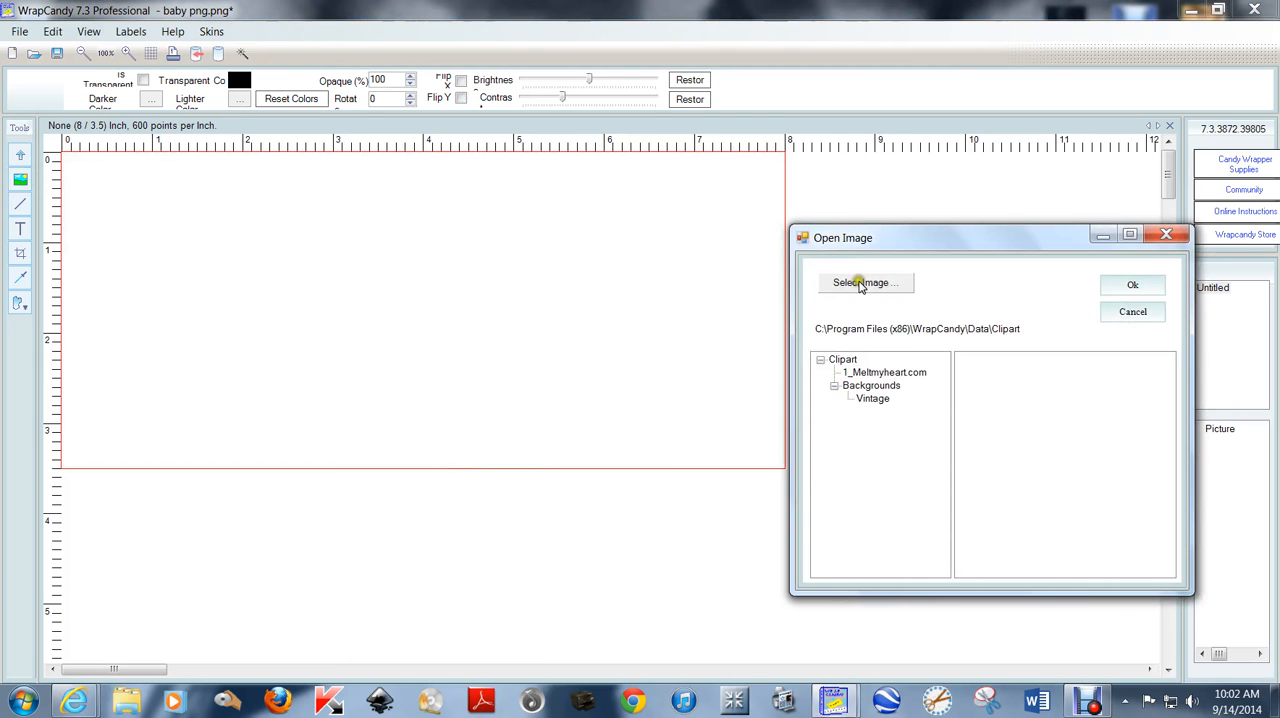
{"action": "left_click", "coordinate": [864, 284]}
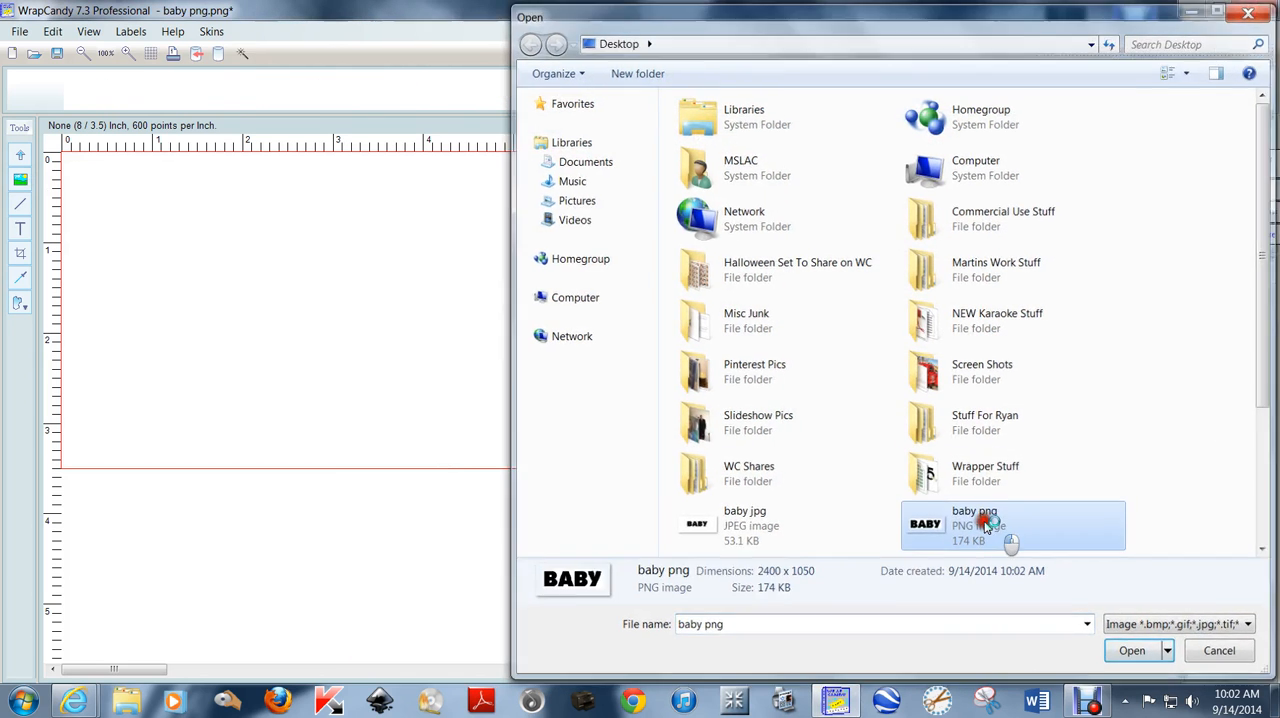
{"action": "left_click", "coordinate": [1132, 652]}
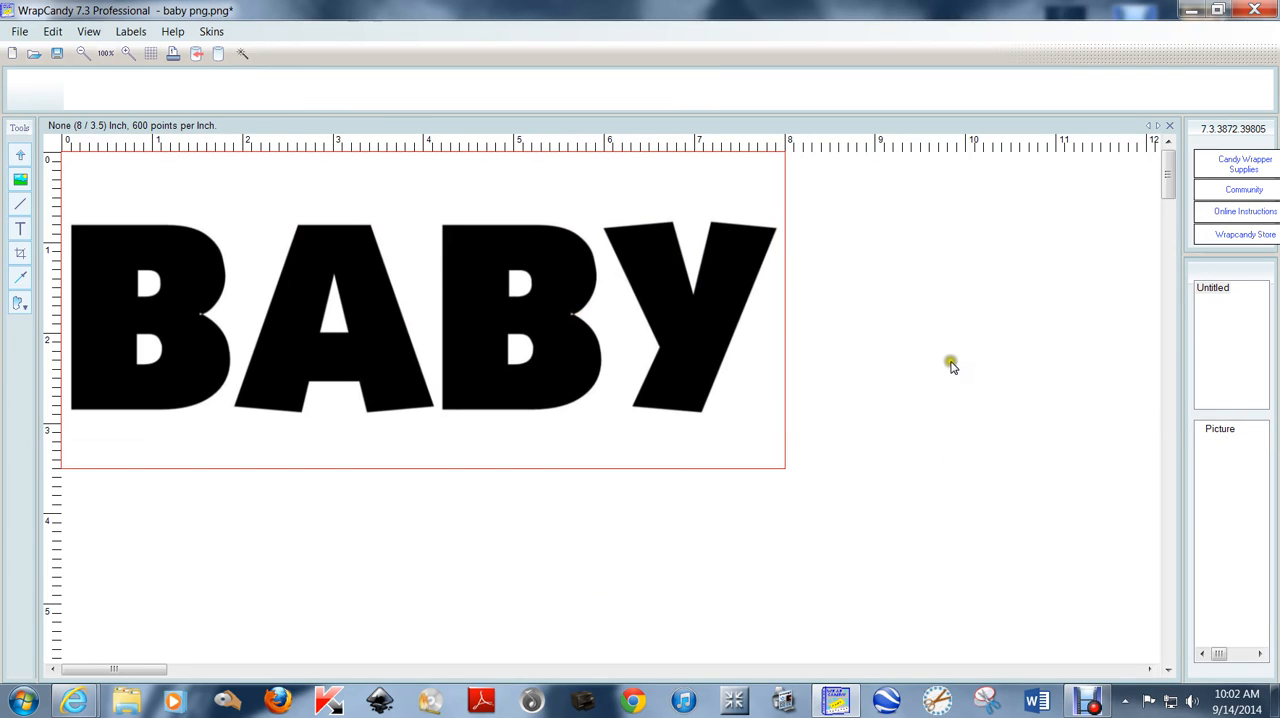
{"action": "mouse_move", "coordinate": [612, 296]}
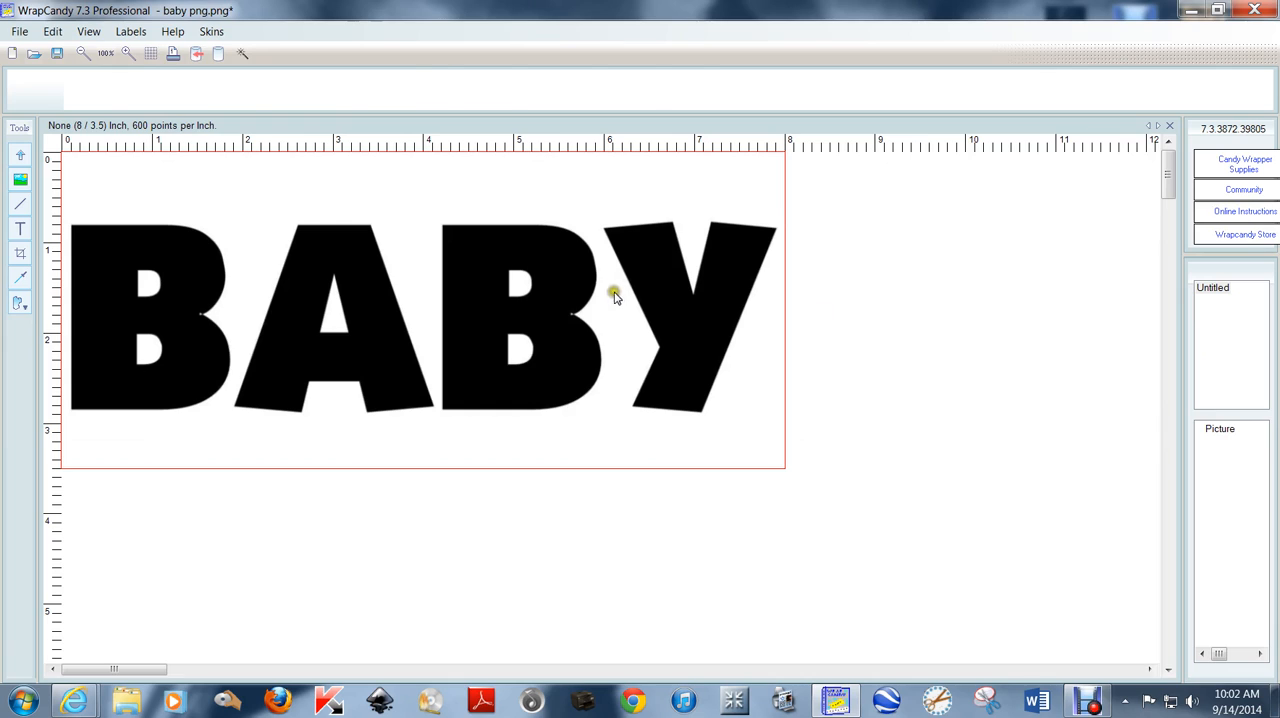
{"action": "left_click", "coordinate": [616, 296]}
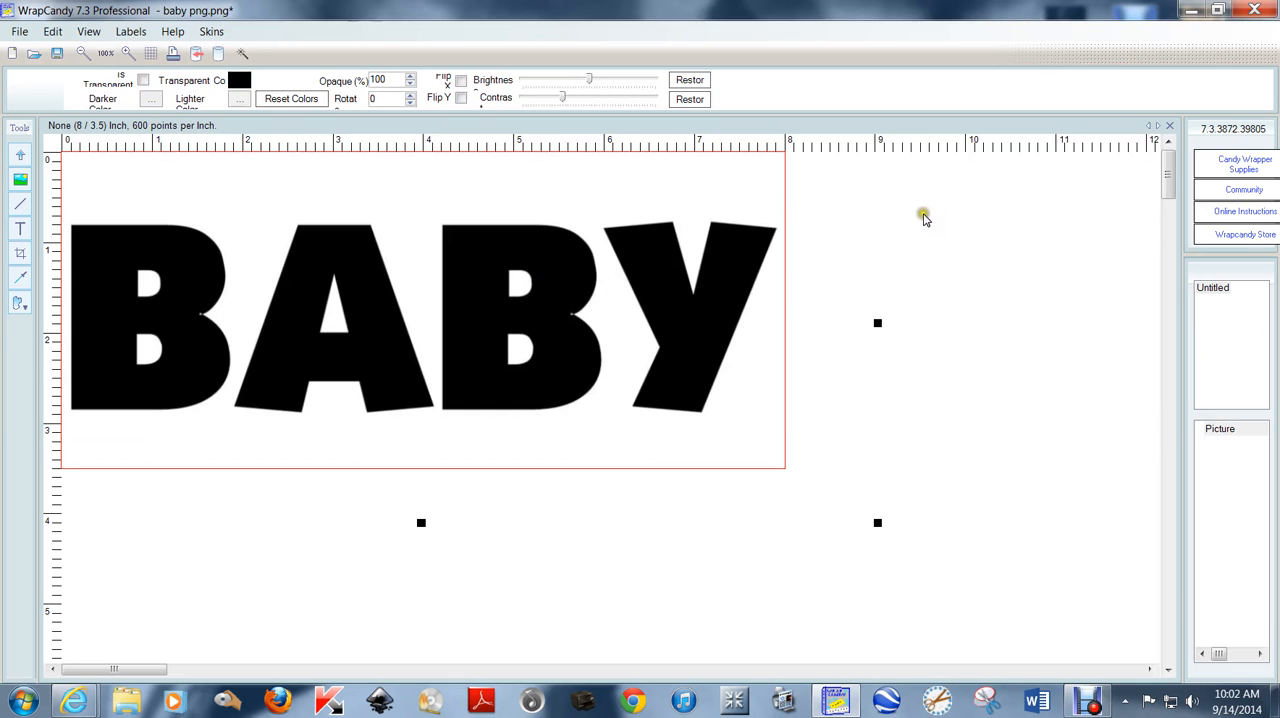
{"action": "mouse_move", "coordinate": [916, 212]}
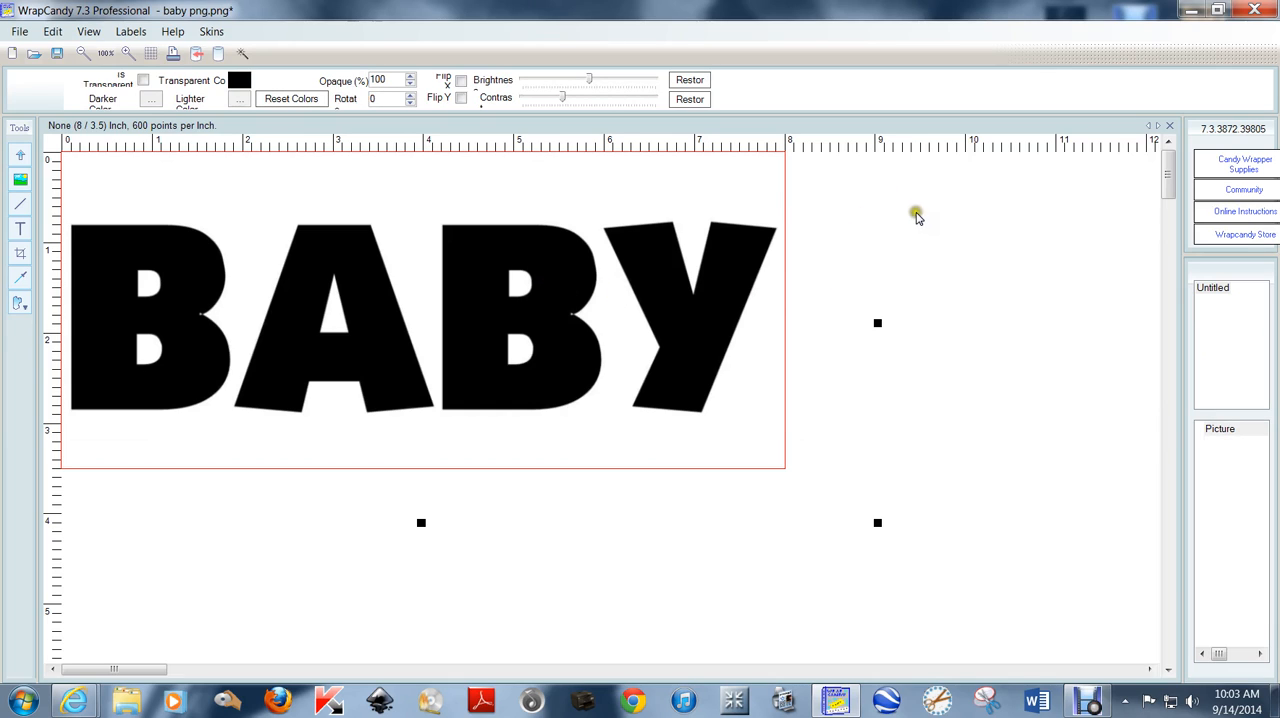
{"action": "mouse_move", "coordinate": [892, 216]}
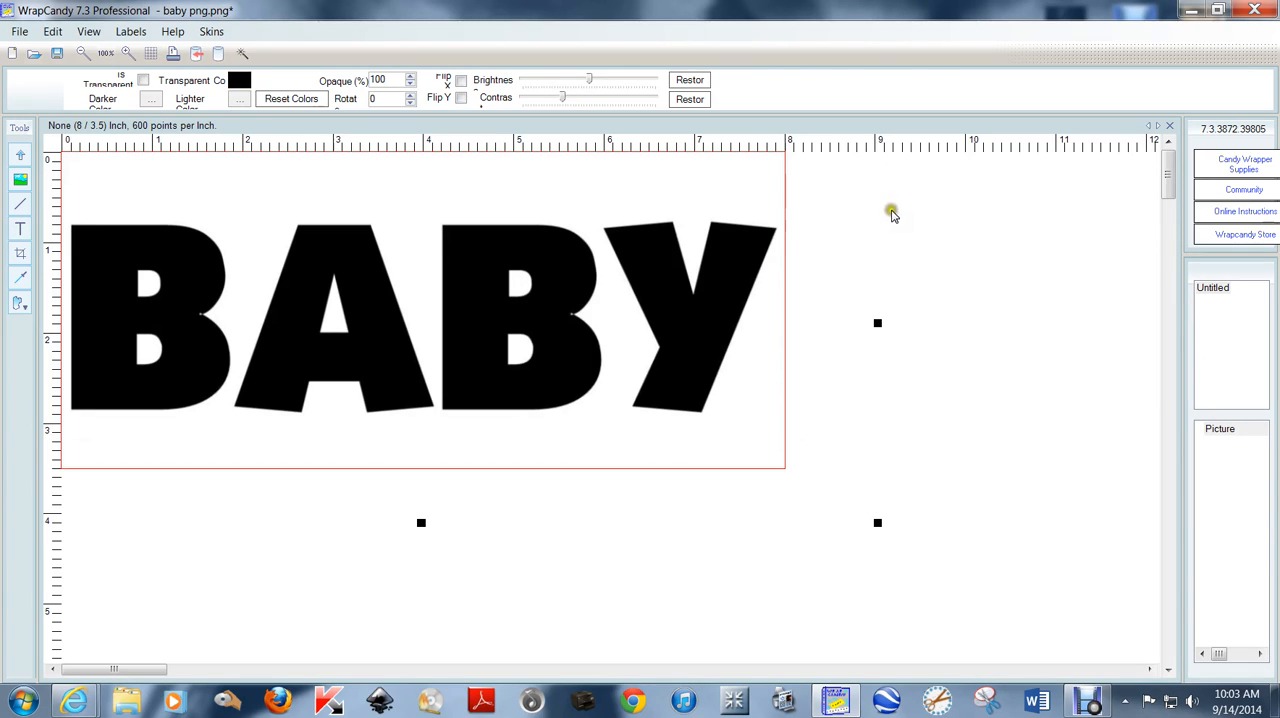
{"action": "mouse_move", "coordinate": [896, 216]}
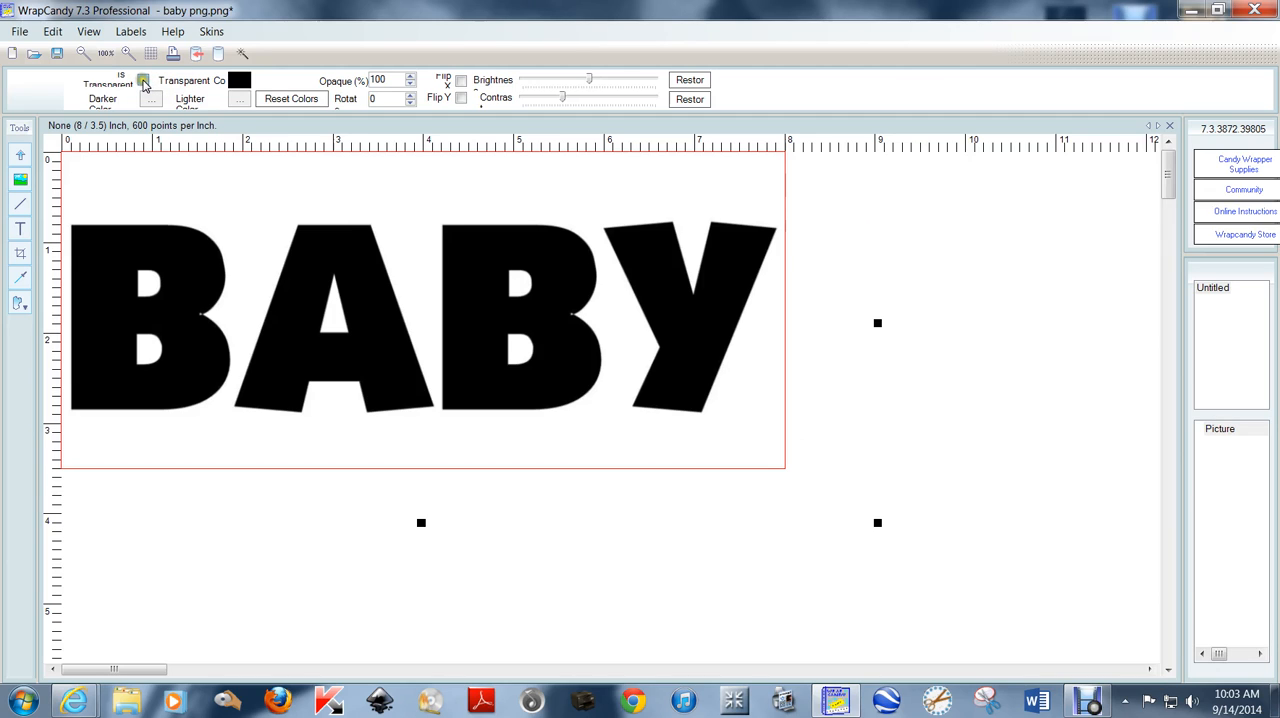
Step: Enable Transparent Colors on the BABY image with grey as the transparent colour
{"action": "left_click", "coordinate": [148, 82]}
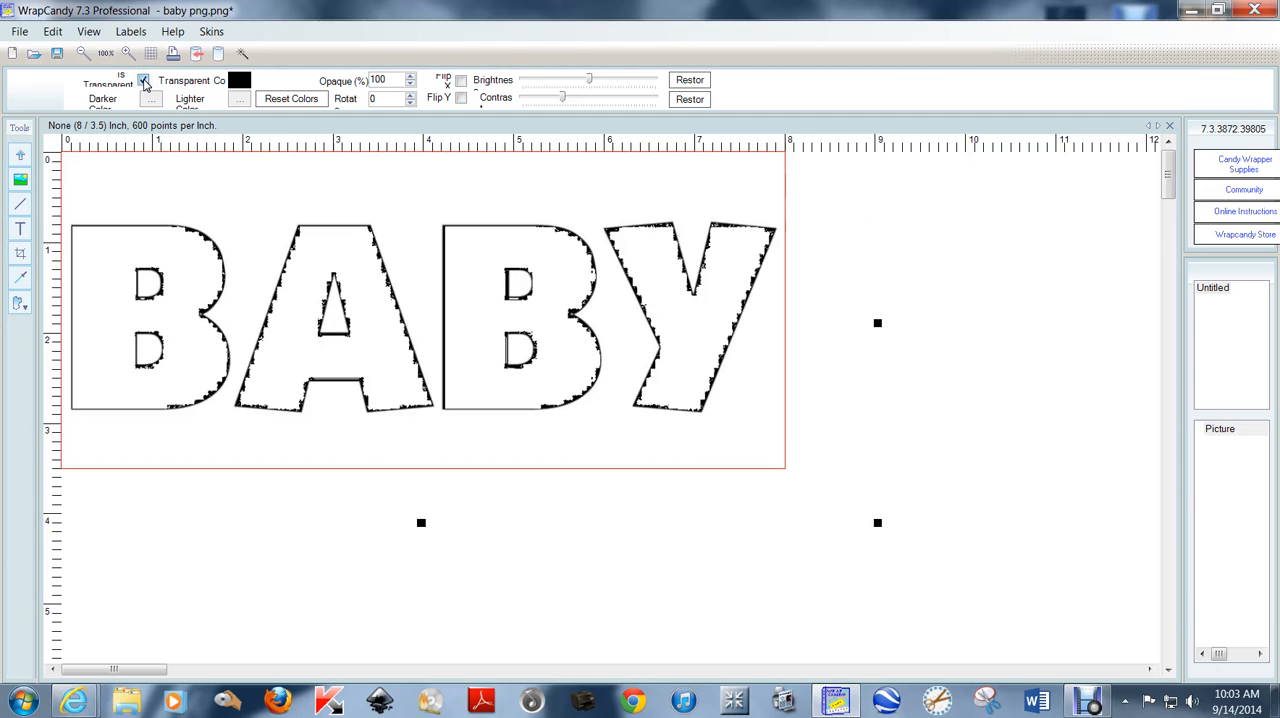
{"action": "left_click", "coordinate": [144, 78]}
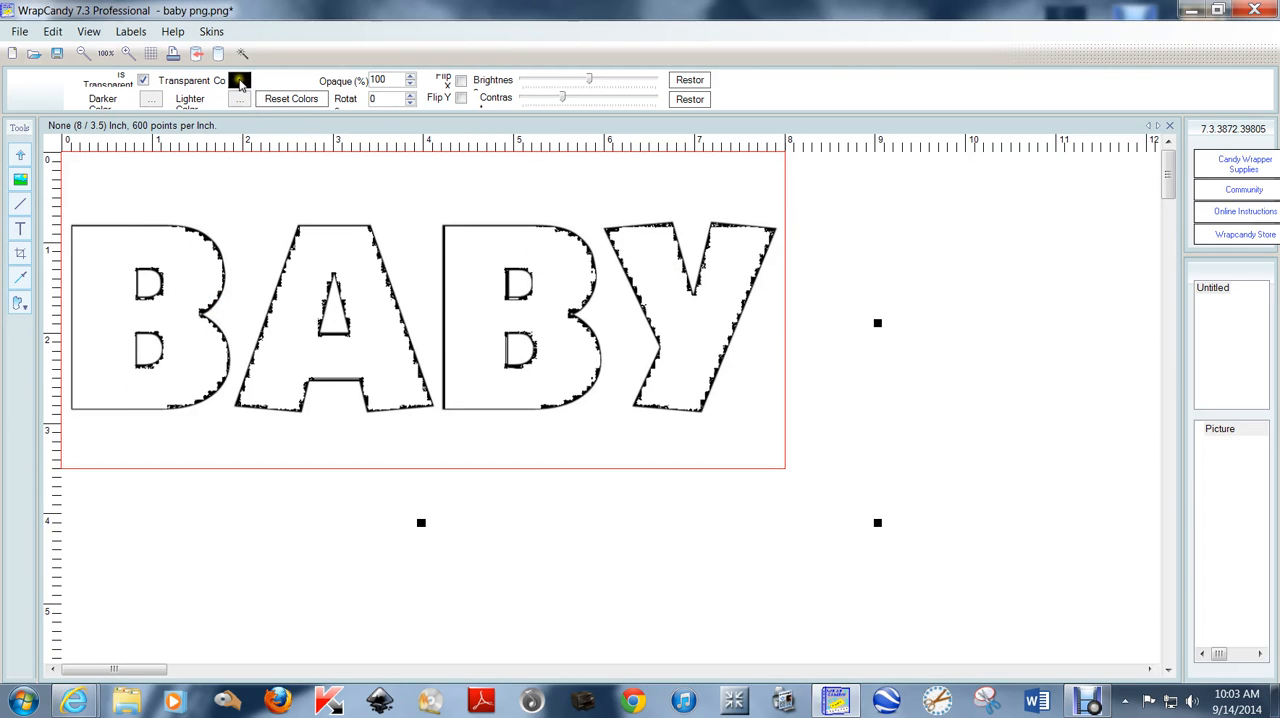
{"action": "left_click", "coordinate": [240, 80]}
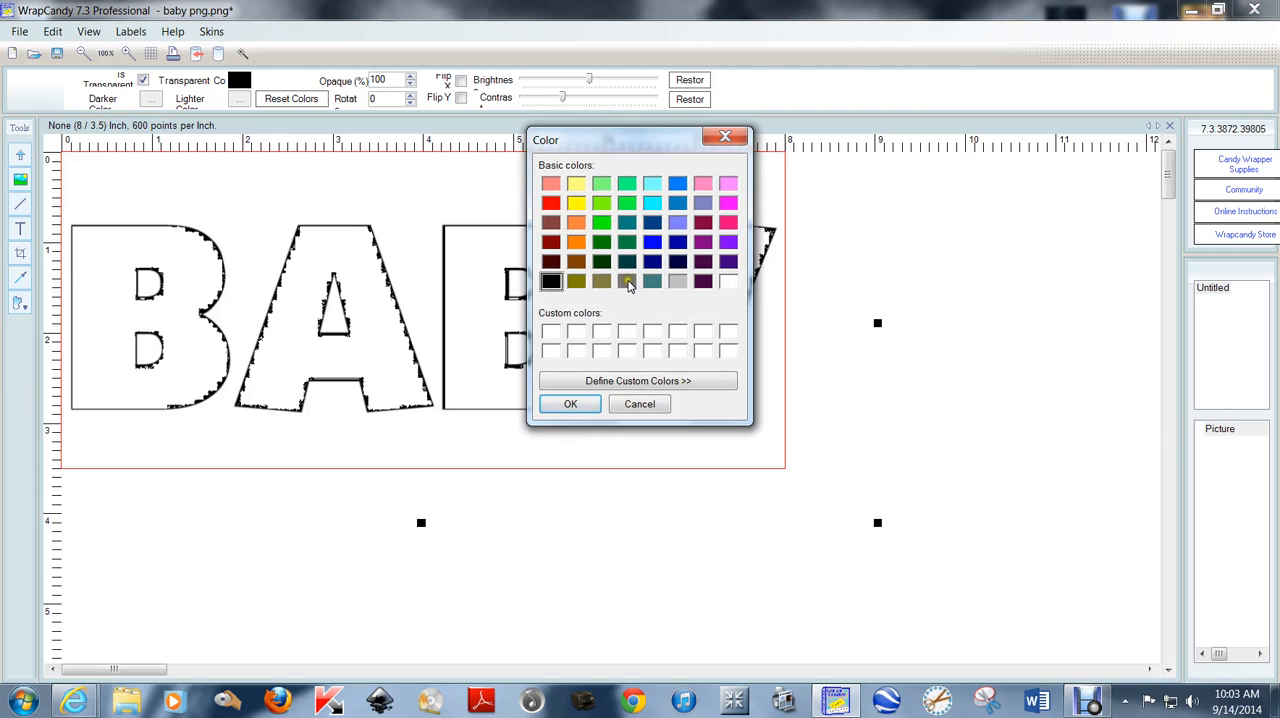
{"action": "left_click", "coordinate": [626, 280]}
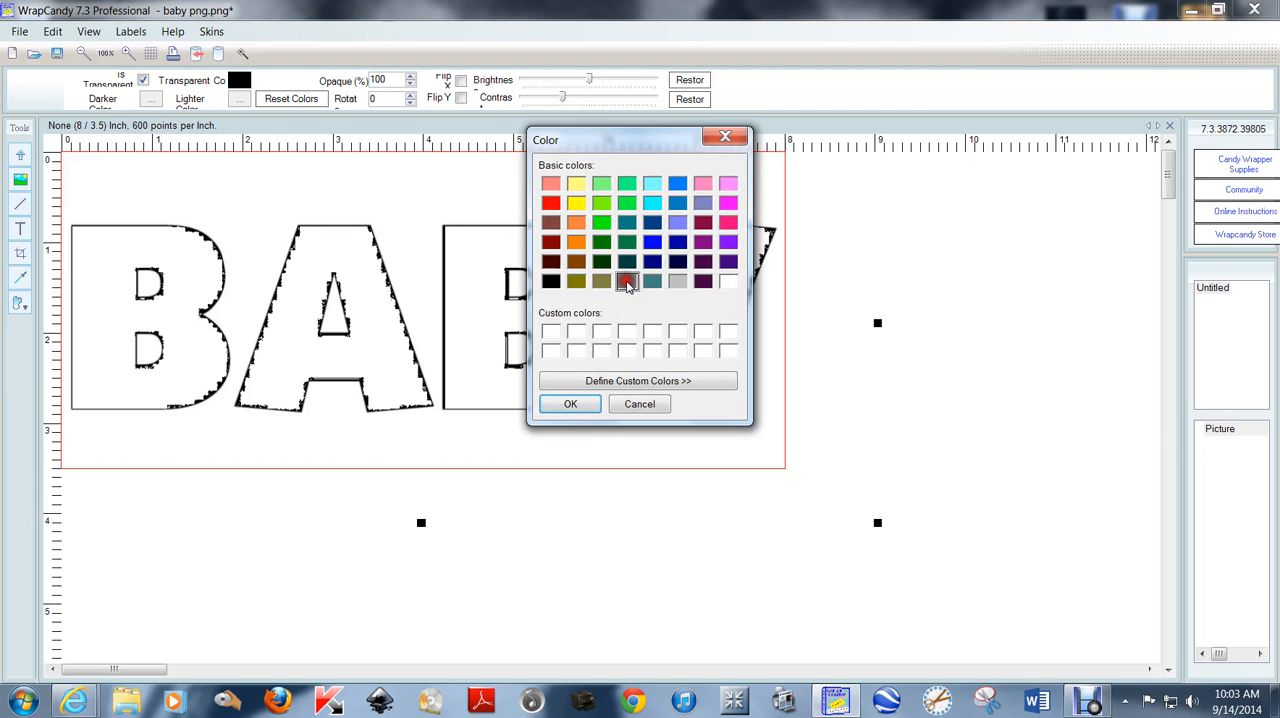
{"action": "left_click", "coordinate": [628, 280]}
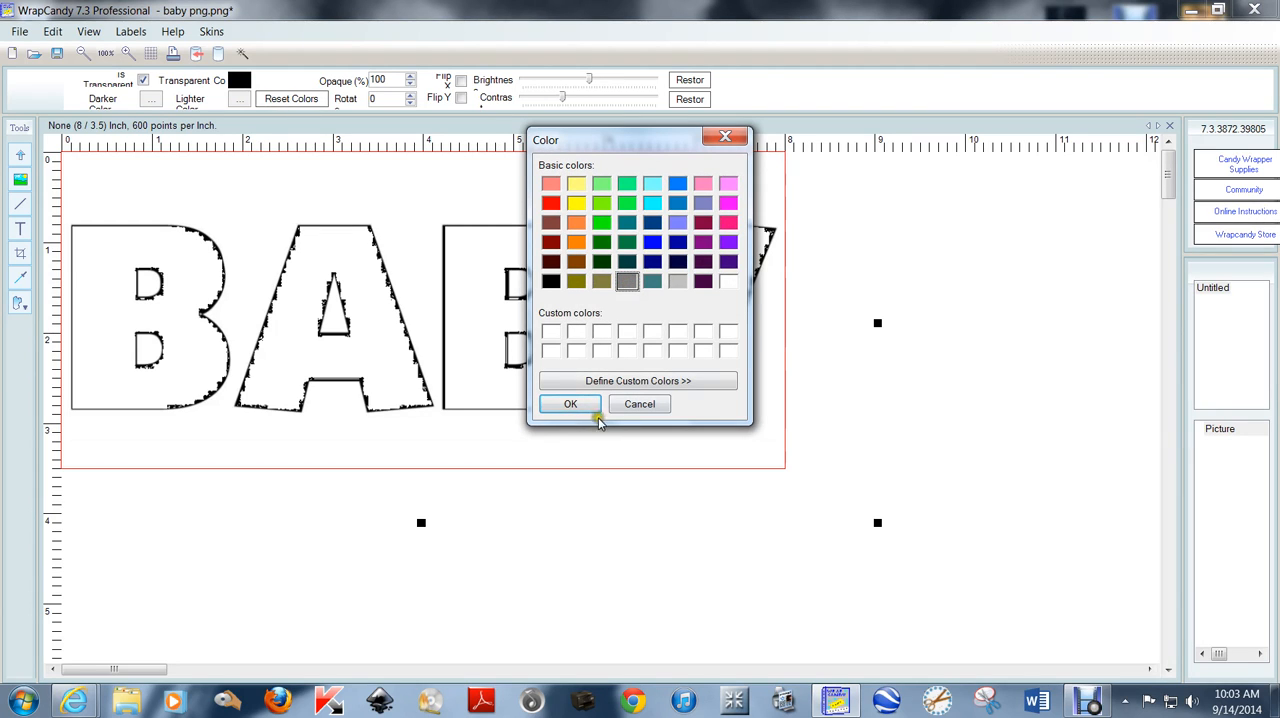
{"action": "left_click", "coordinate": [570, 404]}
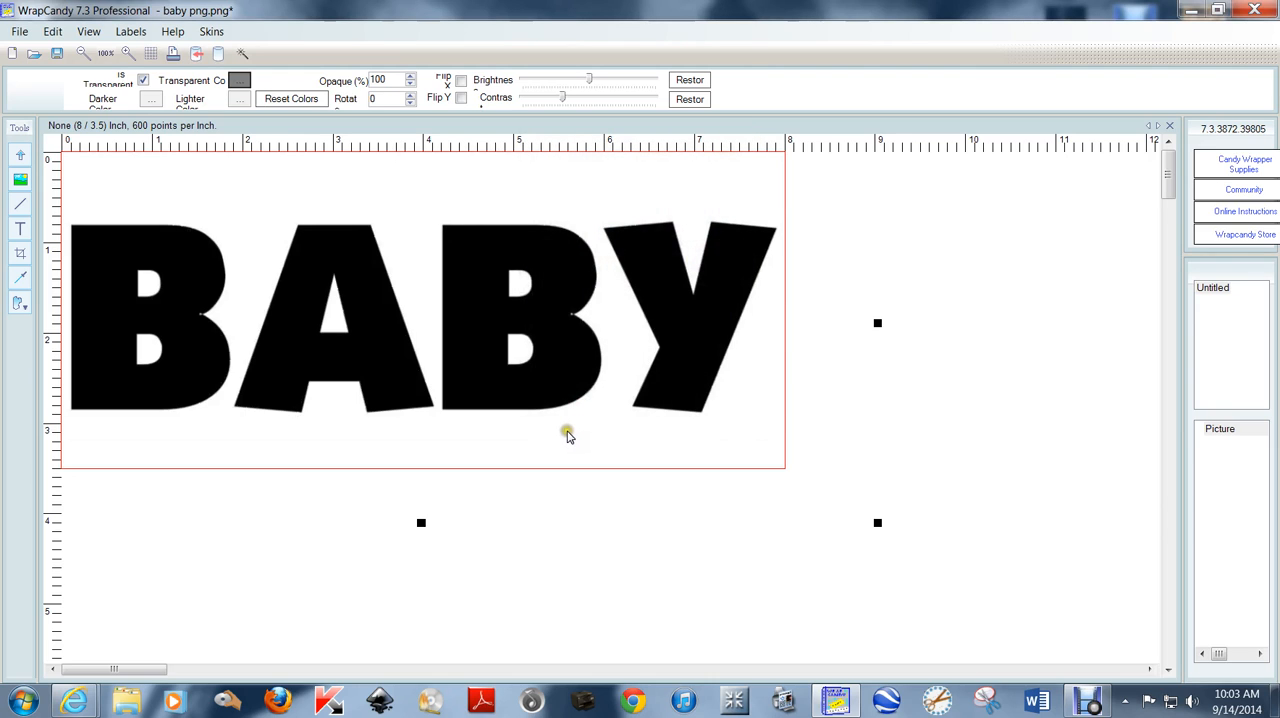
{"action": "mouse_move", "coordinate": [556, 196]}
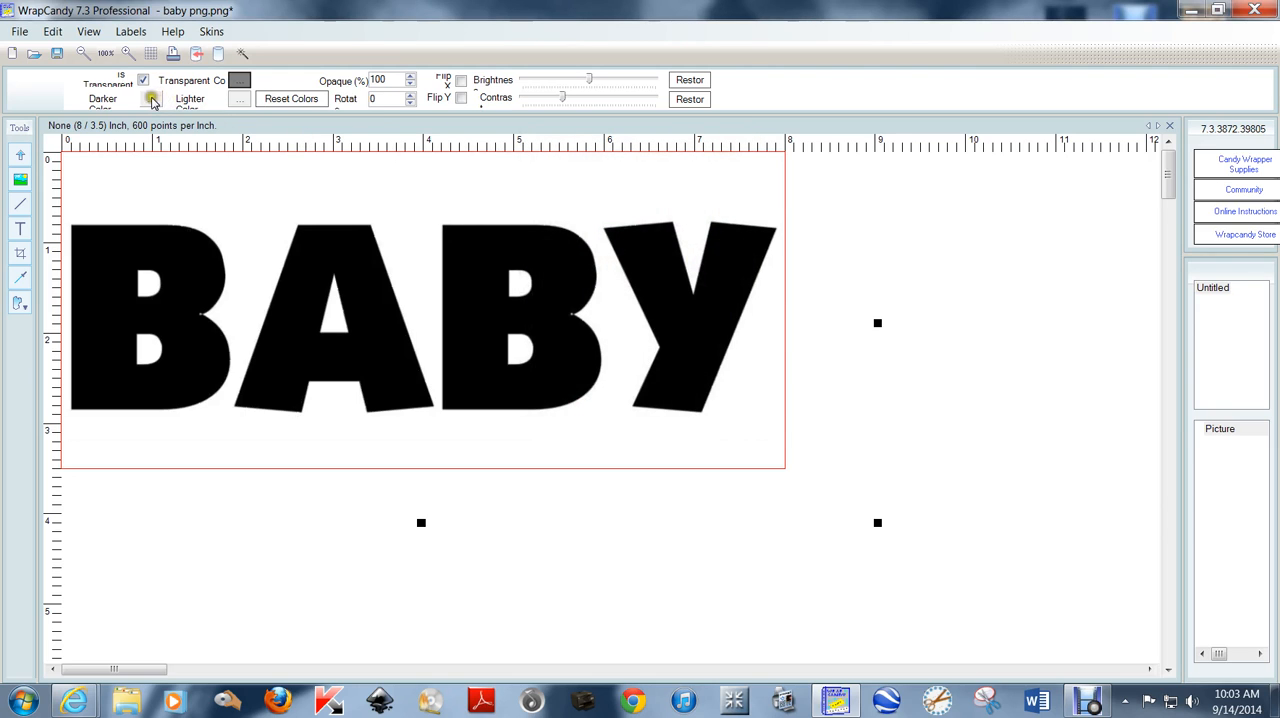
Step: Set black as the darker transparent colour for the BABY image
{"action": "left_click", "coordinate": [152, 100]}
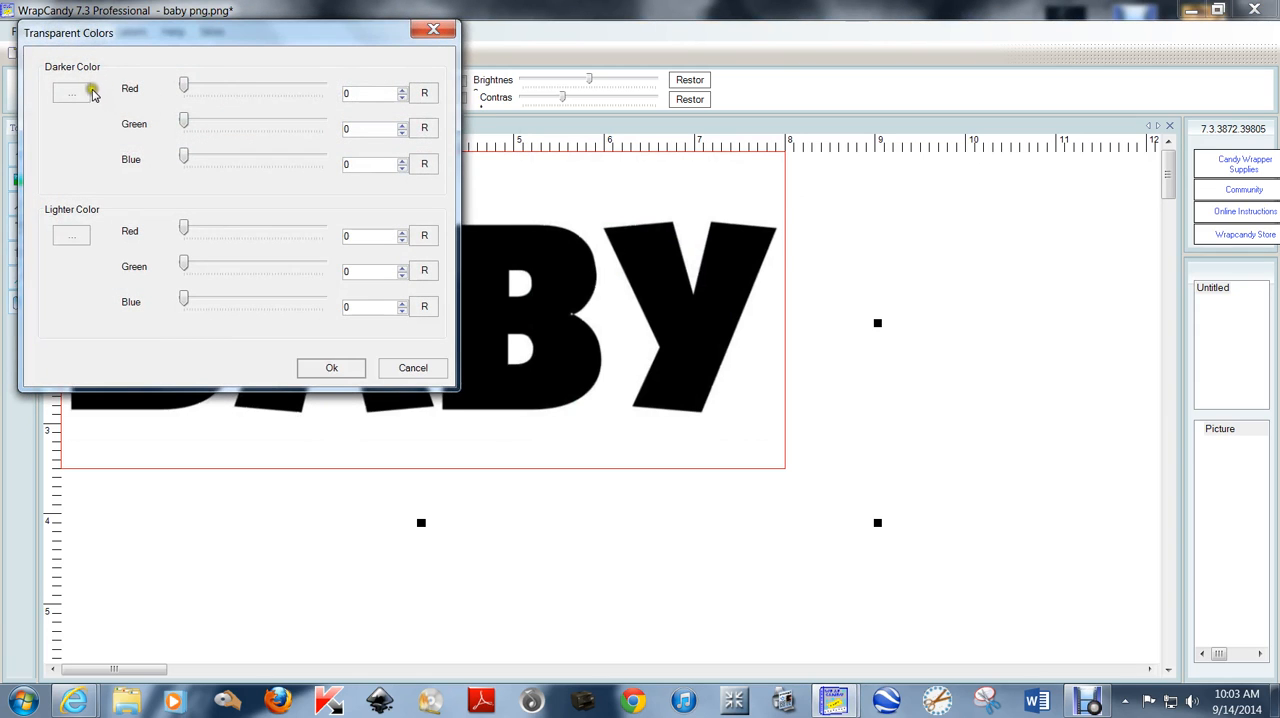
{"action": "left_click", "coordinate": [70, 92]}
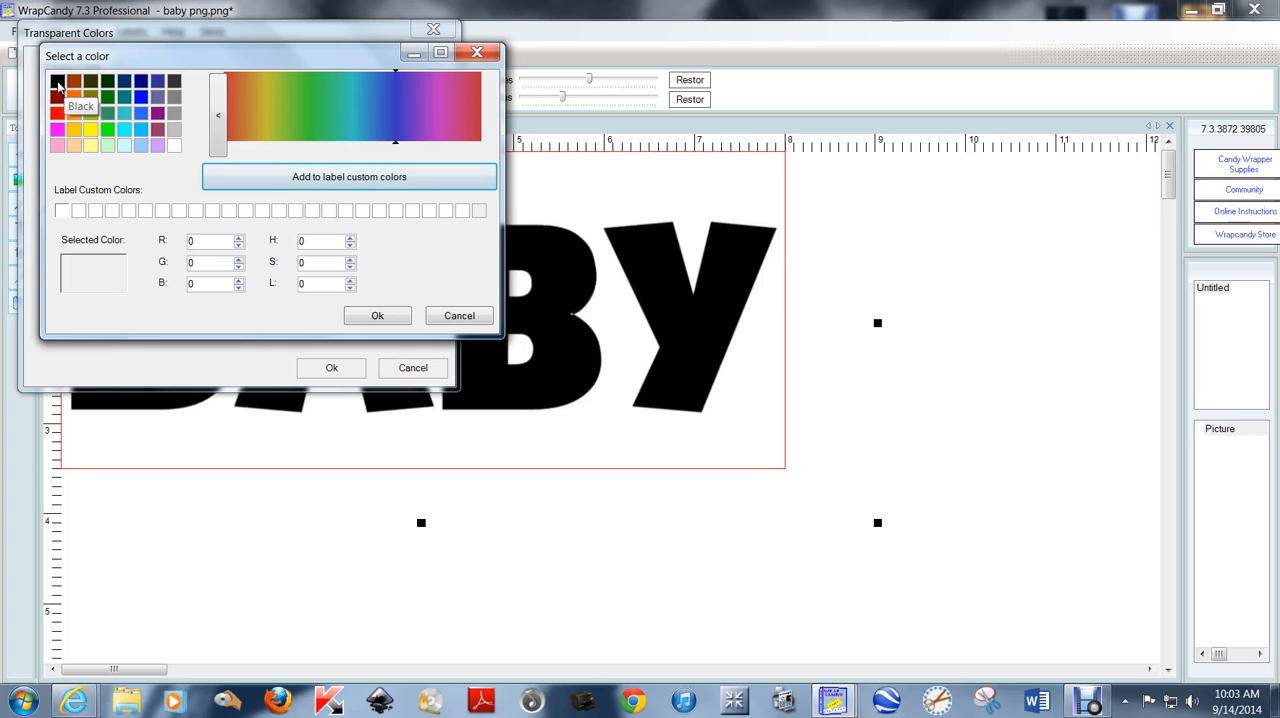
{"action": "left_click", "coordinate": [64, 80]}
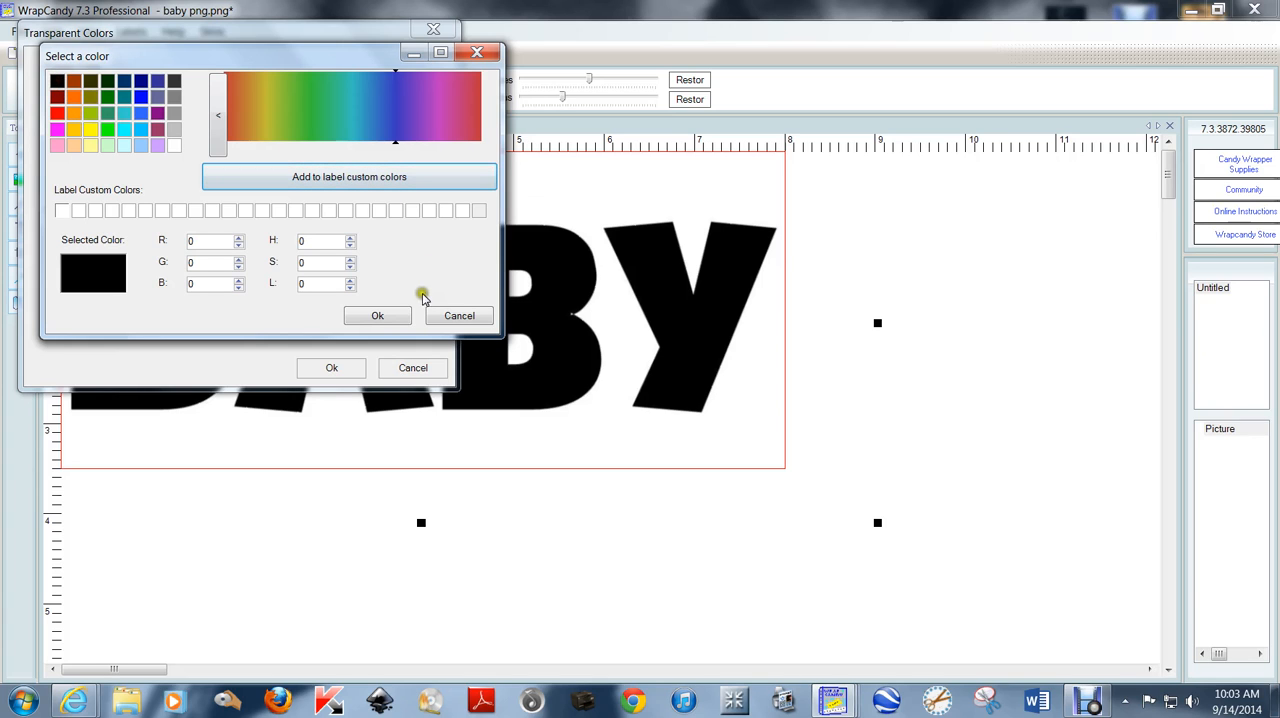
{"action": "left_click", "coordinate": [458, 316]}
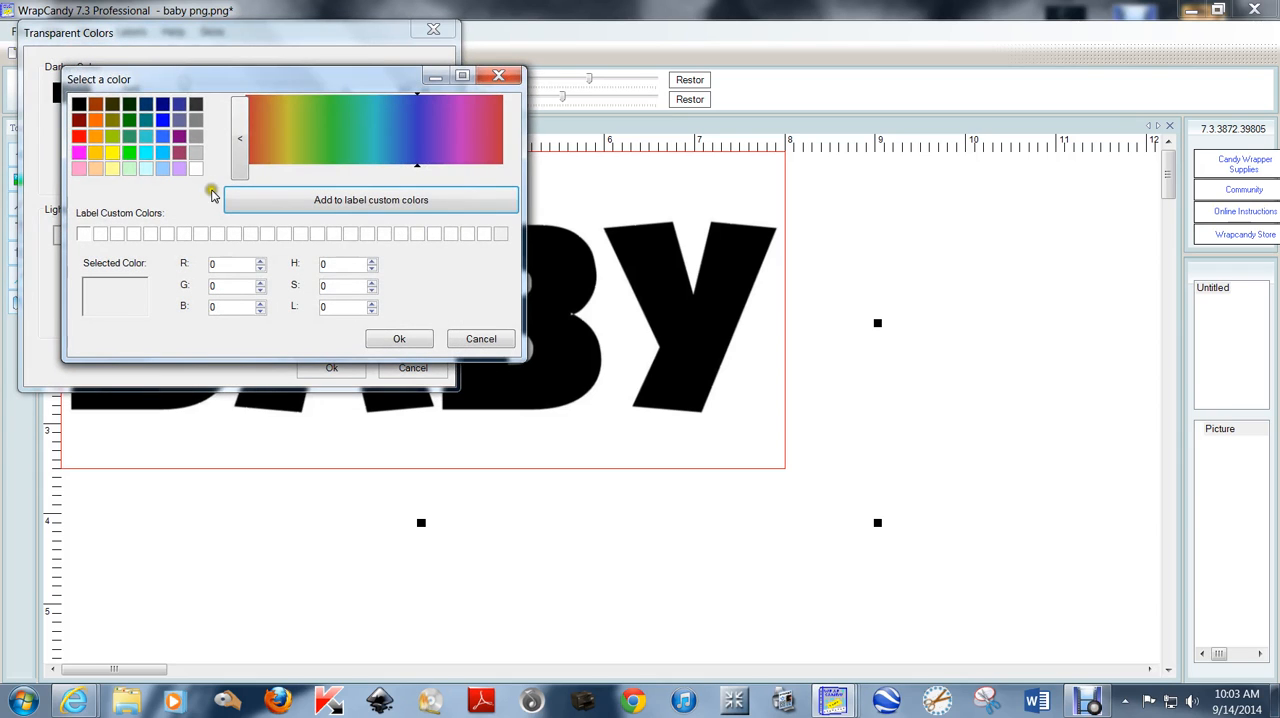
{"action": "mouse_move", "coordinate": [196, 152]}
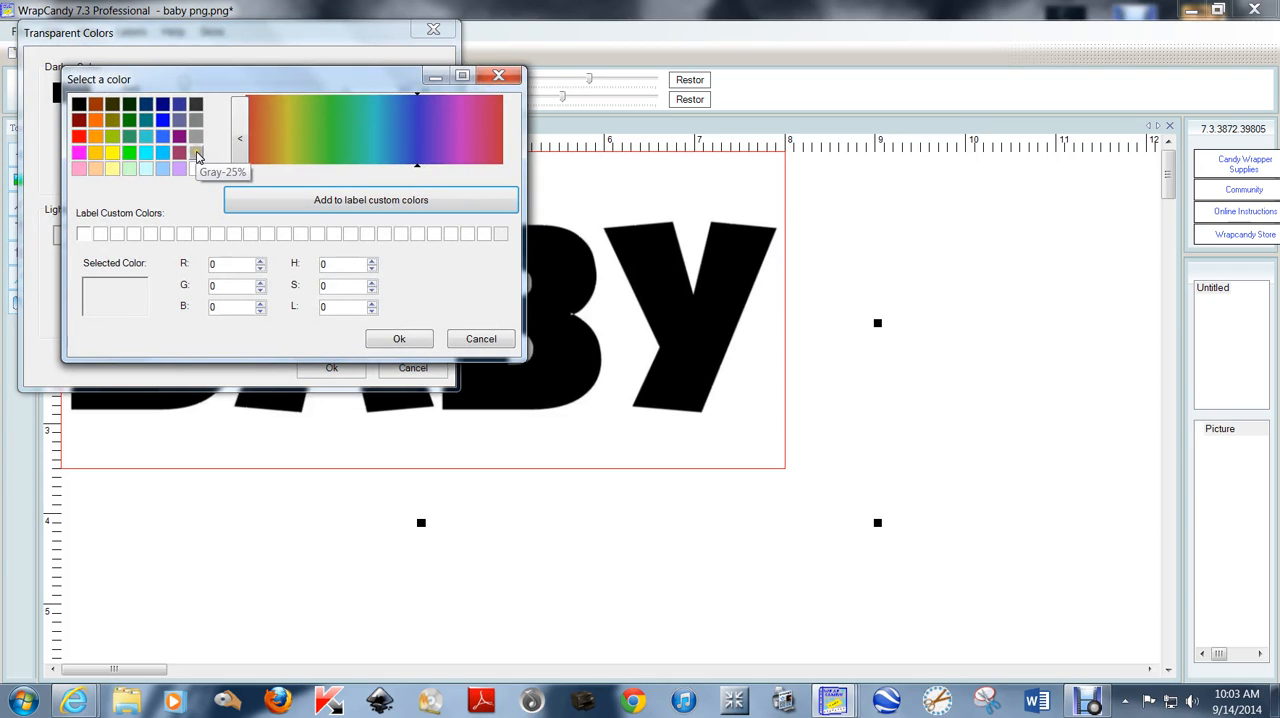
Step: Set Gray-25% as the lighter transparent colour and apply, leaving letter outlines
{"action": "left_click", "coordinate": [192, 152]}
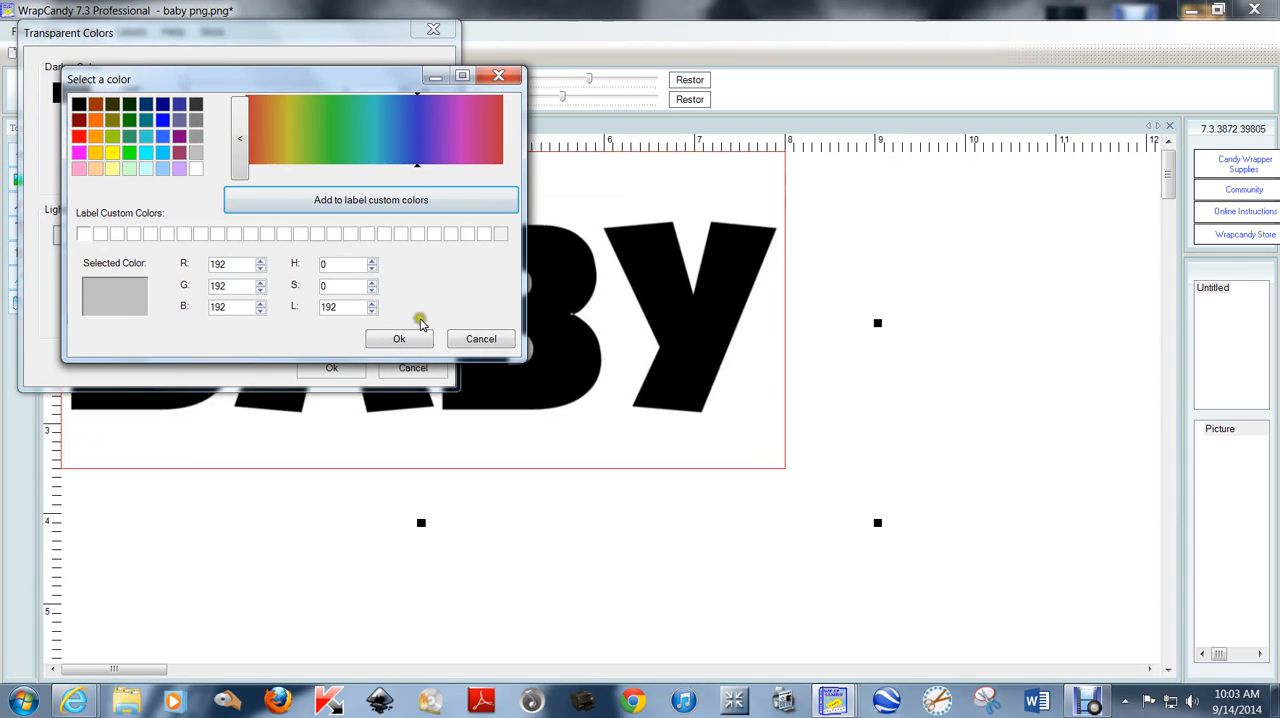
{"action": "left_click", "coordinate": [400, 338]}
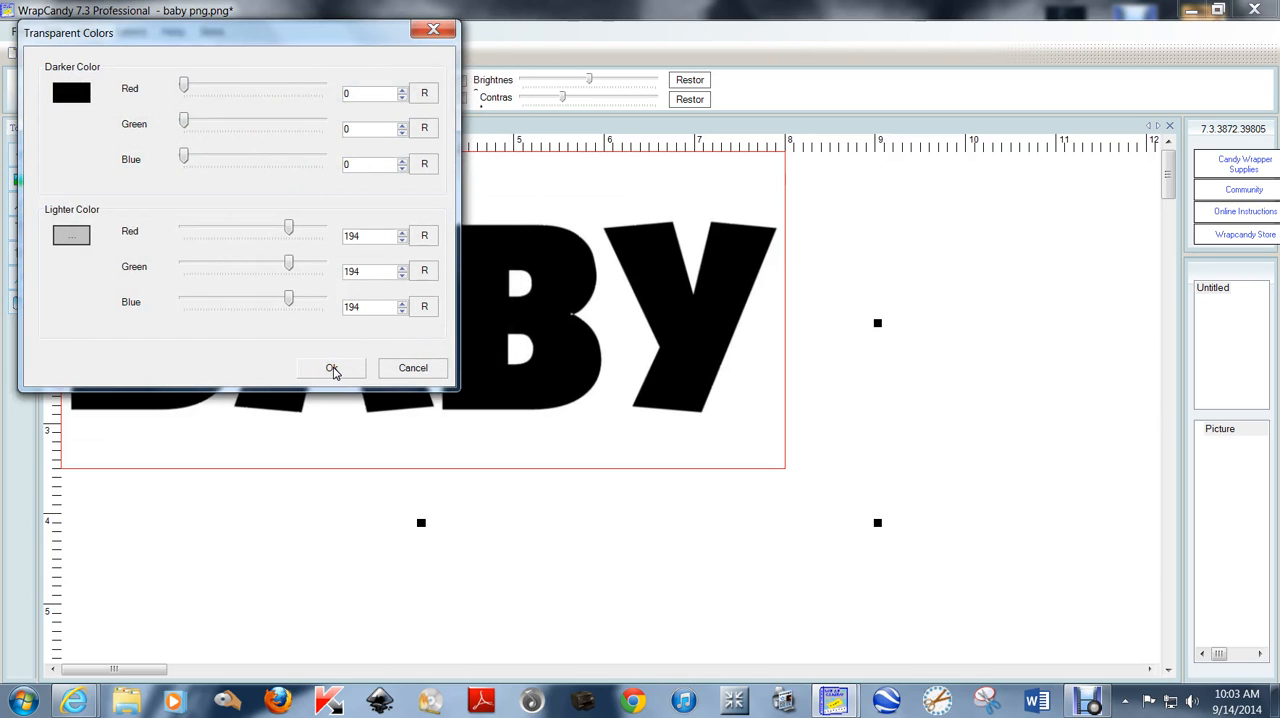
{"action": "left_click", "coordinate": [332, 368]}
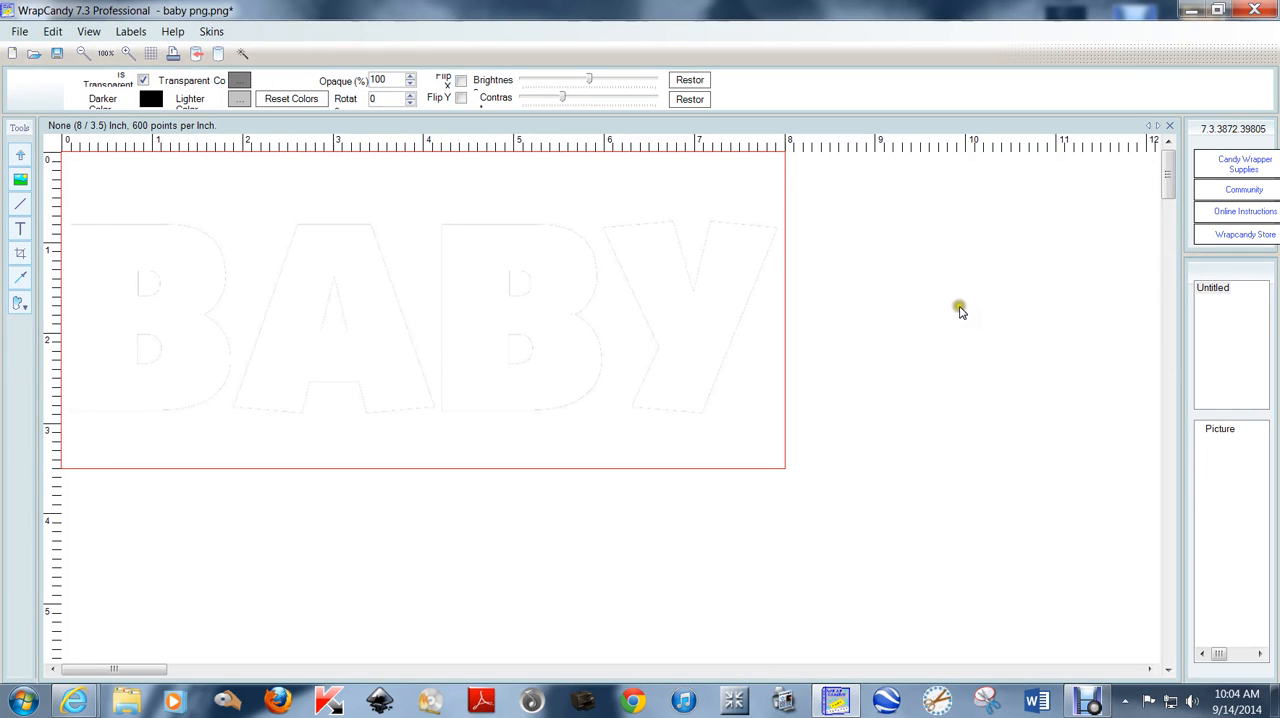
{"action": "mouse_move", "coordinate": [604, 240]}
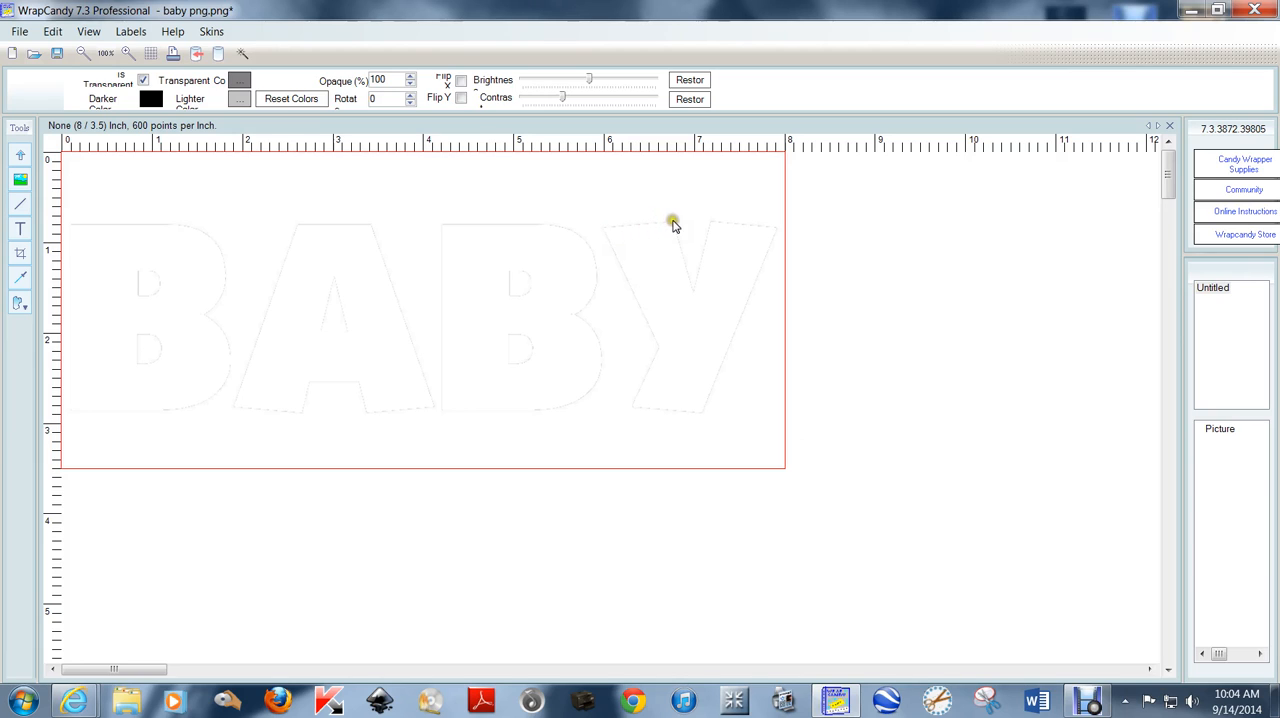
{"action": "mouse_move", "coordinate": [774, 238]}
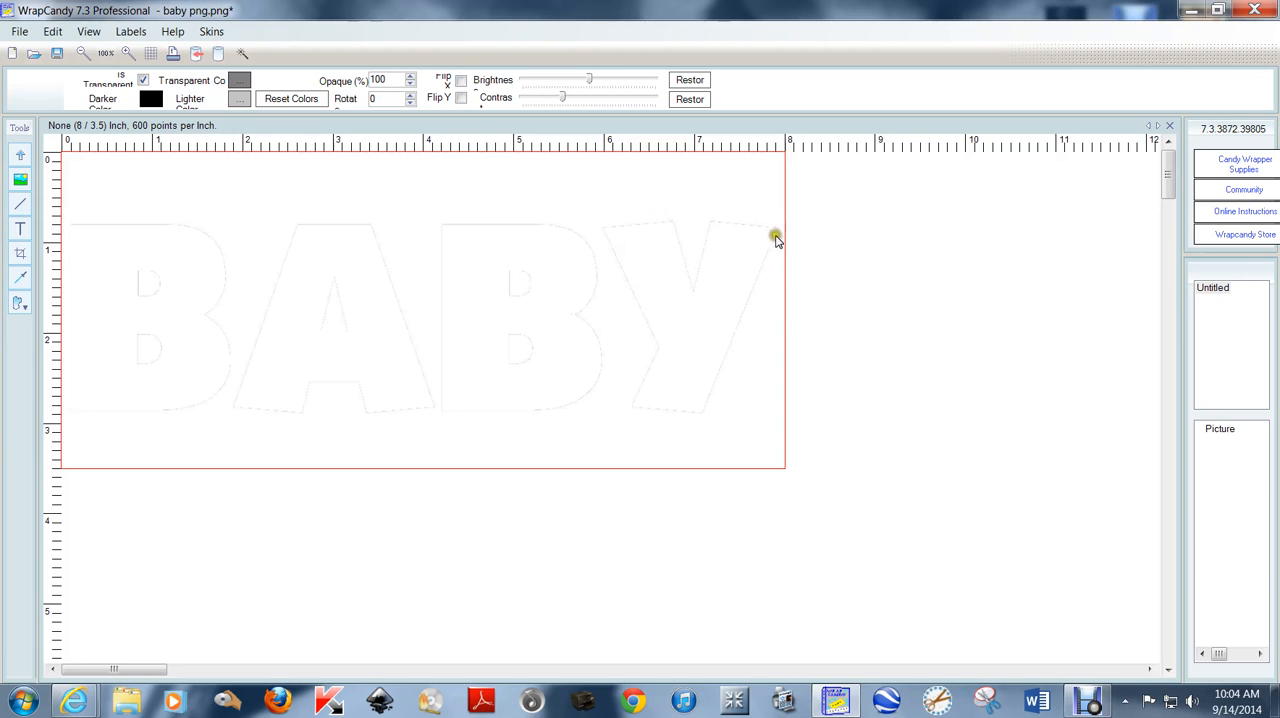
{"action": "mouse_move", "coordinate": [860, 300]}
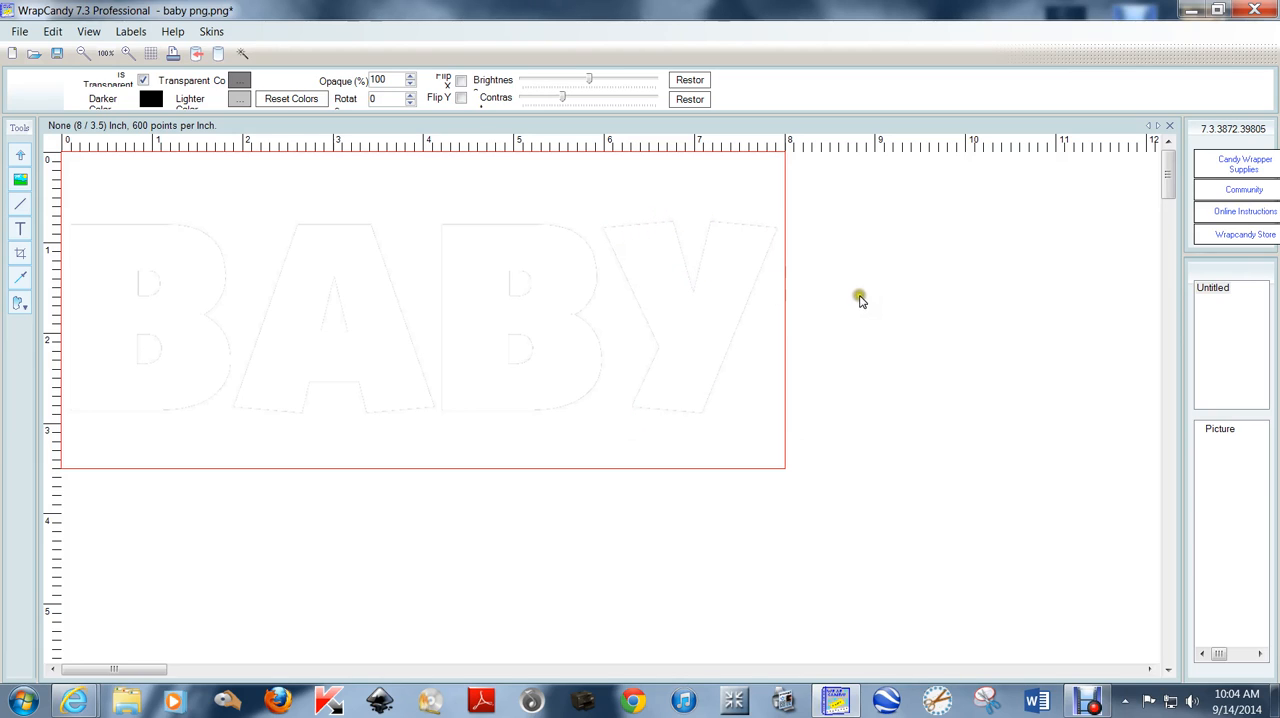
{"action": "mouse_move", "coordinate": [460, 332]}
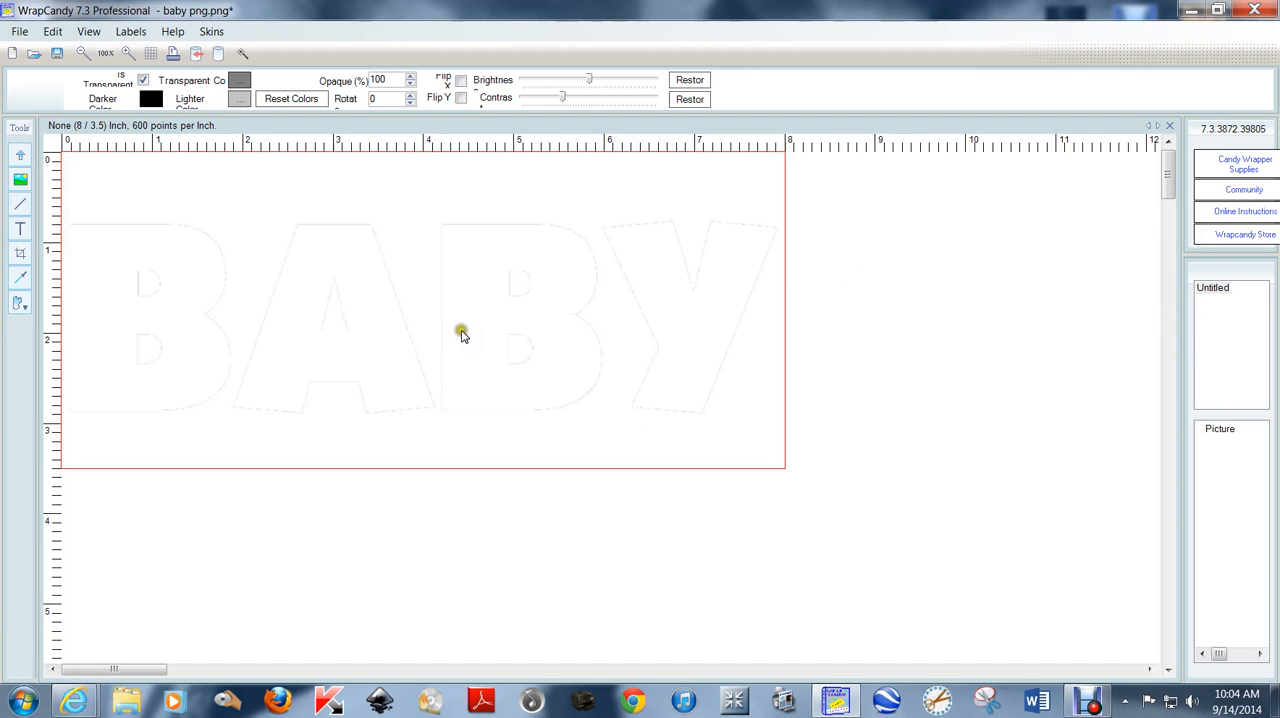
{"action": "mouse_move", "coordinate": [464, 304]}
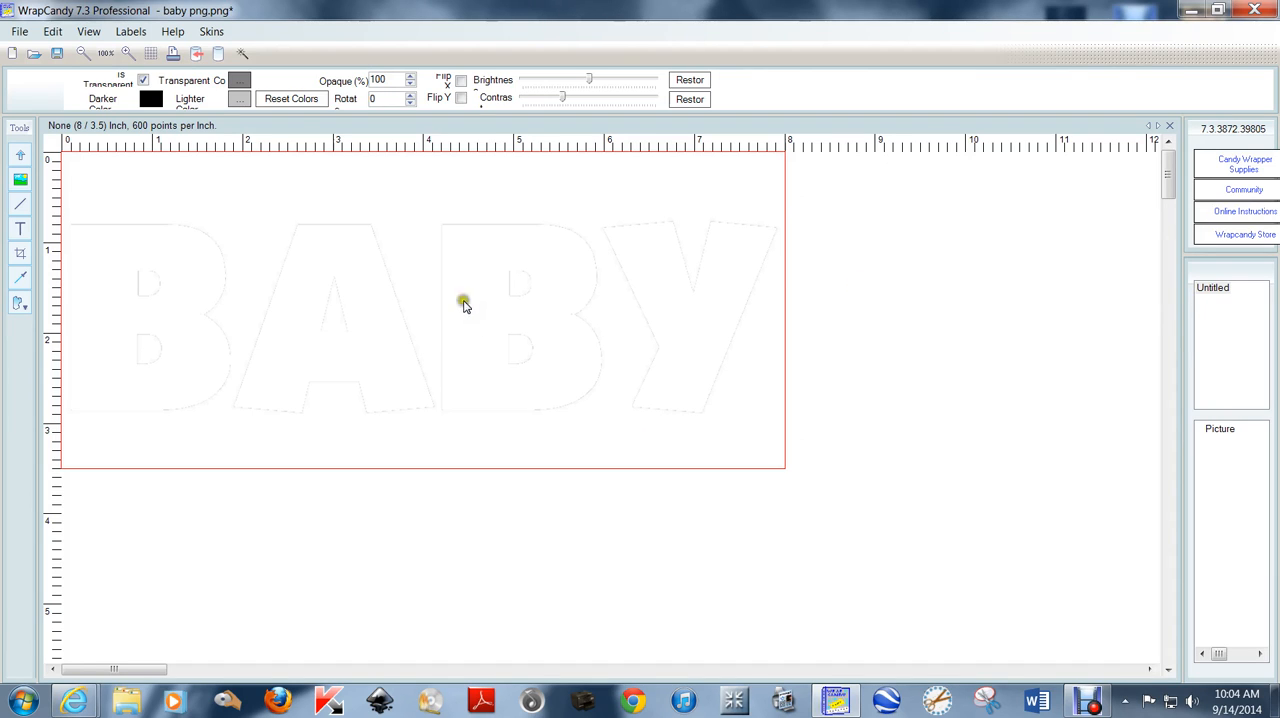
Step: Export the BABY label via Save As Image as a transparent PNG named 'baby trans' on the Desktop
{"action": "left_click", "coordinate": [22, 32]}
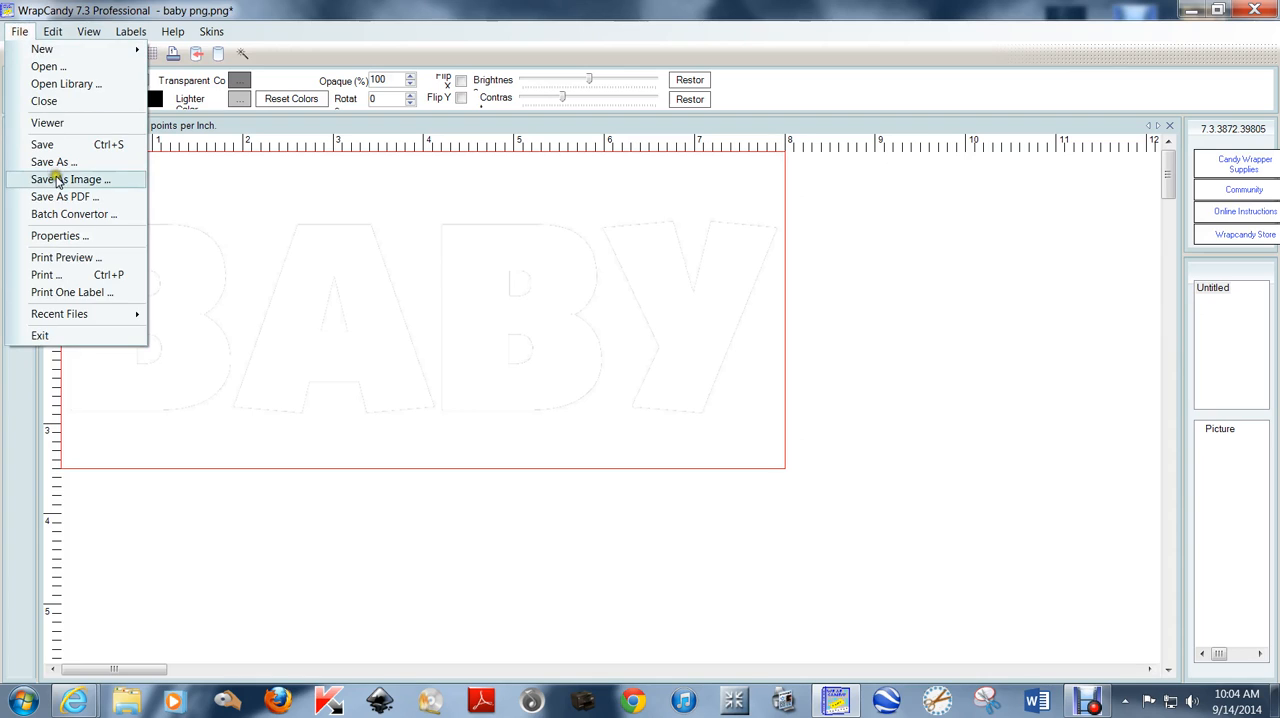
{"action": "left_click", "coordinate": [62, 180]}
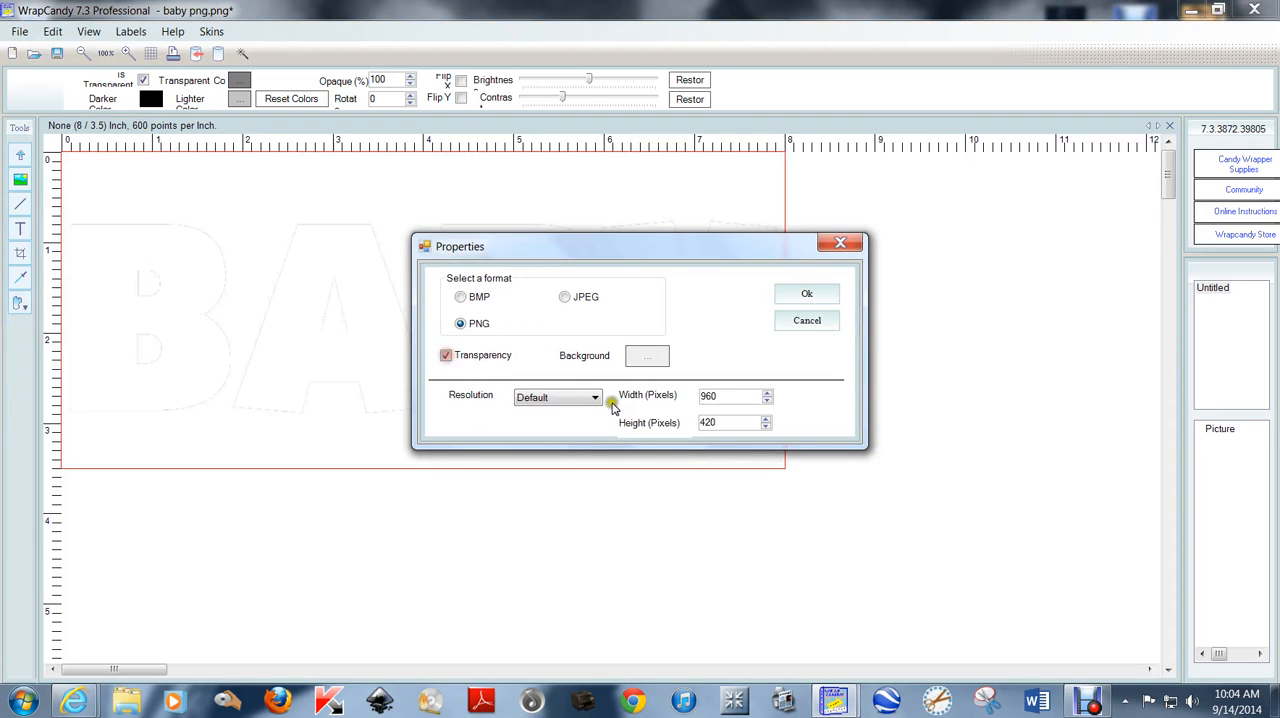
{"action": "left_click", "coordinate": [592, 396]}
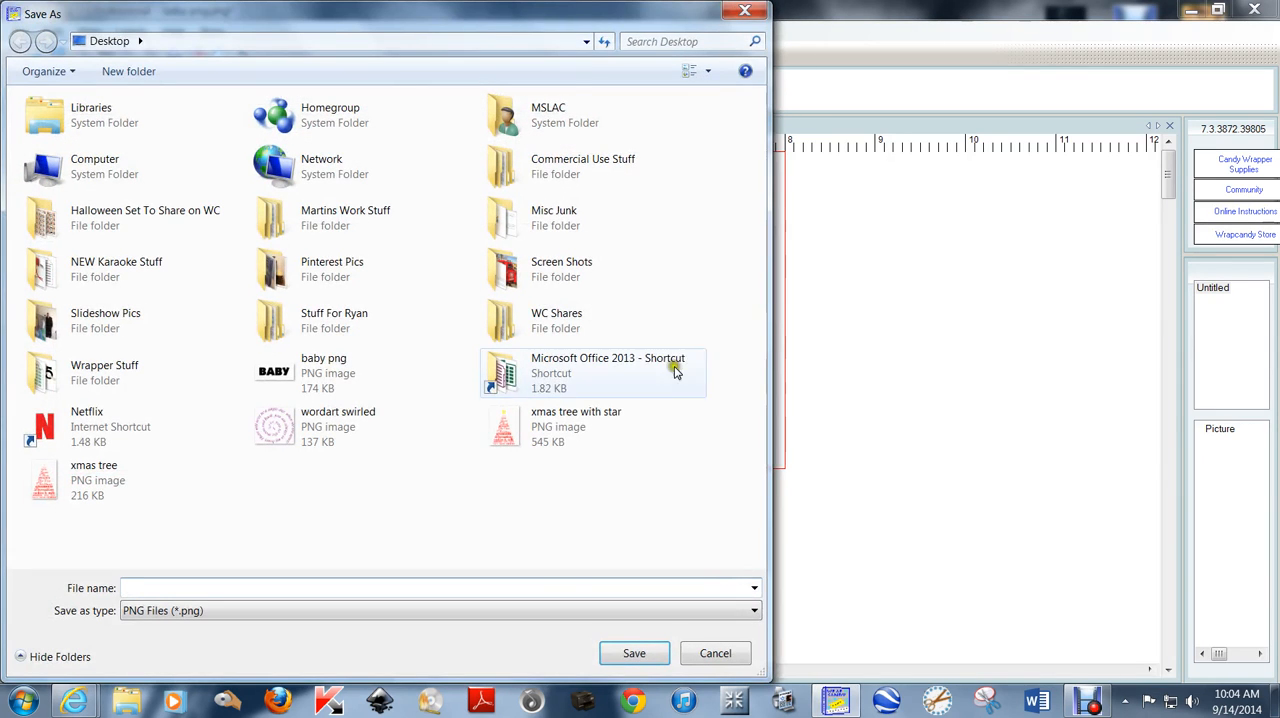
{"action": "type", "text": "baby trans"}
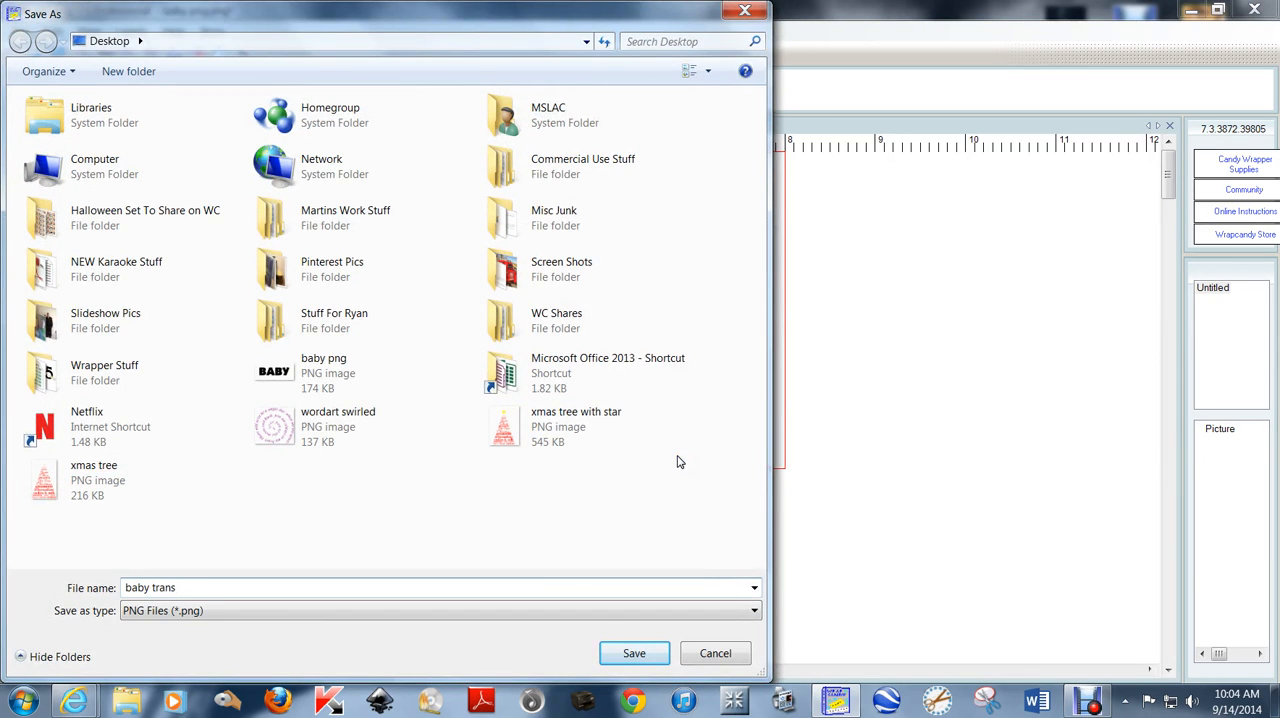
{"action": "left_click", "coordinate": [632, 652]}
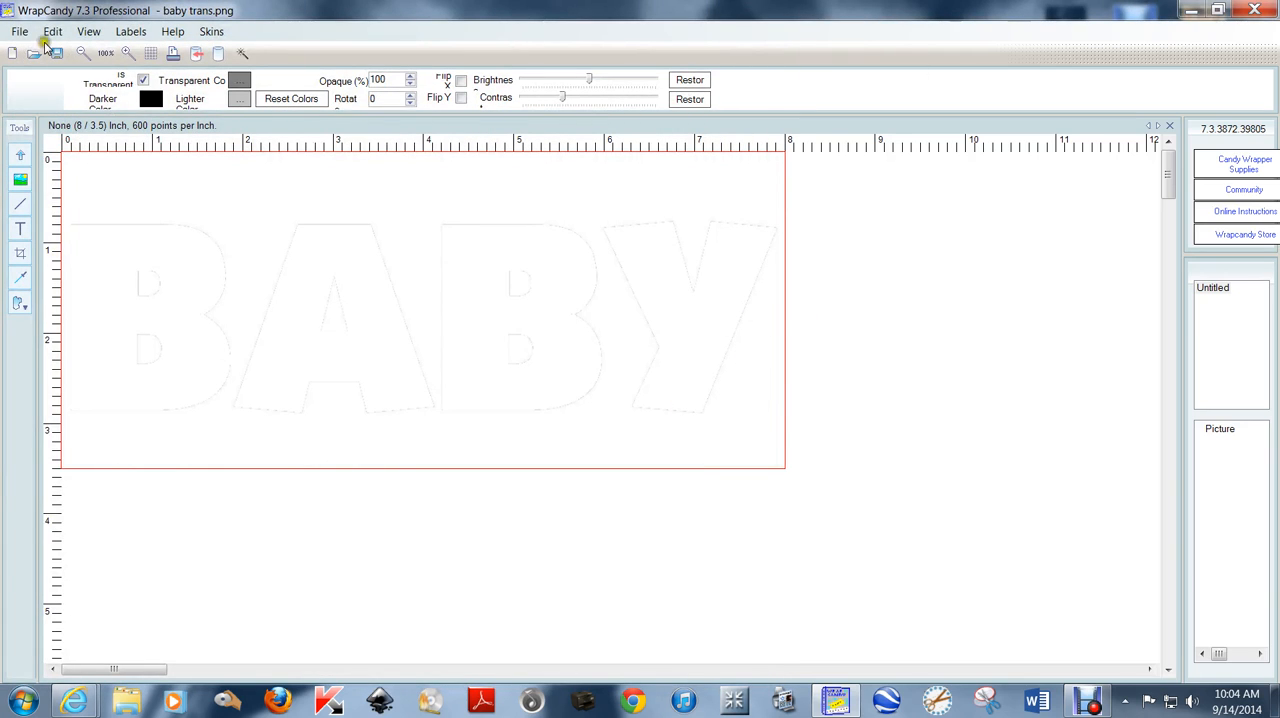
Step: Create a new blank Standard Candy Wrapper label, 5.2 by 5.5 inches
{"action": "left_click", "coordinate": [16, 32]}
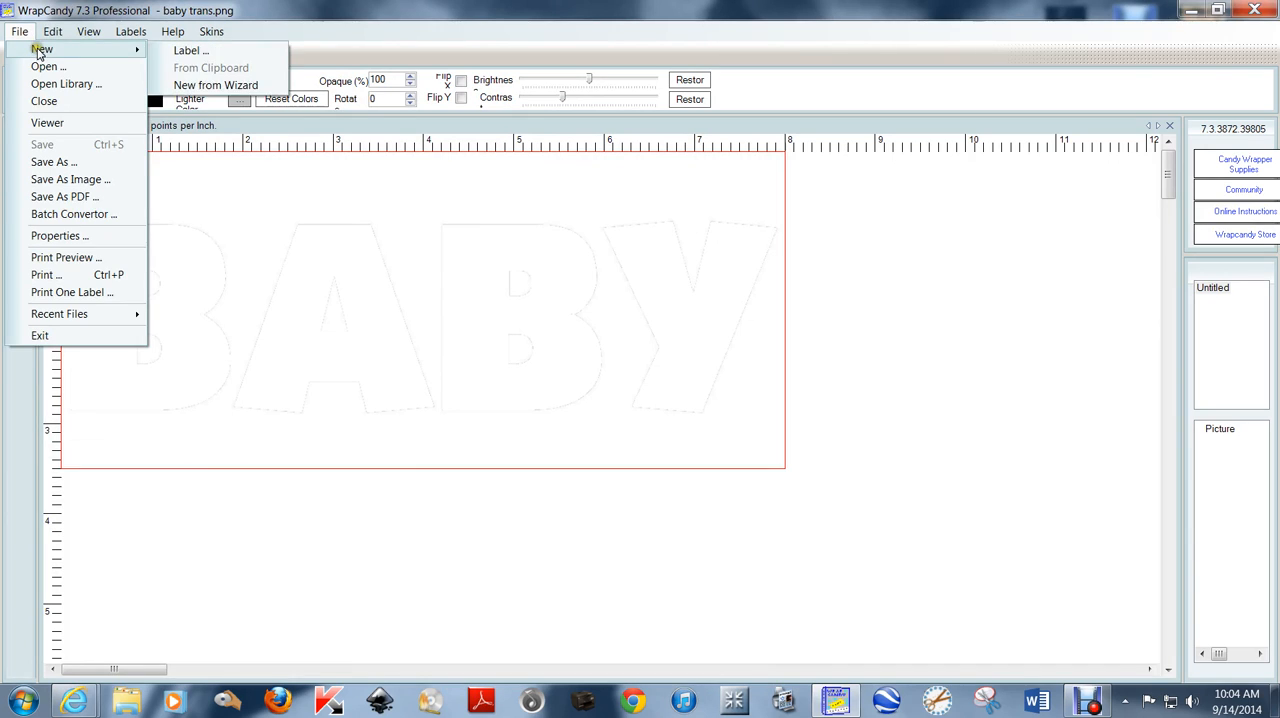
{"action": "left_click", "coordinate": [200, 50]}
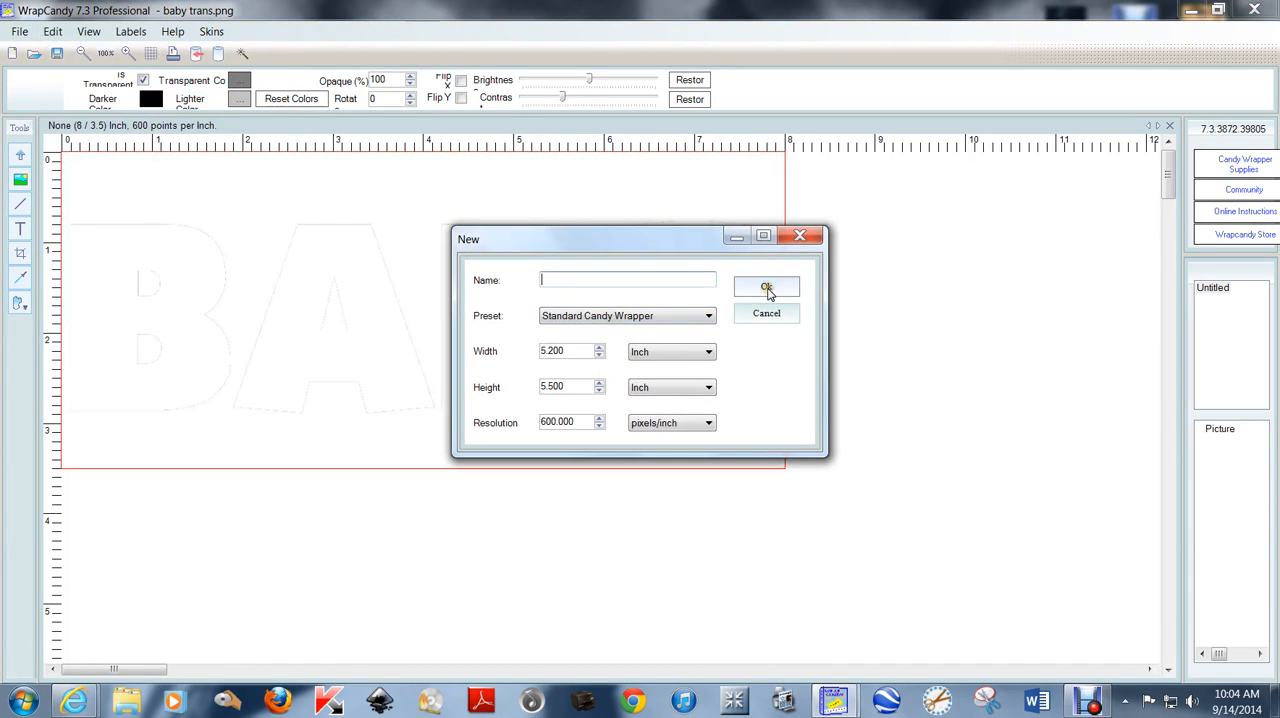
{"action": "left_click", "coordinate": [766, 288]}
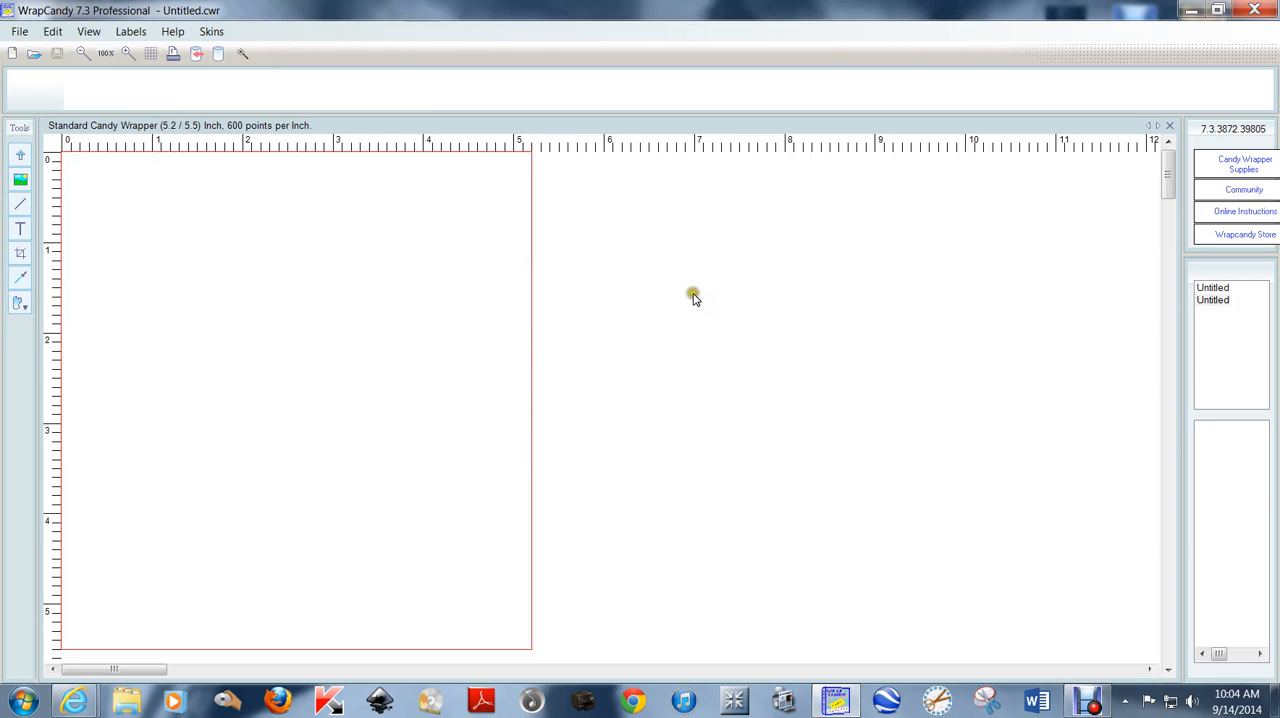
{"action": "mouse_move", "coordinate": [510, 552]}
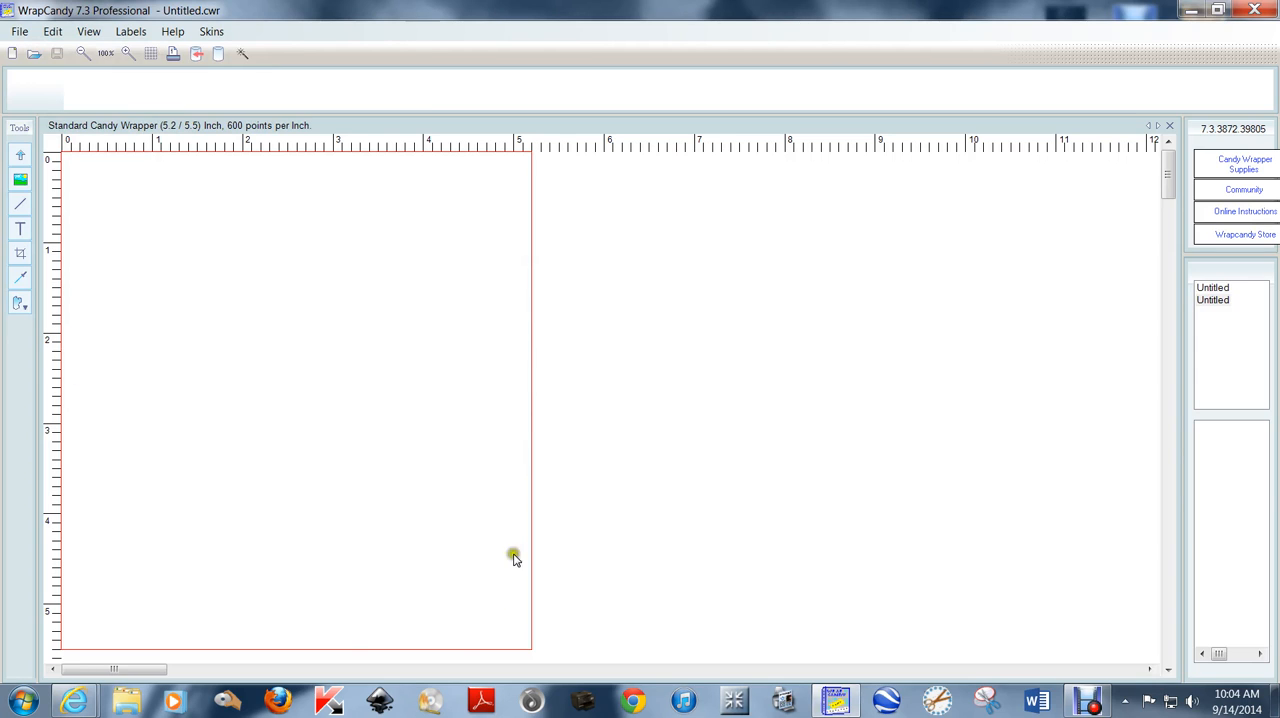
Step: Start Add Image and browse from Wrapper Stuff back through the Desktop into the Documents library
{"action": "right_click", "coordinate": [512, 556]}
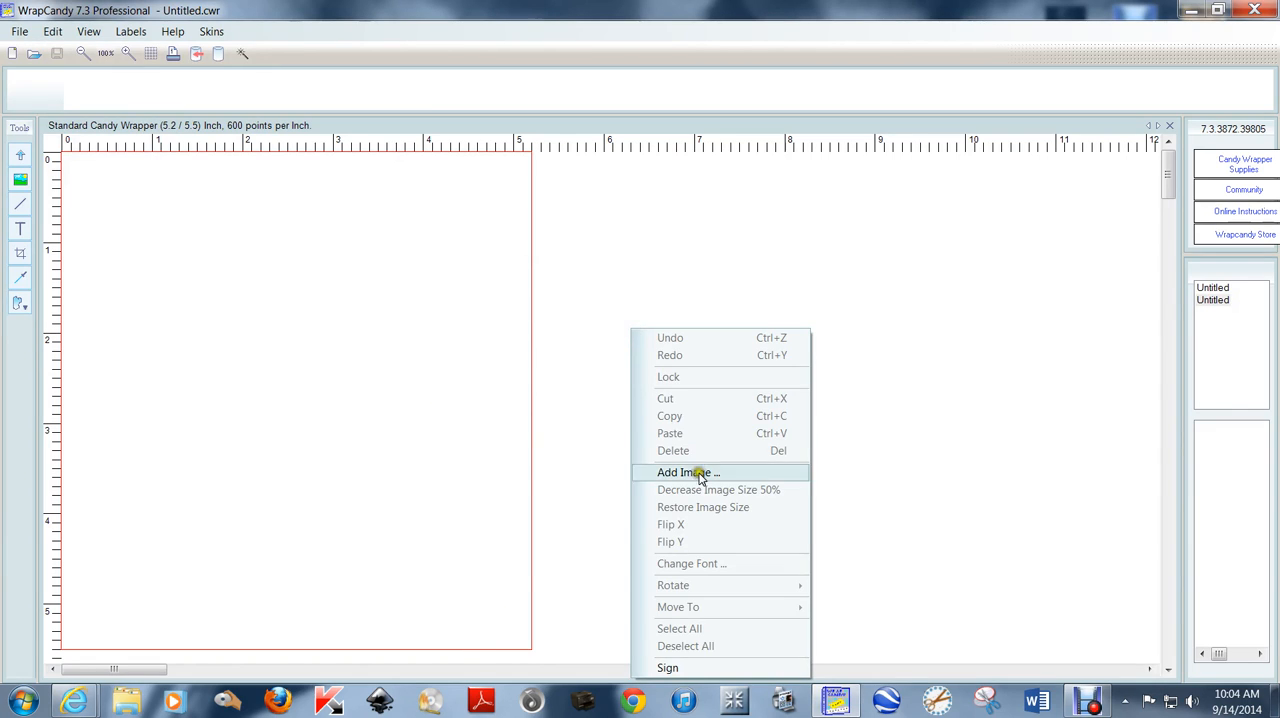
{"action": "left_click", "coordinate": [688, 472]}
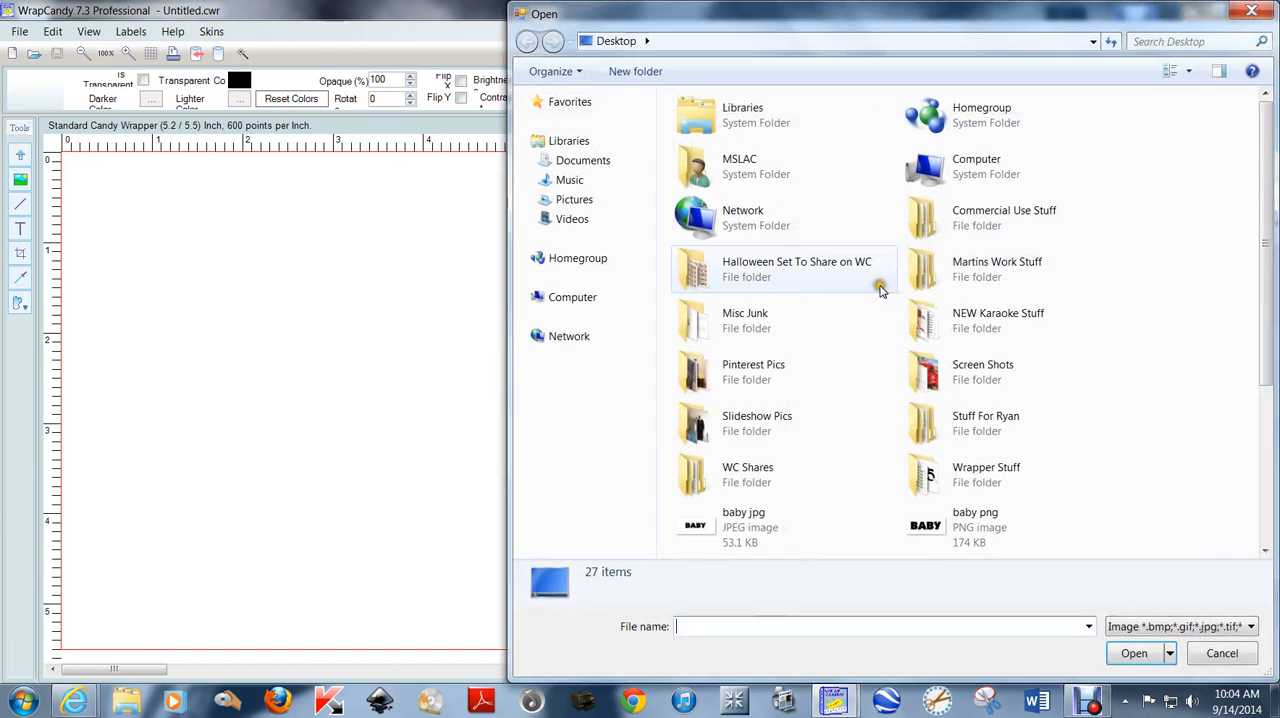
{"action": "left_click", "coordinate": [988, 468]}
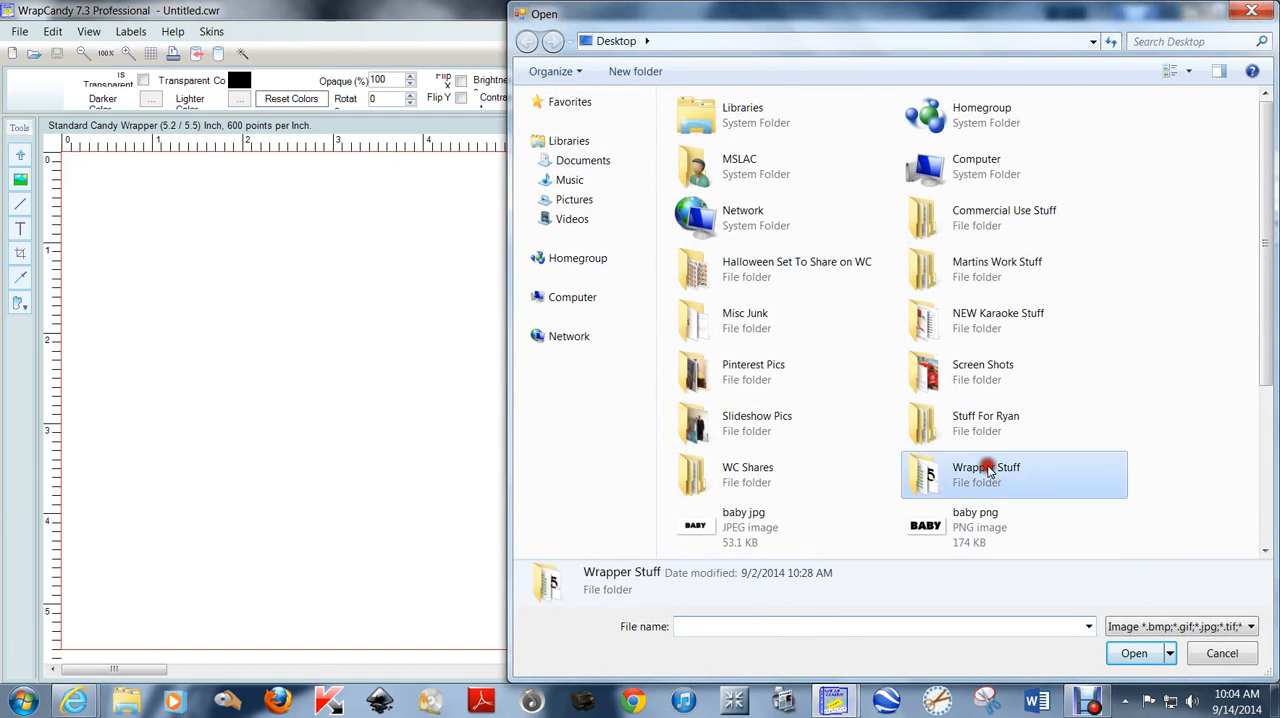
{"action": "double_click", "coordinate": [988, 474]}
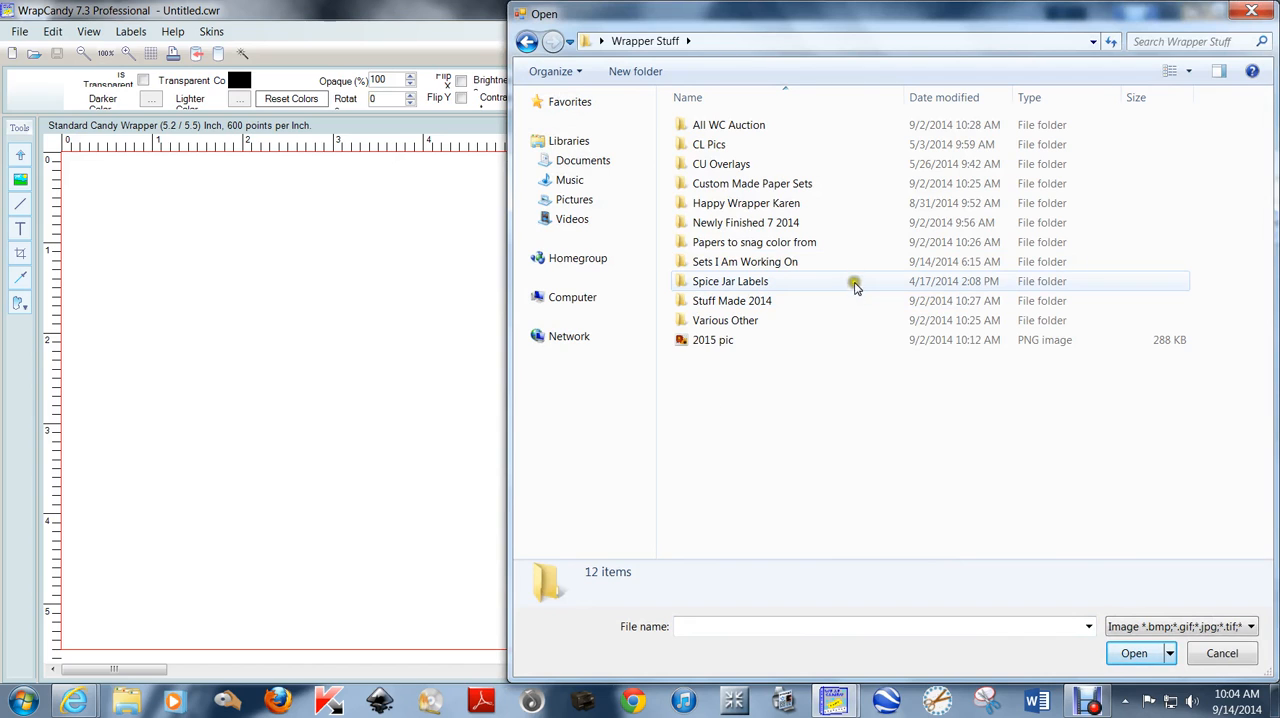
{"action": "left_click", "coordinate": [524, 40]}
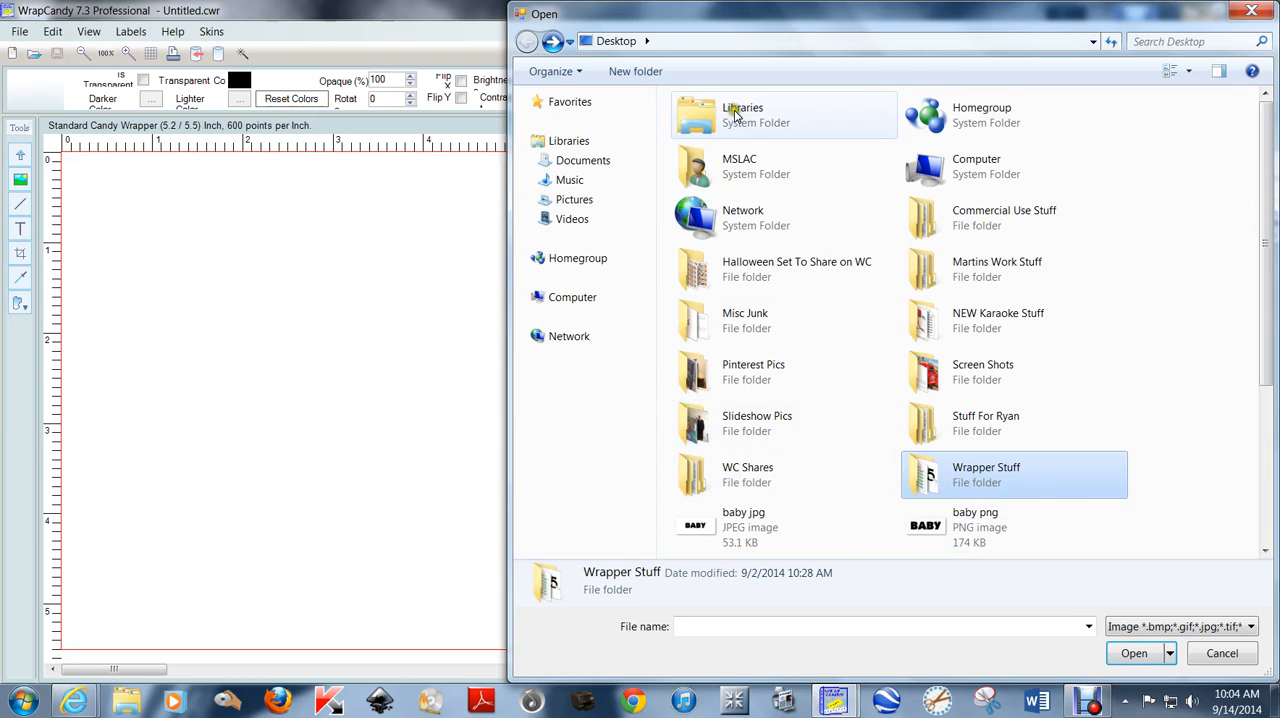
{"action": "left_click", "coordinate": [582, 160]}
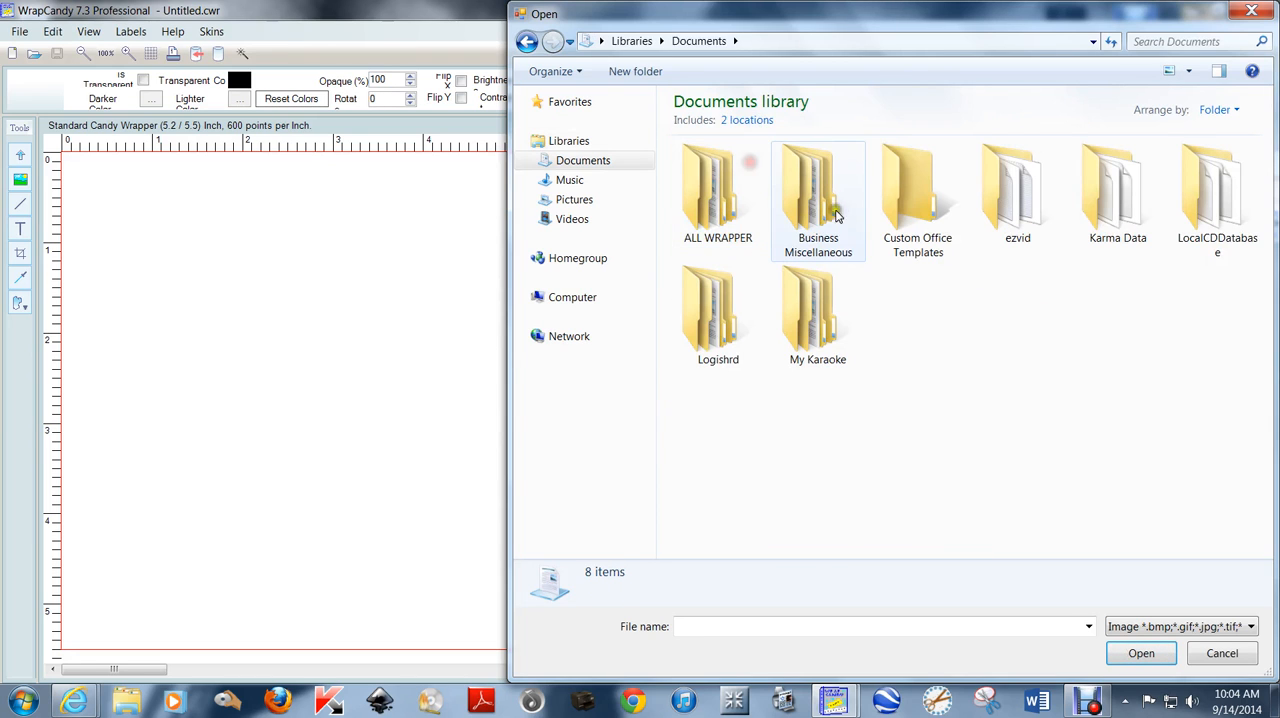
Step: Navigate ALL WRAPPER > All WC Templates > ALL Template Guides and locate the candy bar template guide
{"action": "double_click", "coordinate": [716, 184]}
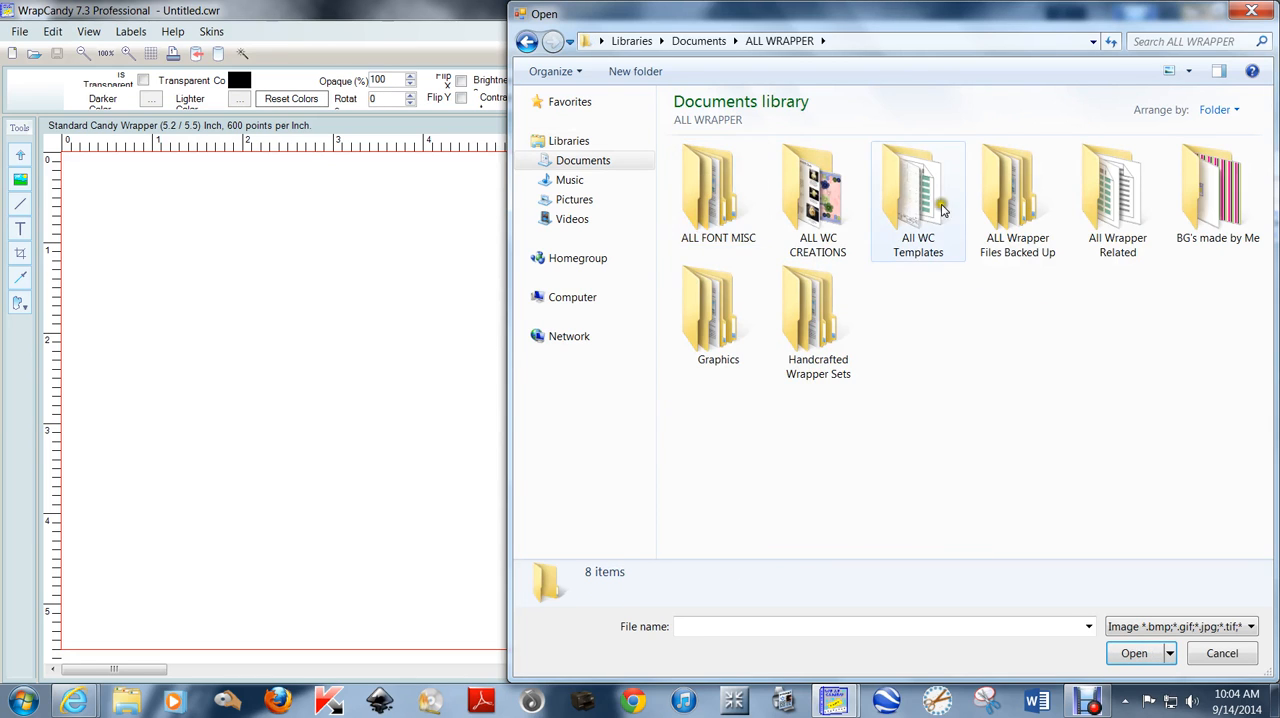
{"action": "double_click", "coordinate": [918, 190]}
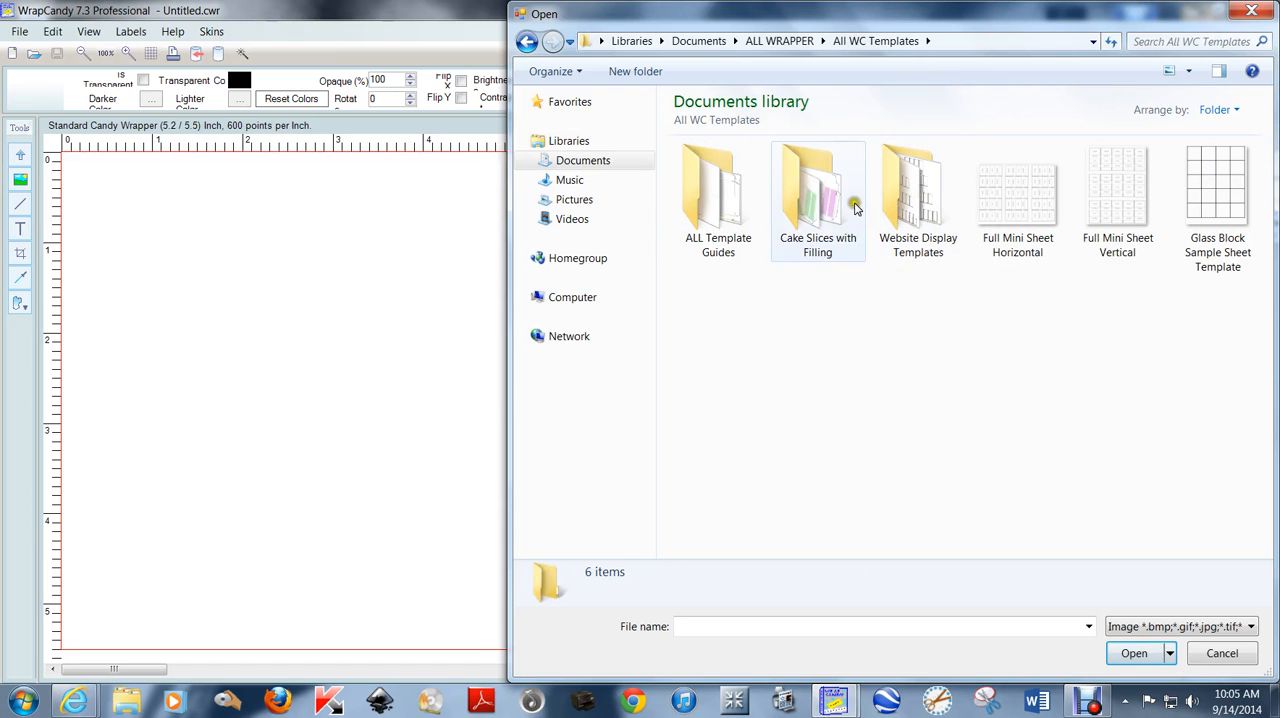
{"action": "double_click", "coordinate": [716, 190]}
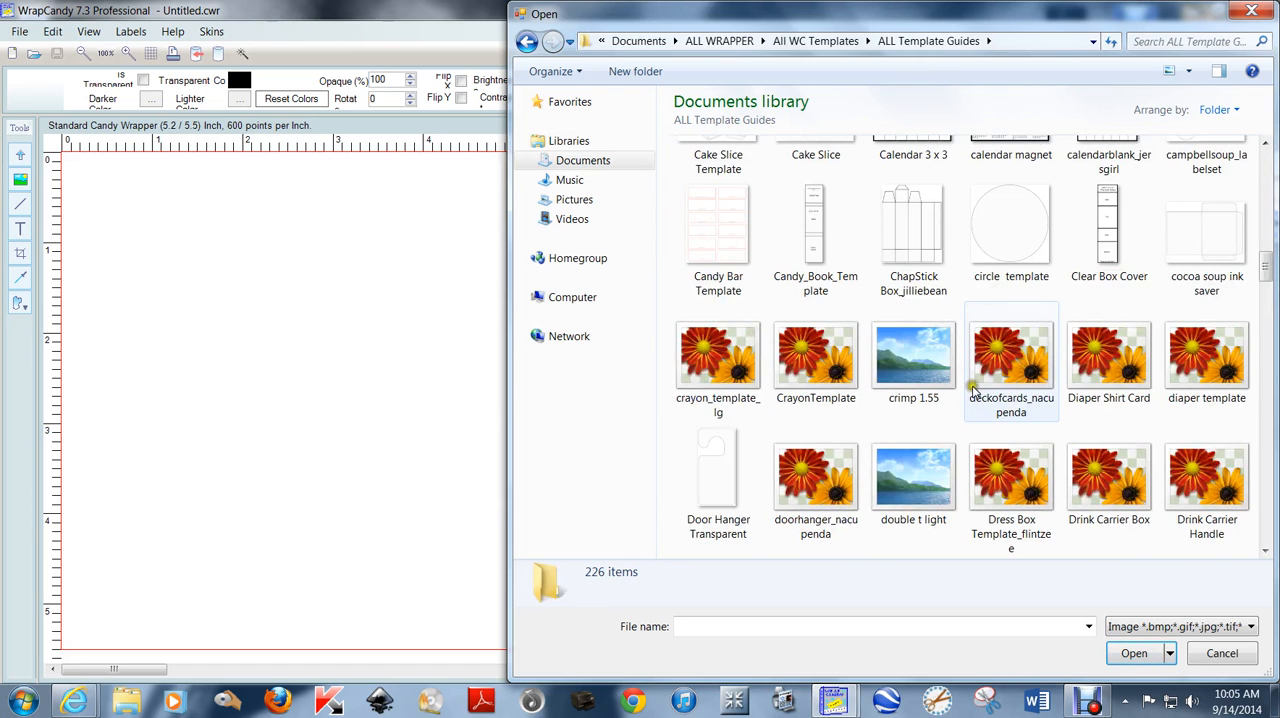
{"action": "scroll", "scroll_direction": "down", "scroll_amount": 3}
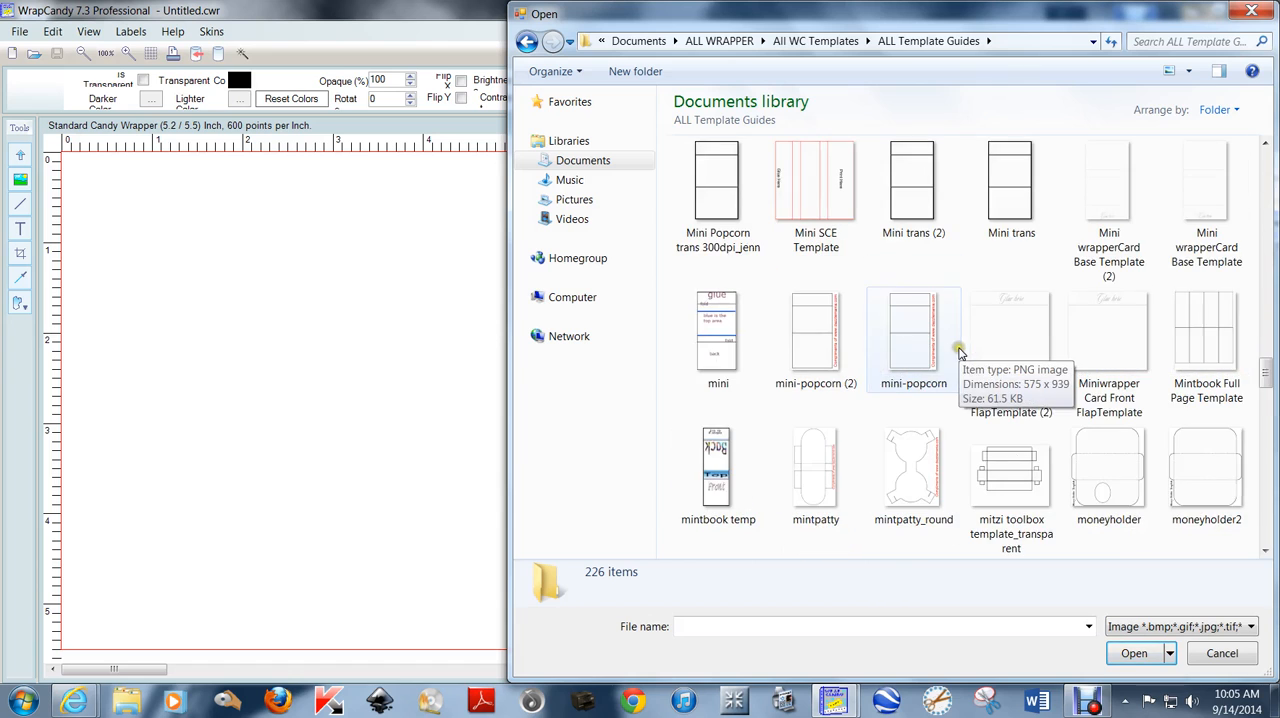
{"action": "scroll", "scroll_direction": "down", "scroll_amount": 3}
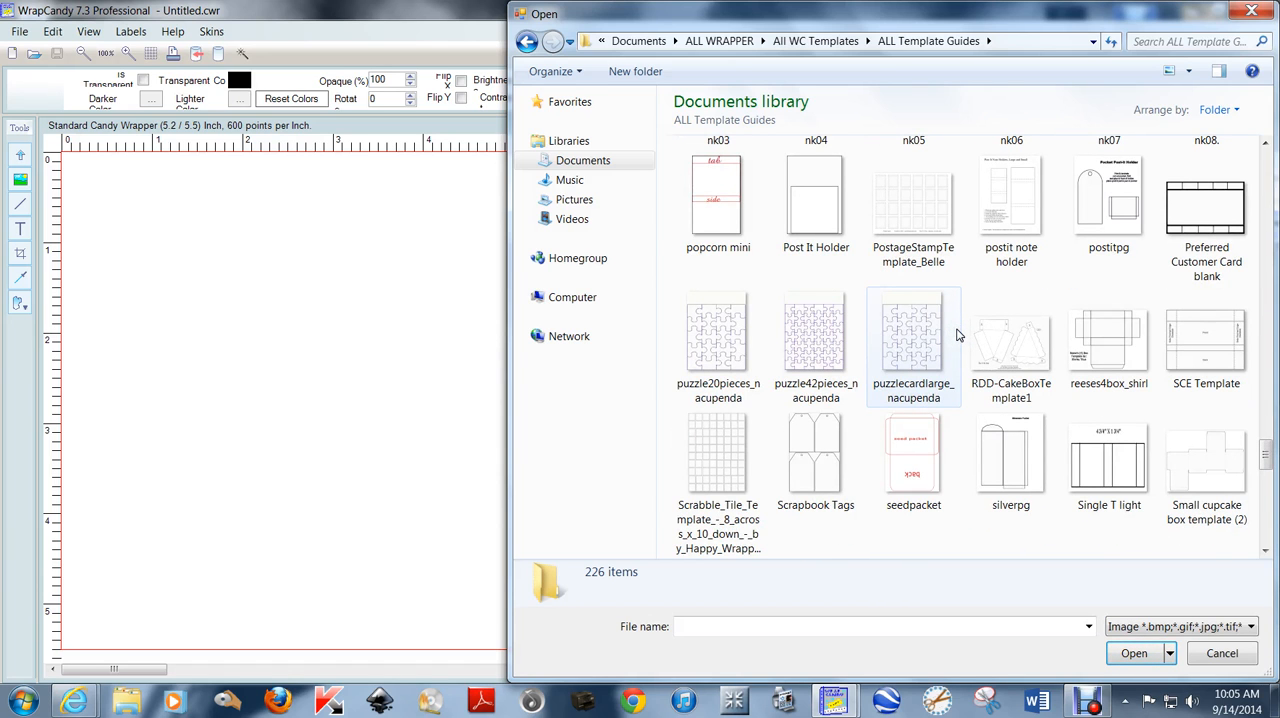
{"action": "scroll", "scroll_direction": "down", "scroll_amount": 3}
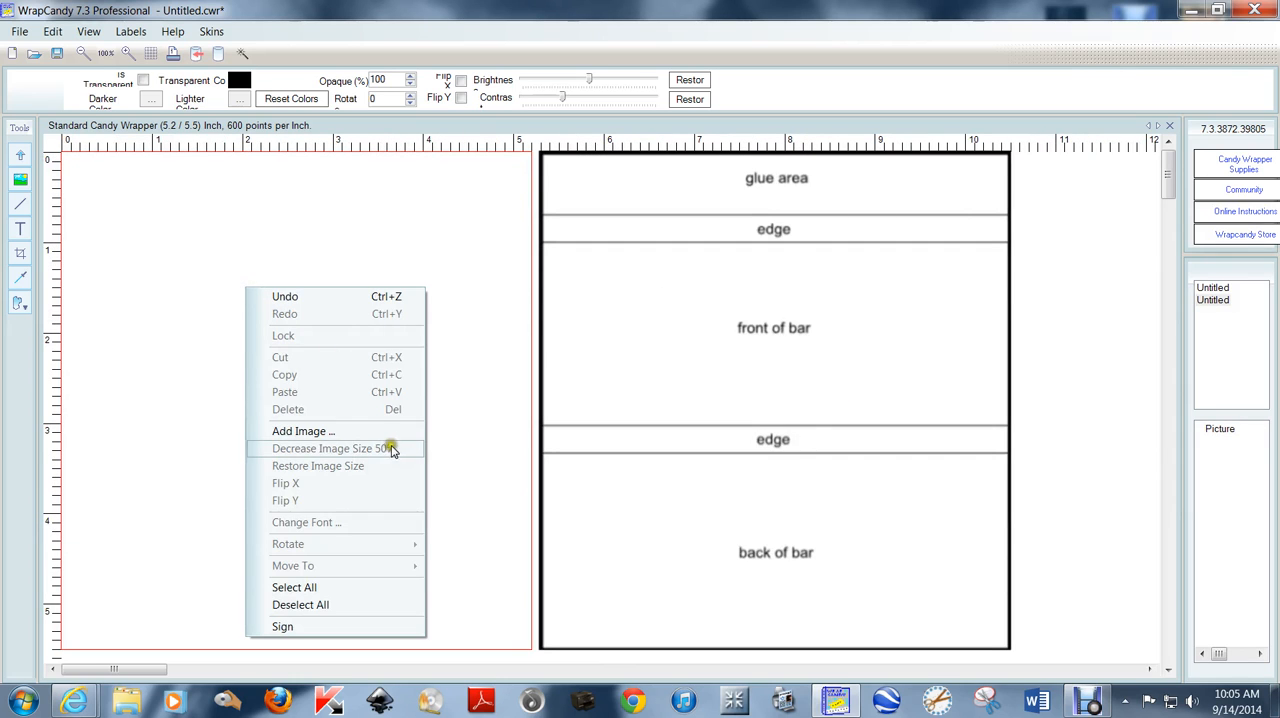
Step: Add the pink-and-brown butterfly paper from Desktop > Commercial Use Stuff > Aesthetic Addiction CU as the background
{"action": "left_click", "coordinate": [304, 432]}
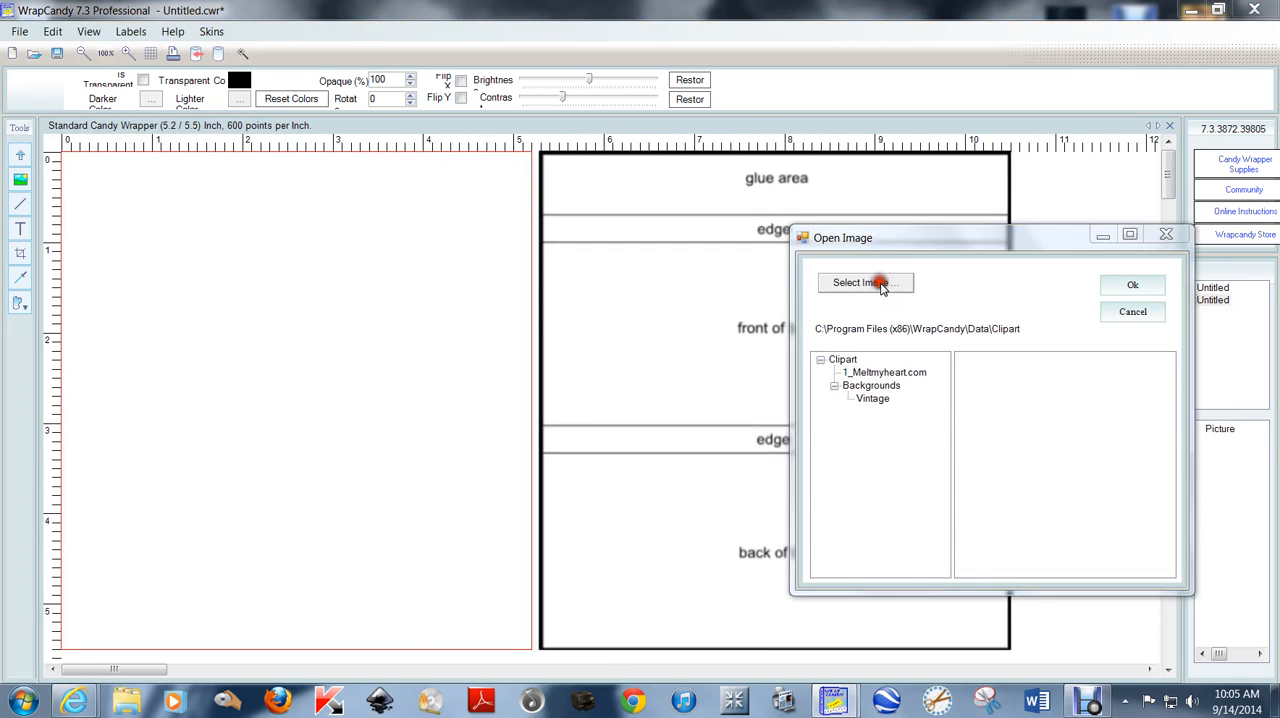
{"action": "left_click", "coordinate": [864, 282]}
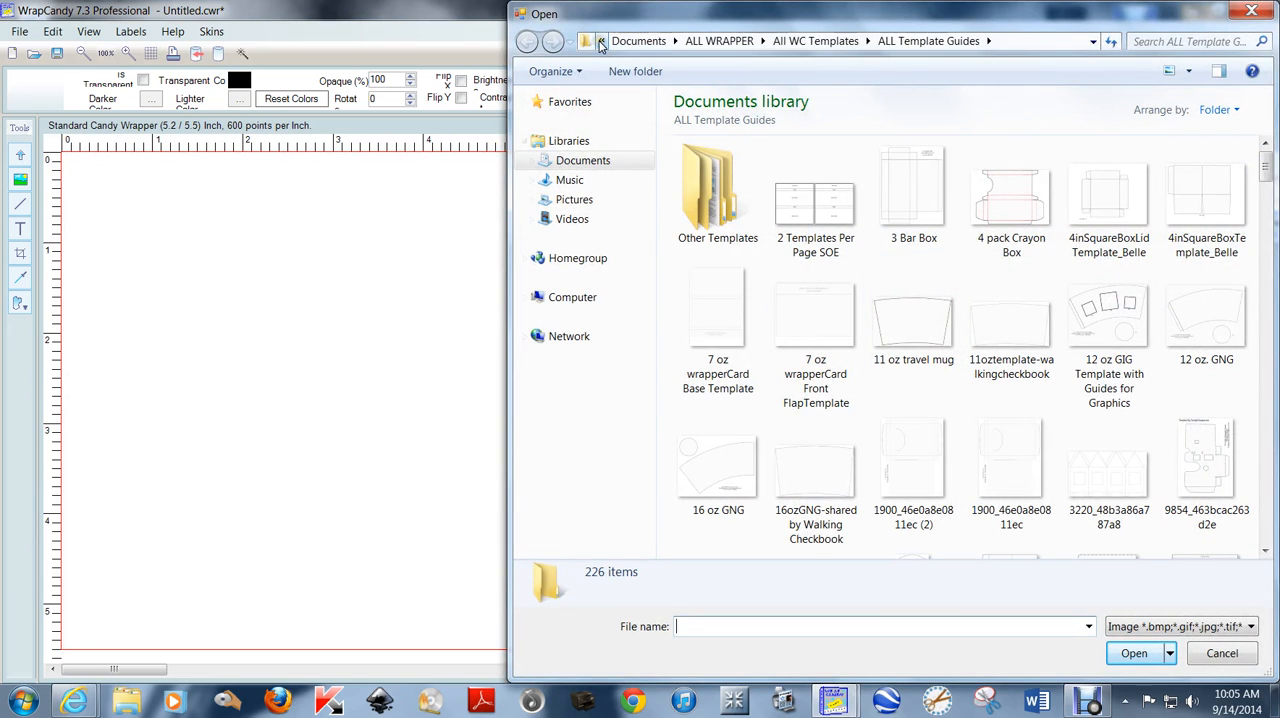
{"action": "left_click", "coordinate": [592, 40]}
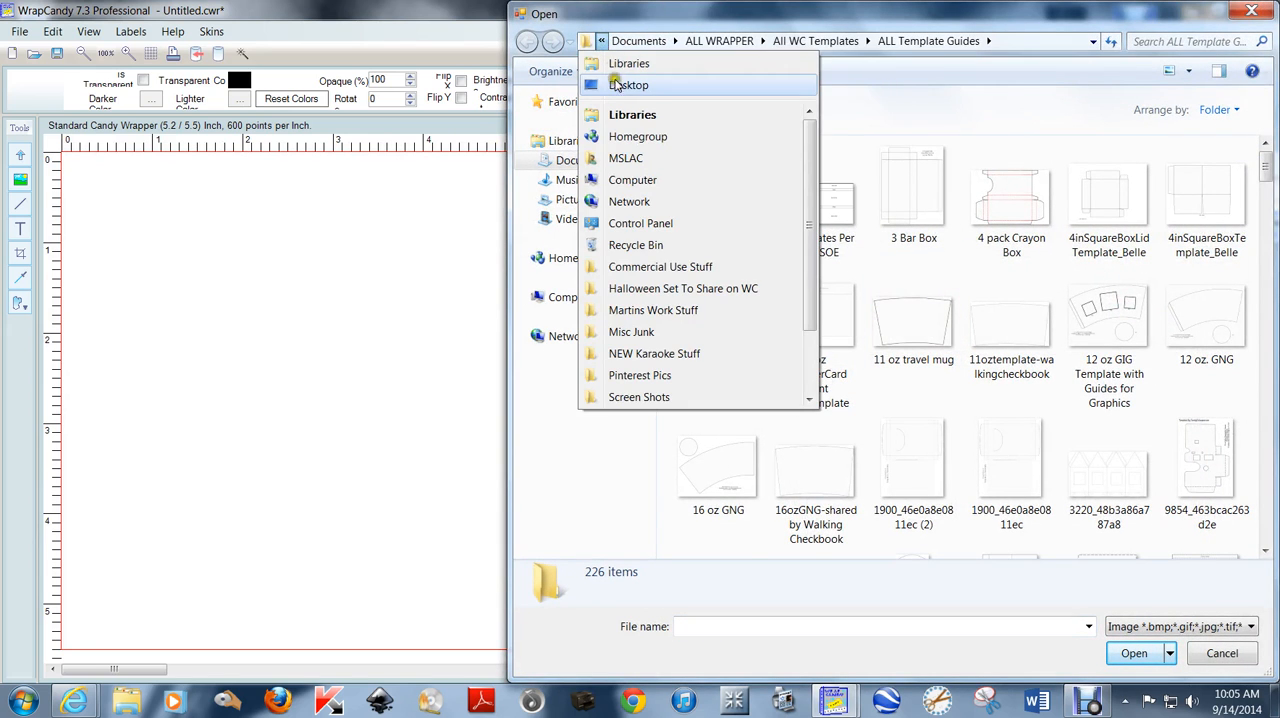
{"action": "left_click", "coordinate": [632, 84]}
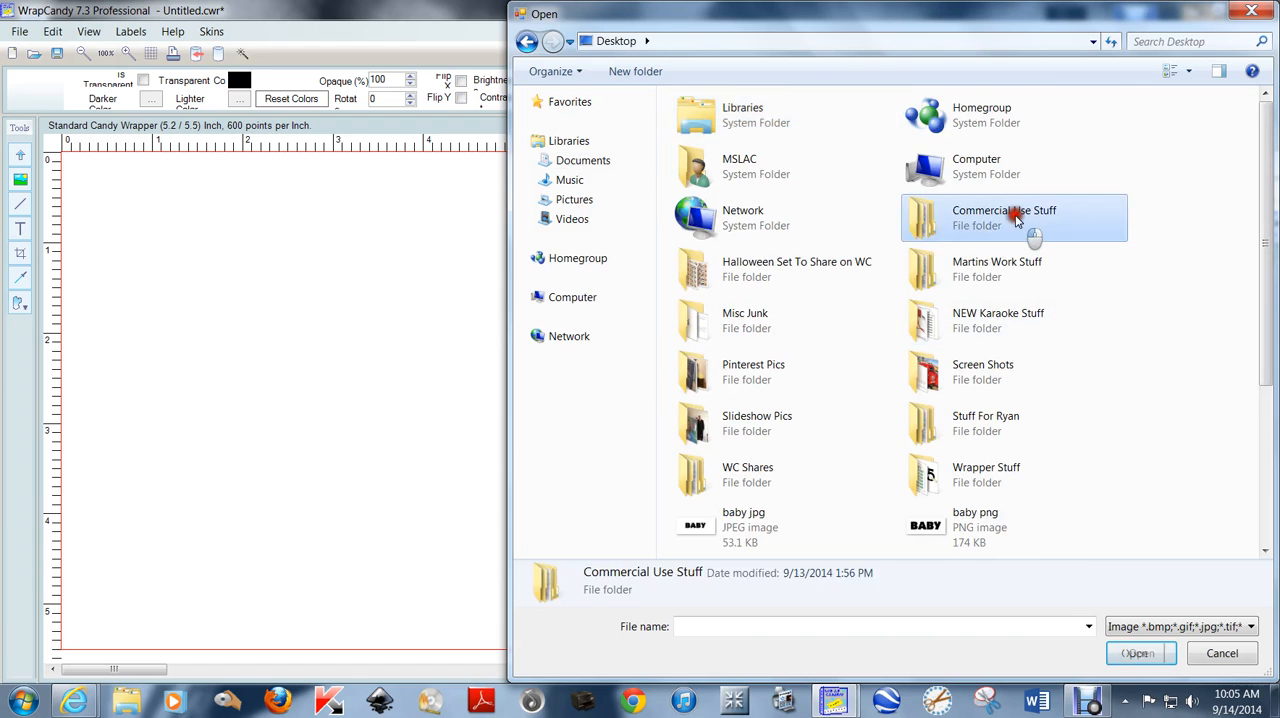
{"action": "double_click", "coordinate": [1014, 210]}
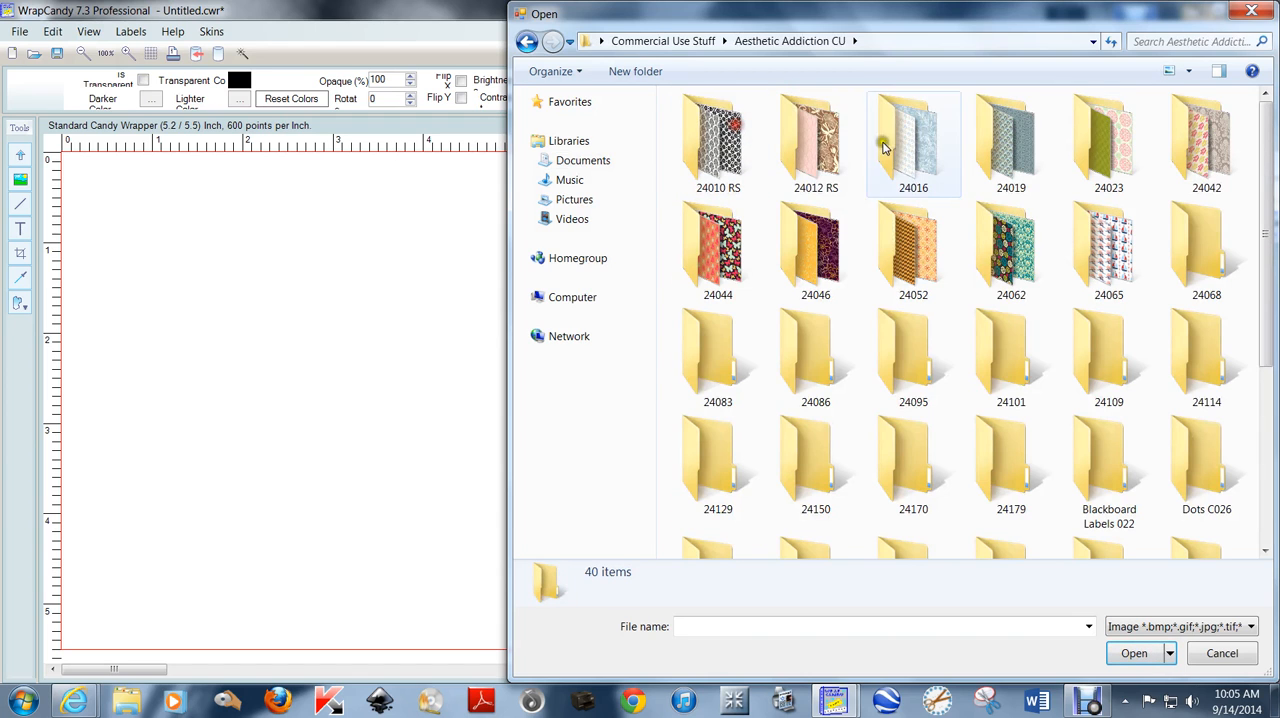
{"action": "double_click", "coordinate": [816, 140]}
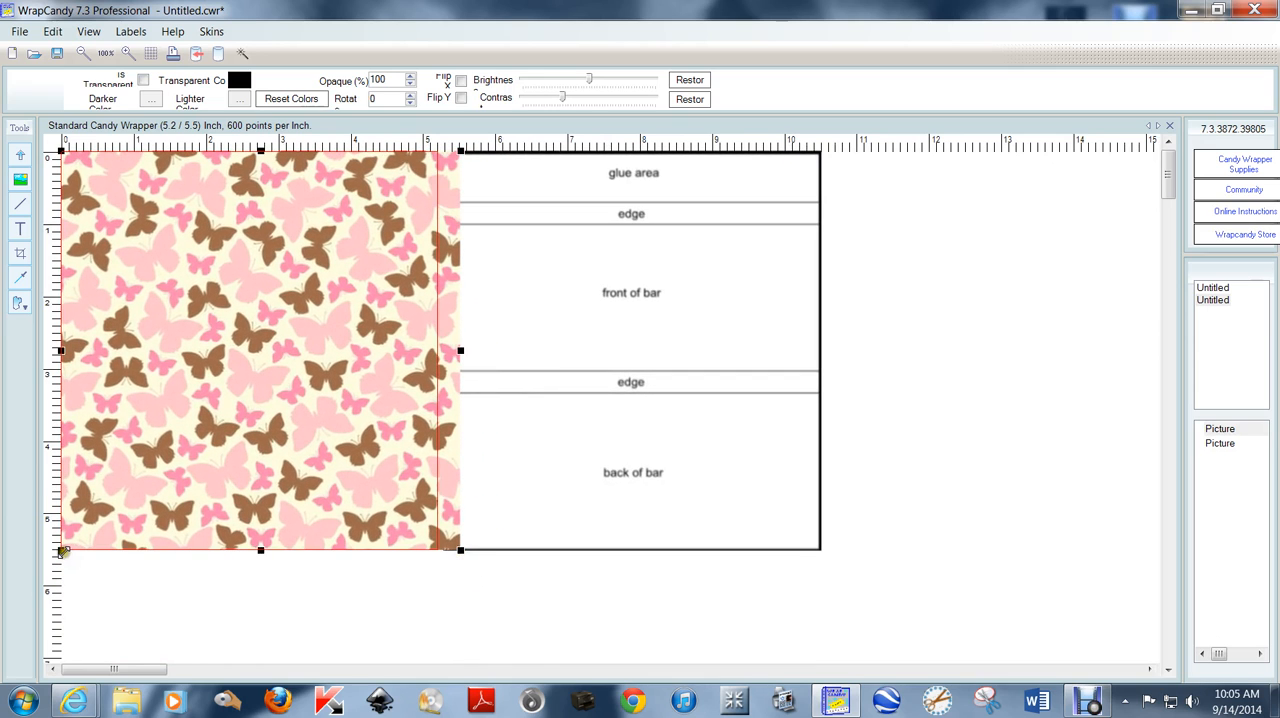
{"action": "mouse_move", "coordinate": [472, 456]}
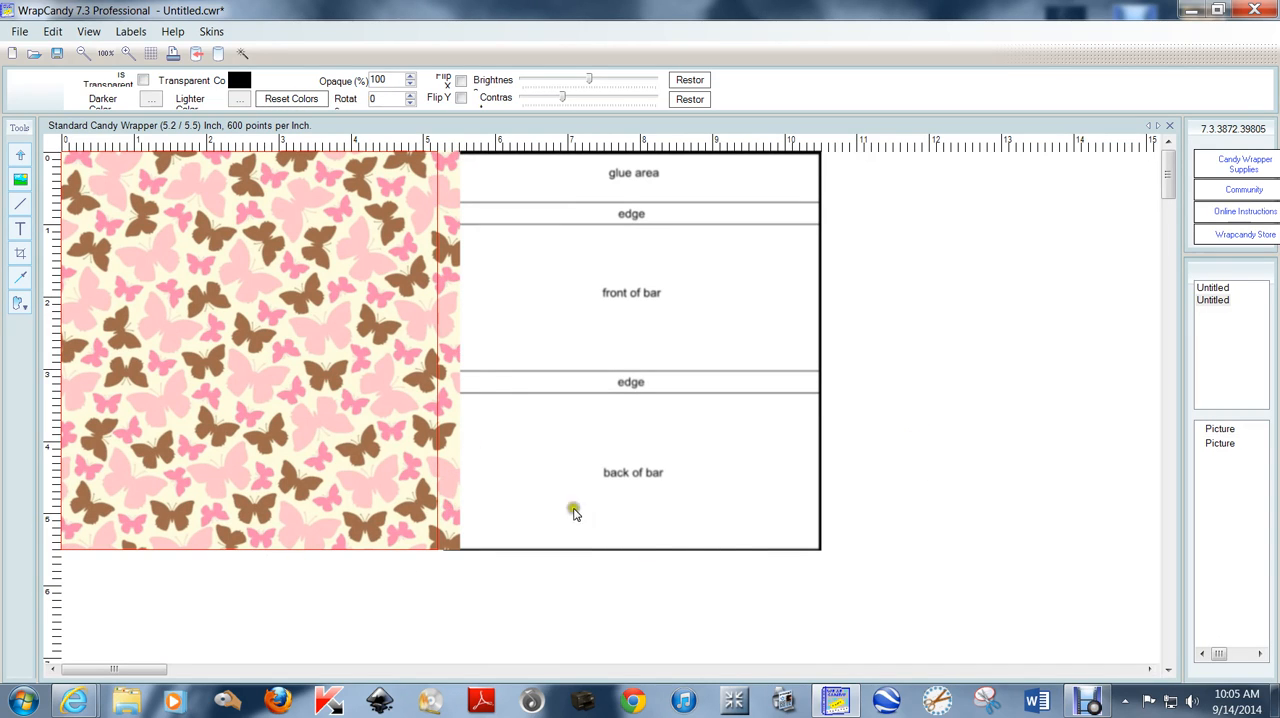
Step: Draw a rectangle over the butterfly background, move it to the left edge and fill it white
{"action": "left_click", "coordinate": [12, 300]}
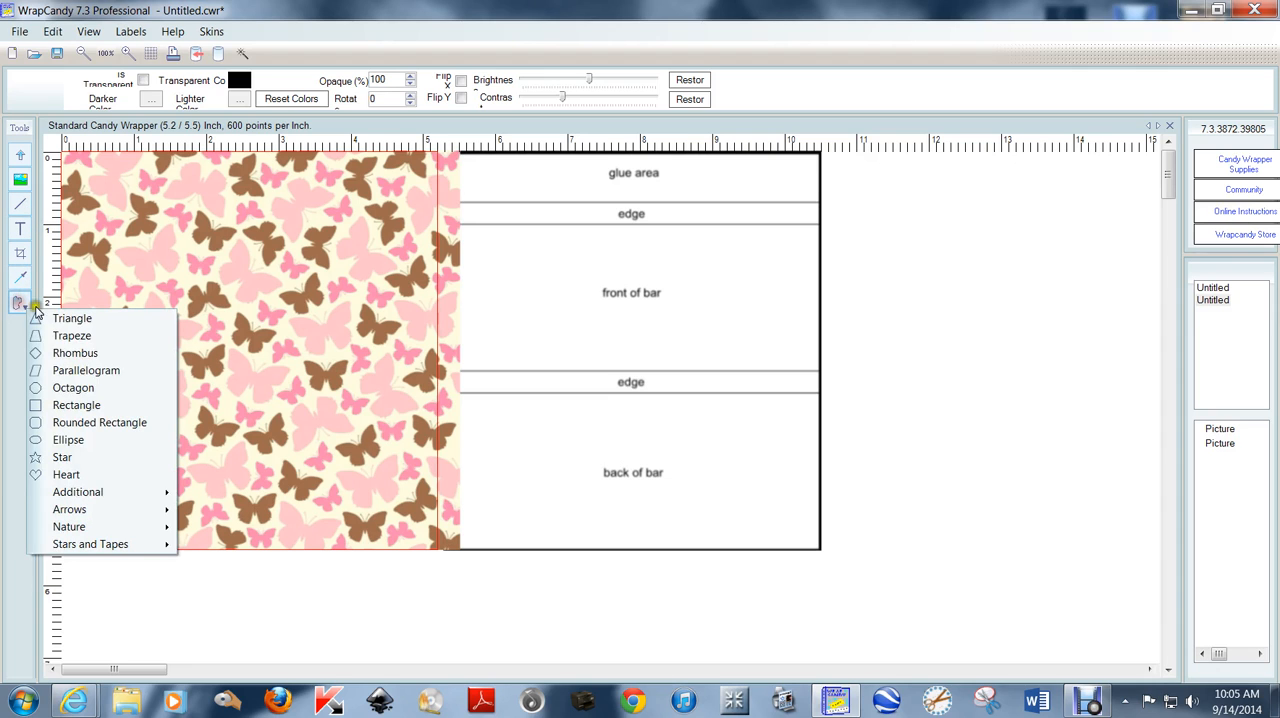
{"action": "left_click", "coordinate": [78, 404]}
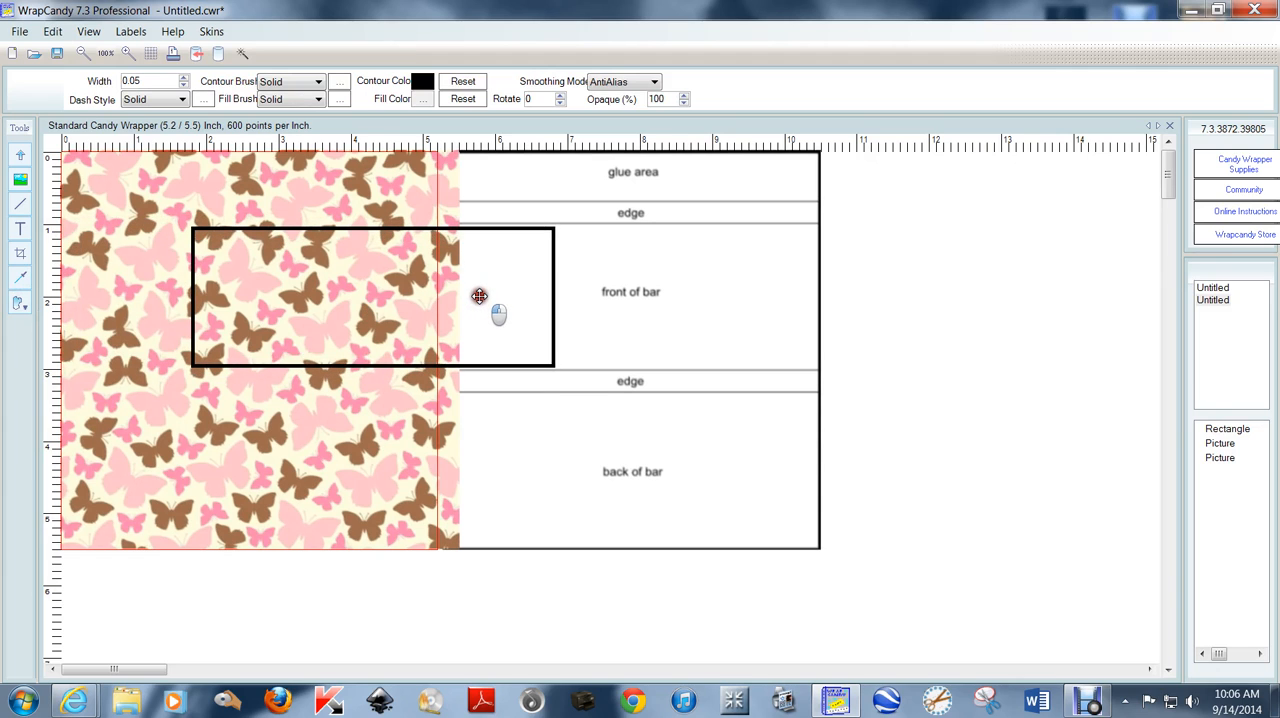
{"action": "left_click_drag", "start_coordinate": [480, 296], "coordinate": [356, 292]}
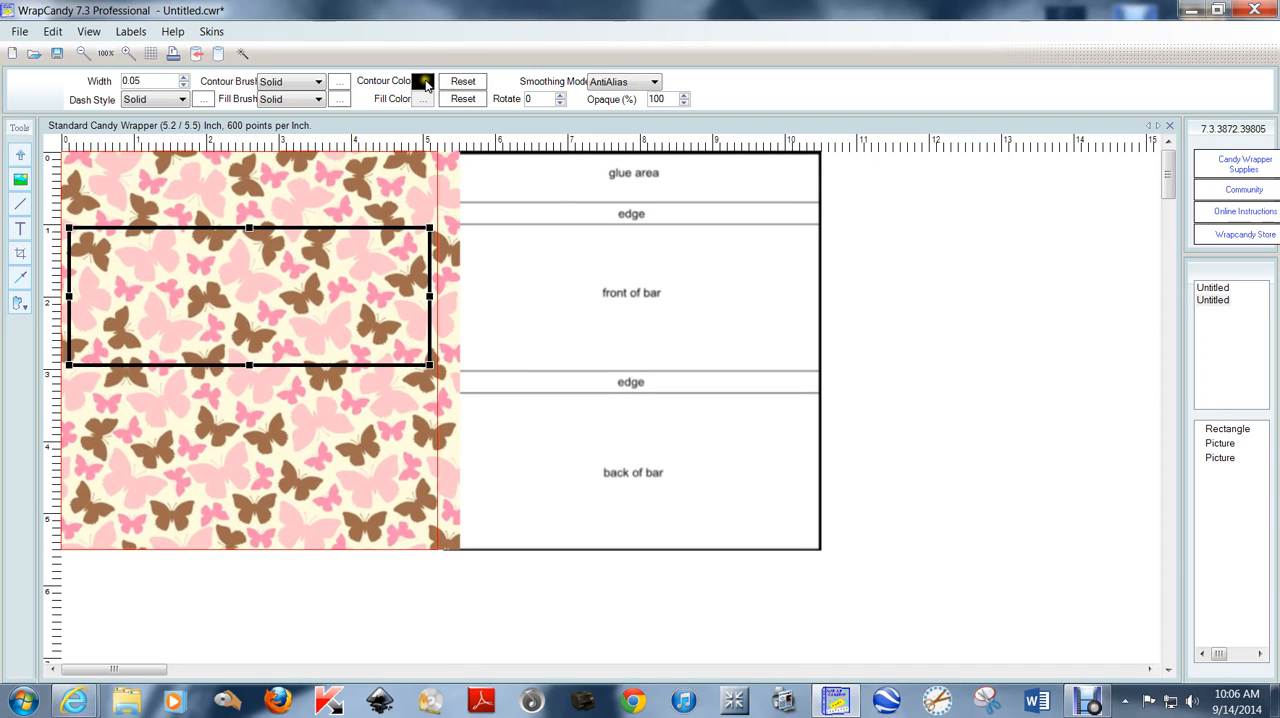
{"action": "left_click", "coordinate": [424, 80]}
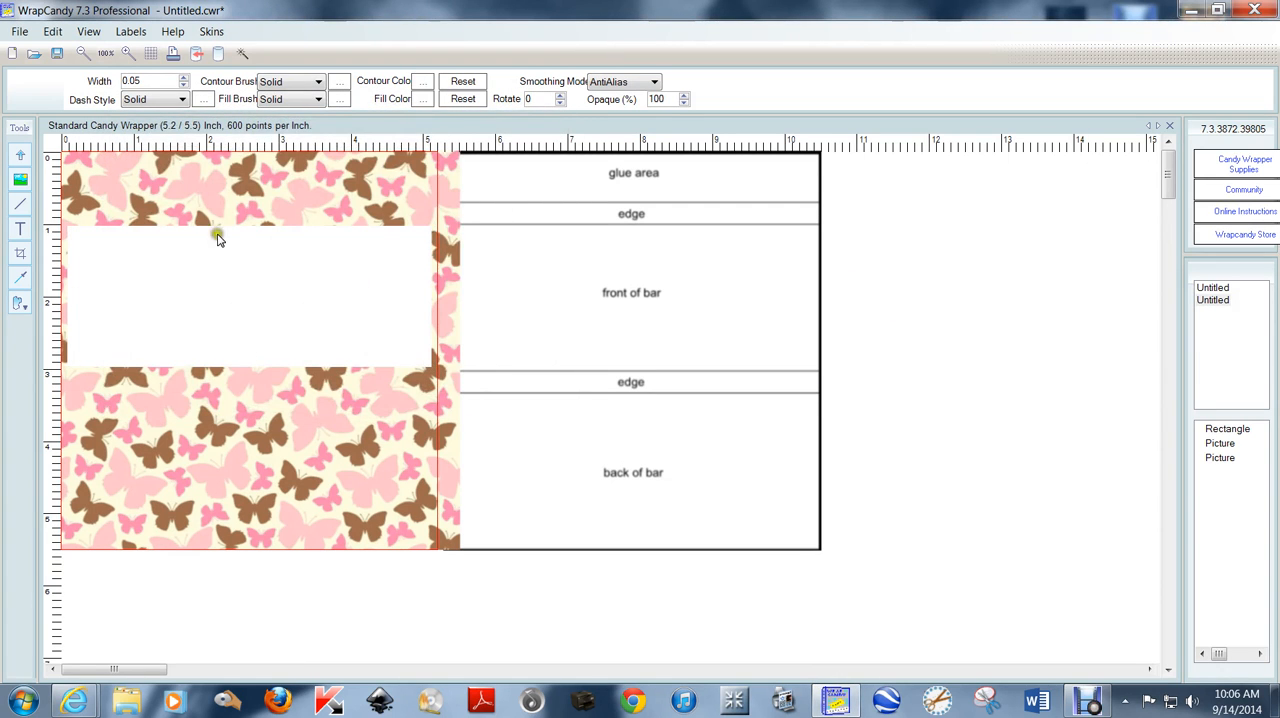
{"action": "mouse_move", "coordinate": [128, 240]}
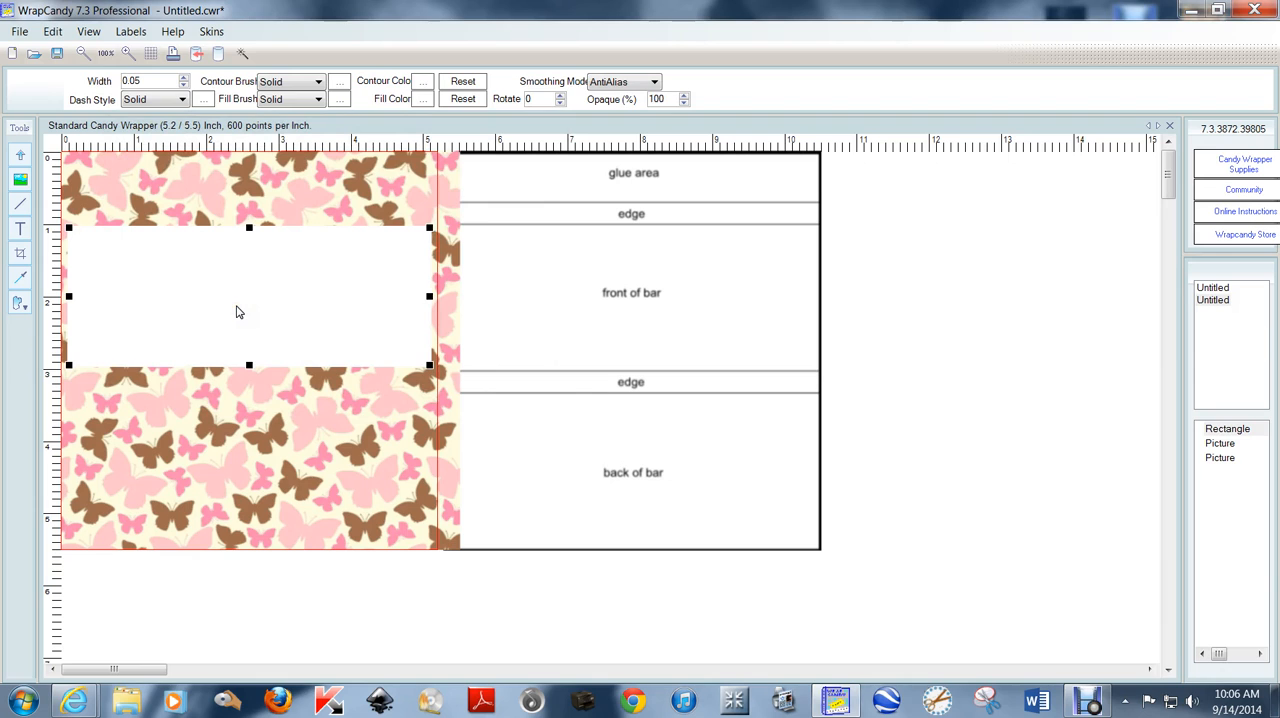
Step: Copy and paste the white rectangle to make a second band level with the back of the bar
{"action": "left_click", "coordinate": [48, 32]}
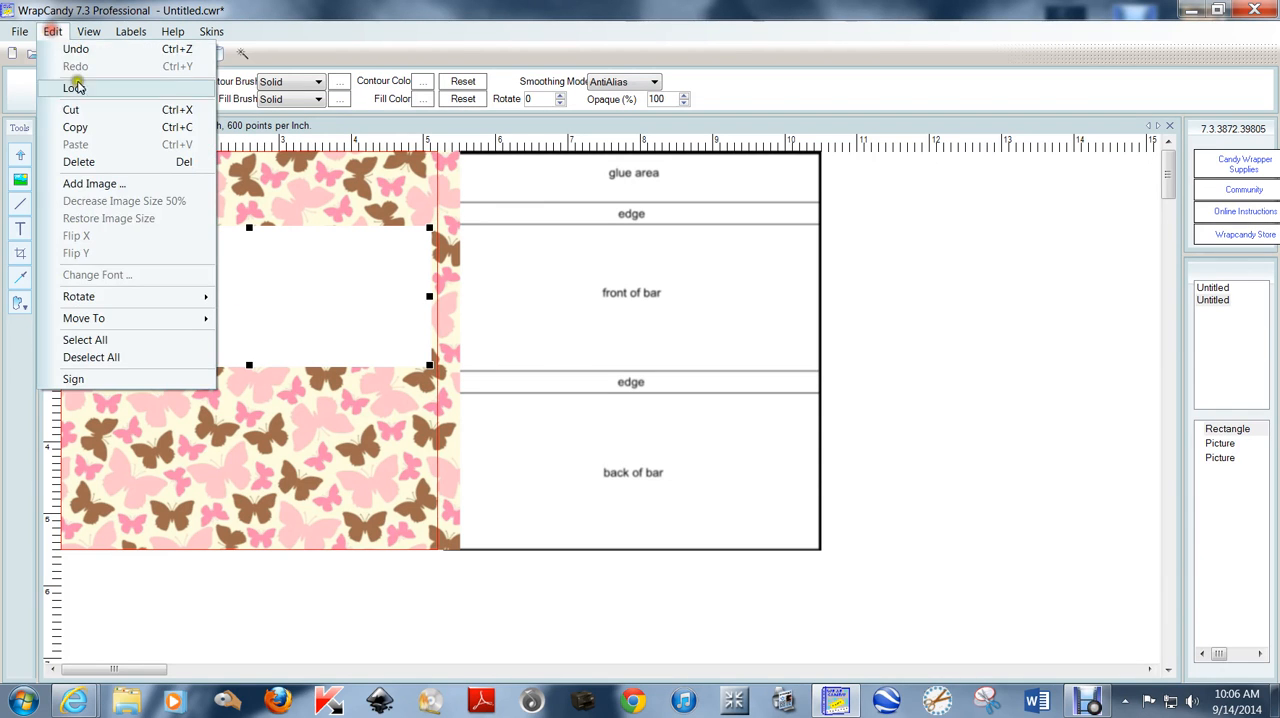
{"action": "left_click", "coordinate": [76, 88]}
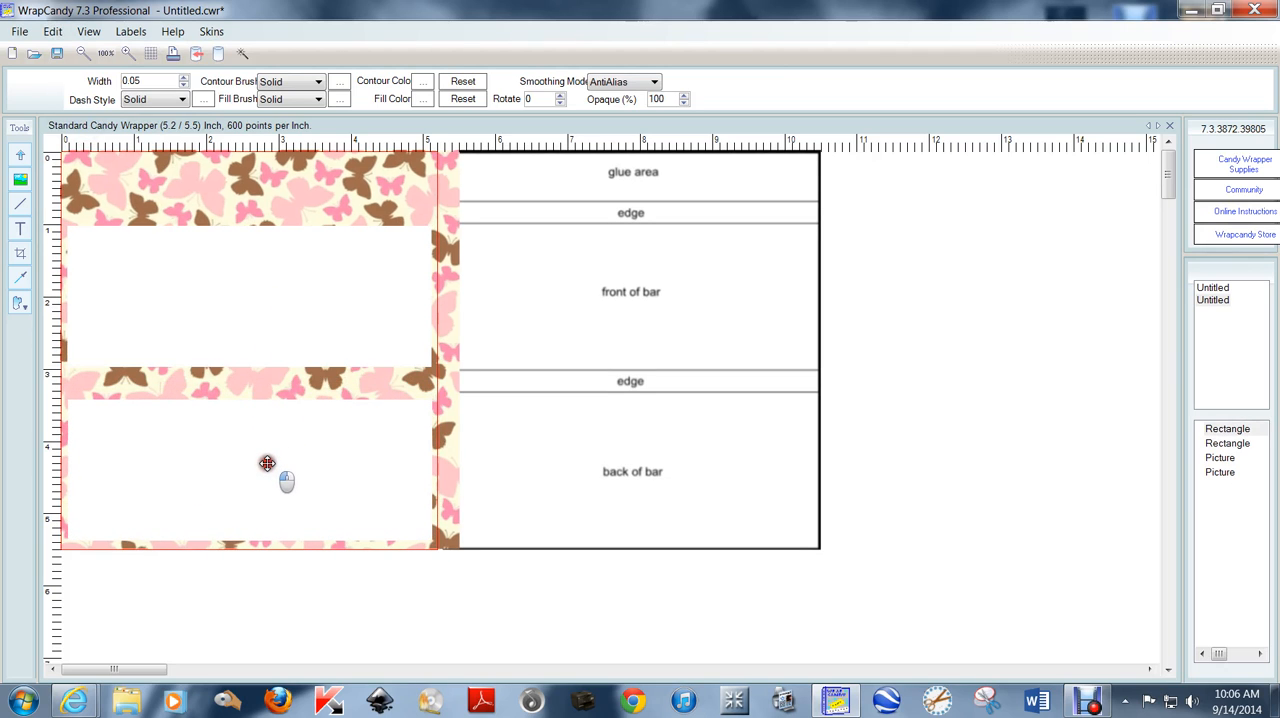
{"action": "left_click", "coordinate": [268, 464]}
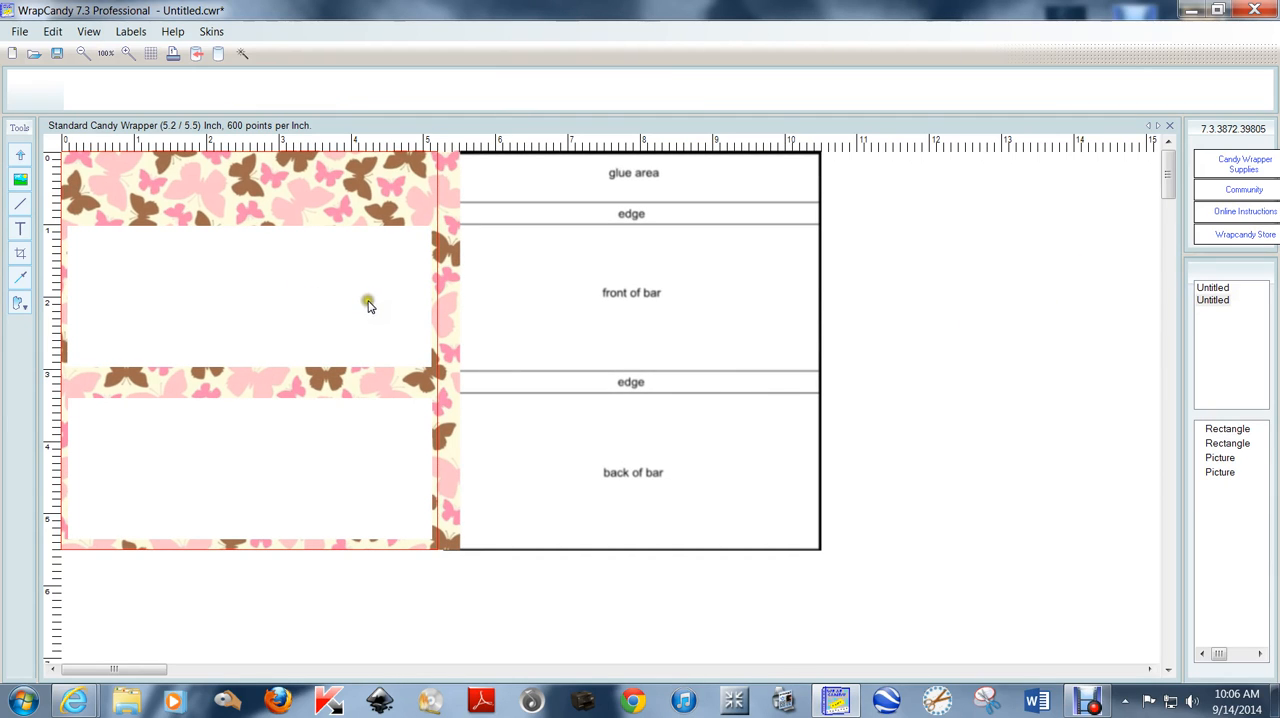
{"action": "mouse_move", "coordinate": [152, 364]}
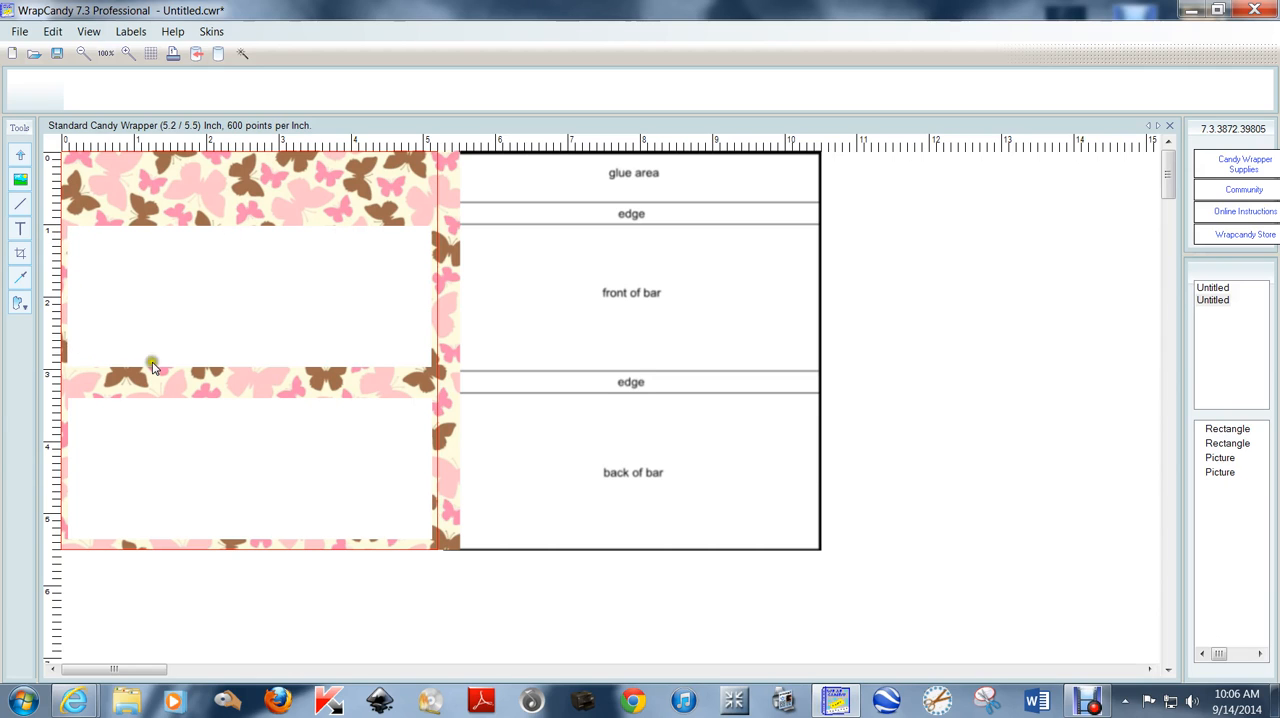
{"action": "mouse_move", "coordinate": [380, 434]}
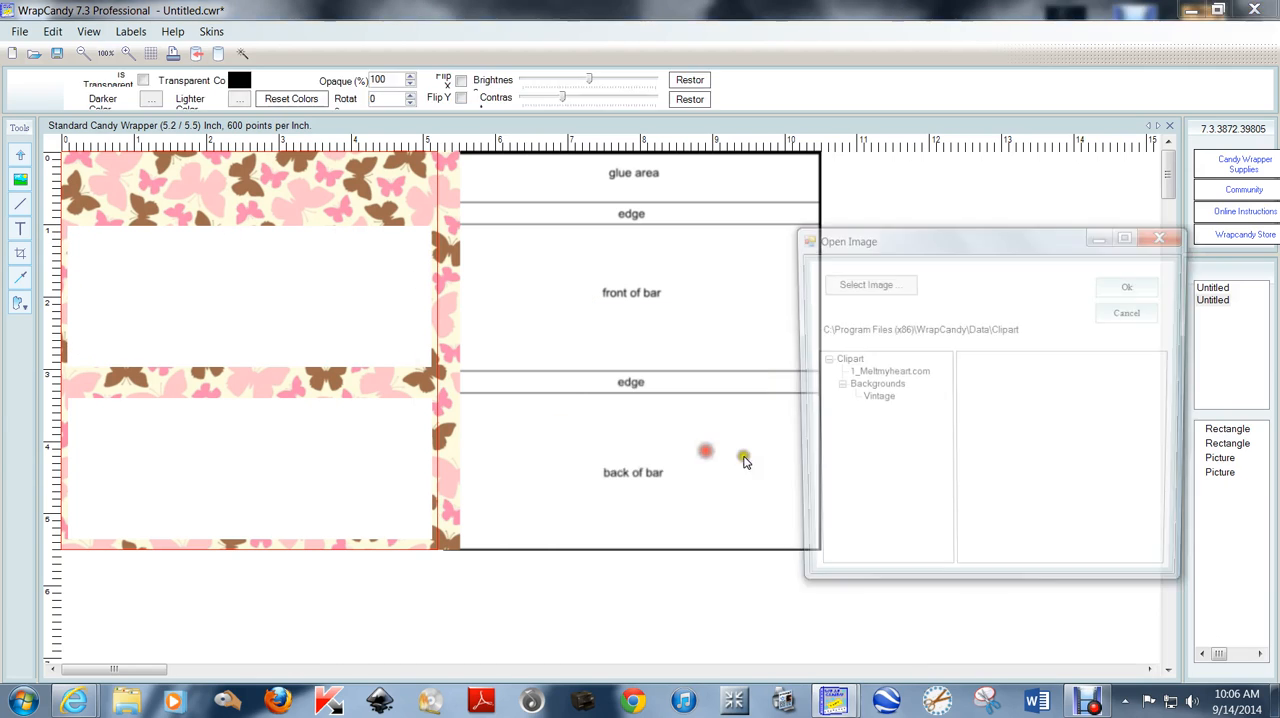
Step: Add the BABY lettering PNG from the Desktop onto the wrapper
{"action": "left_click", "coordinate": [870, 284]}
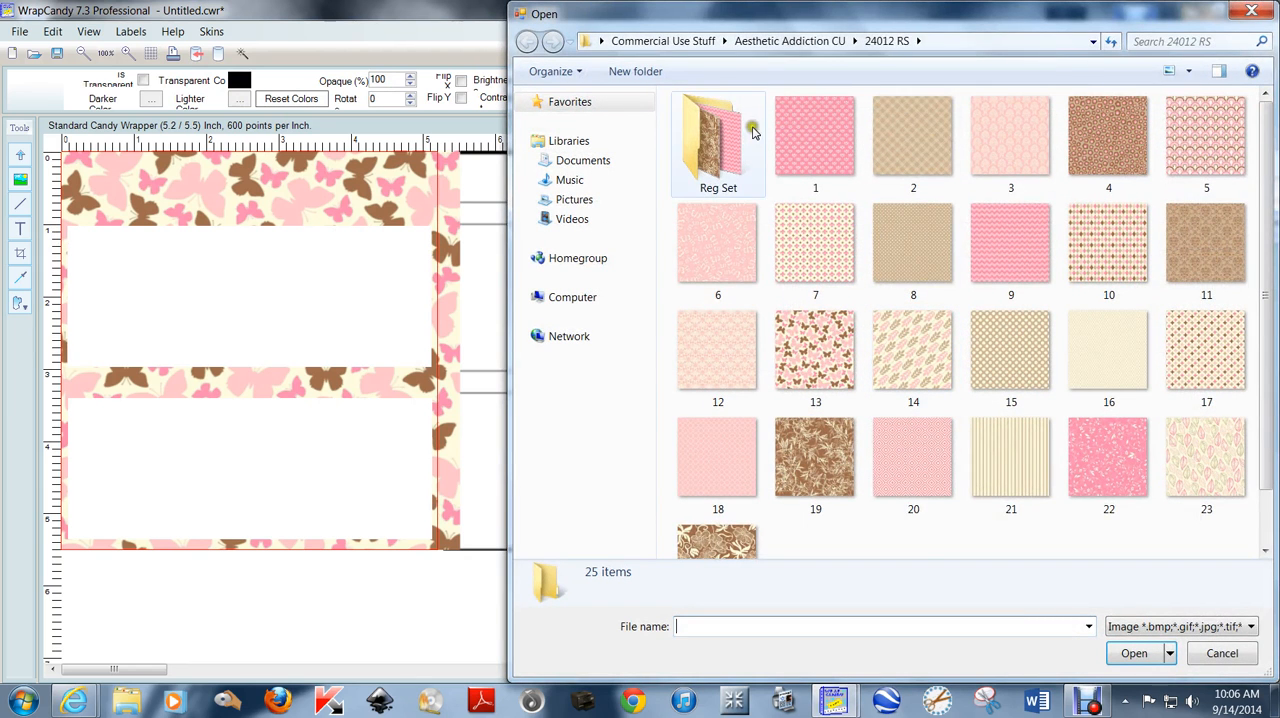
{"action": "left_click", "coordinate": [524, 30]}
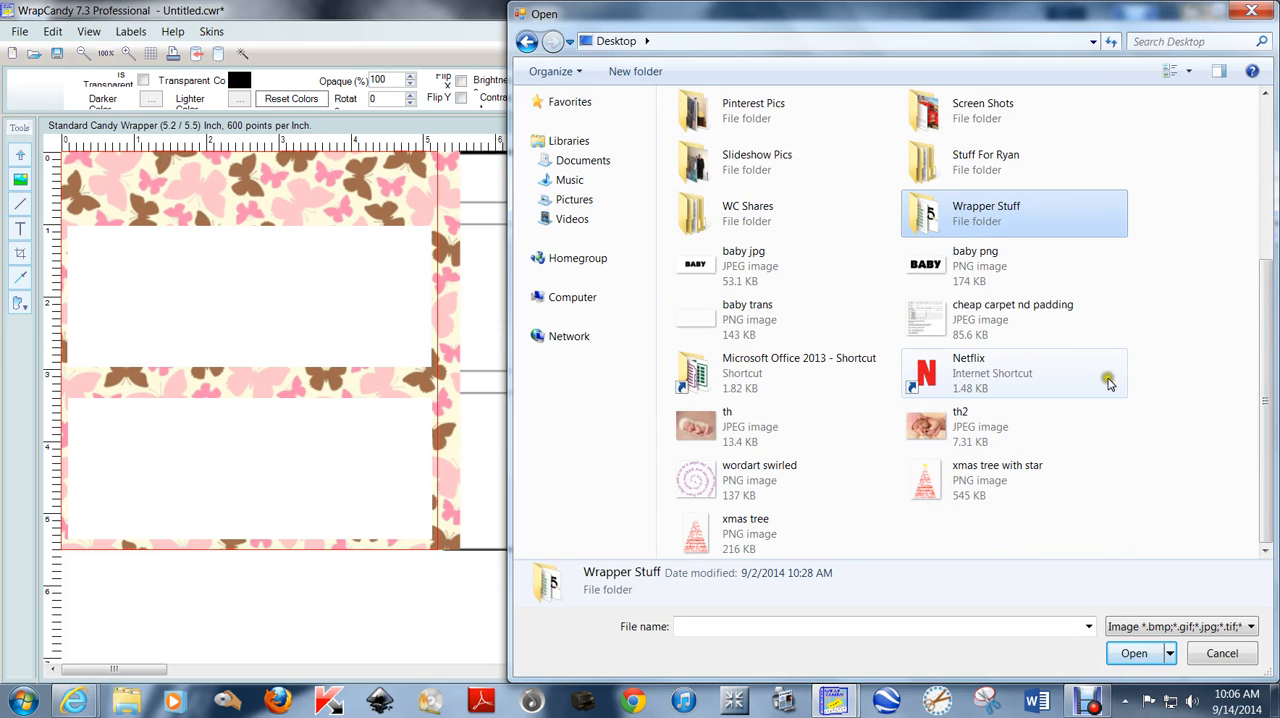
{"action": "left_click", "coordinate": [1222, 652]}
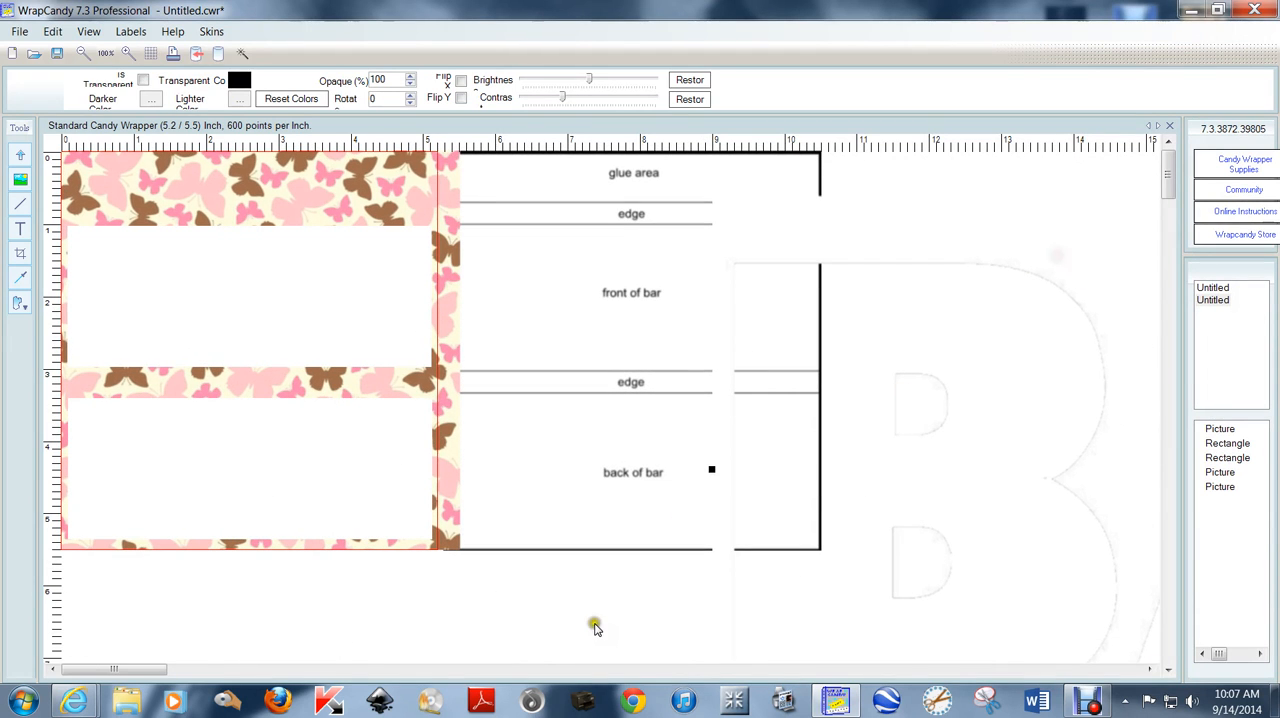
Step: Add the newborn photo from the Desktop onto the wrapper over the front of bar area
{"action": "right_click", "coordinate": [558, 294]}
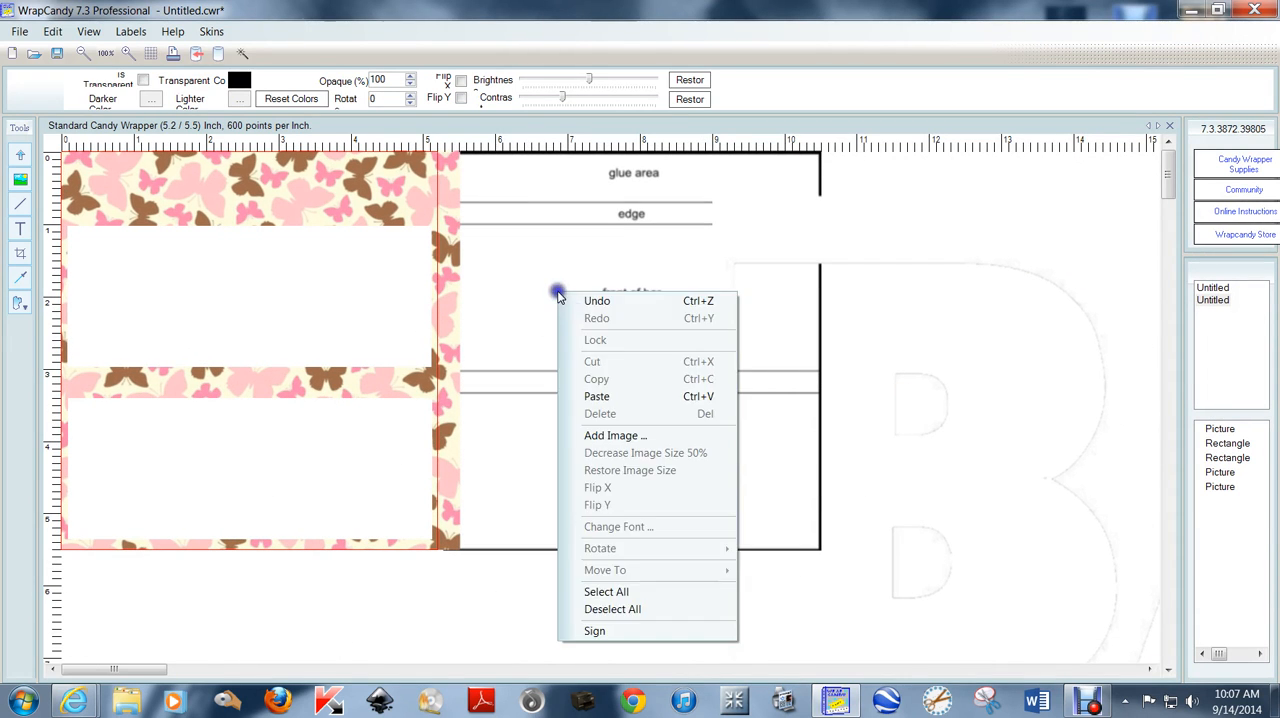
{"action": "left_click", "coordinate": [616, 434]}
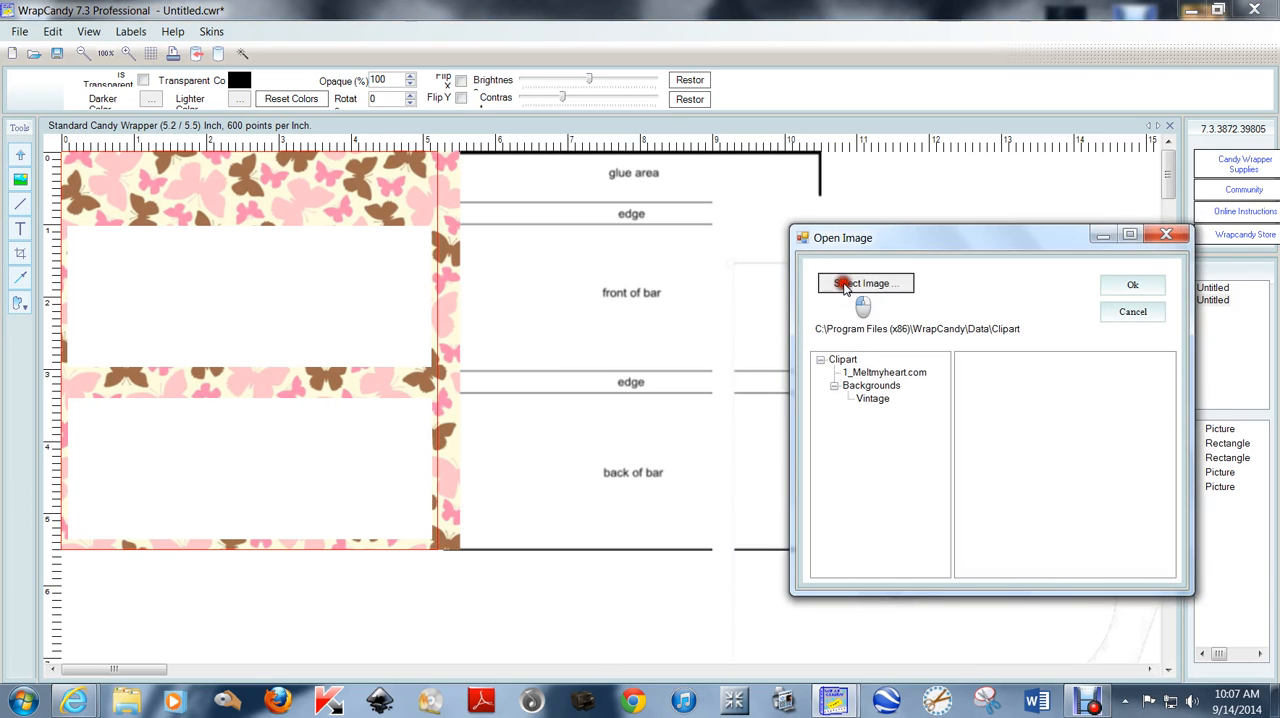
{"action": "left_click", "coordinate": [864, 284]}
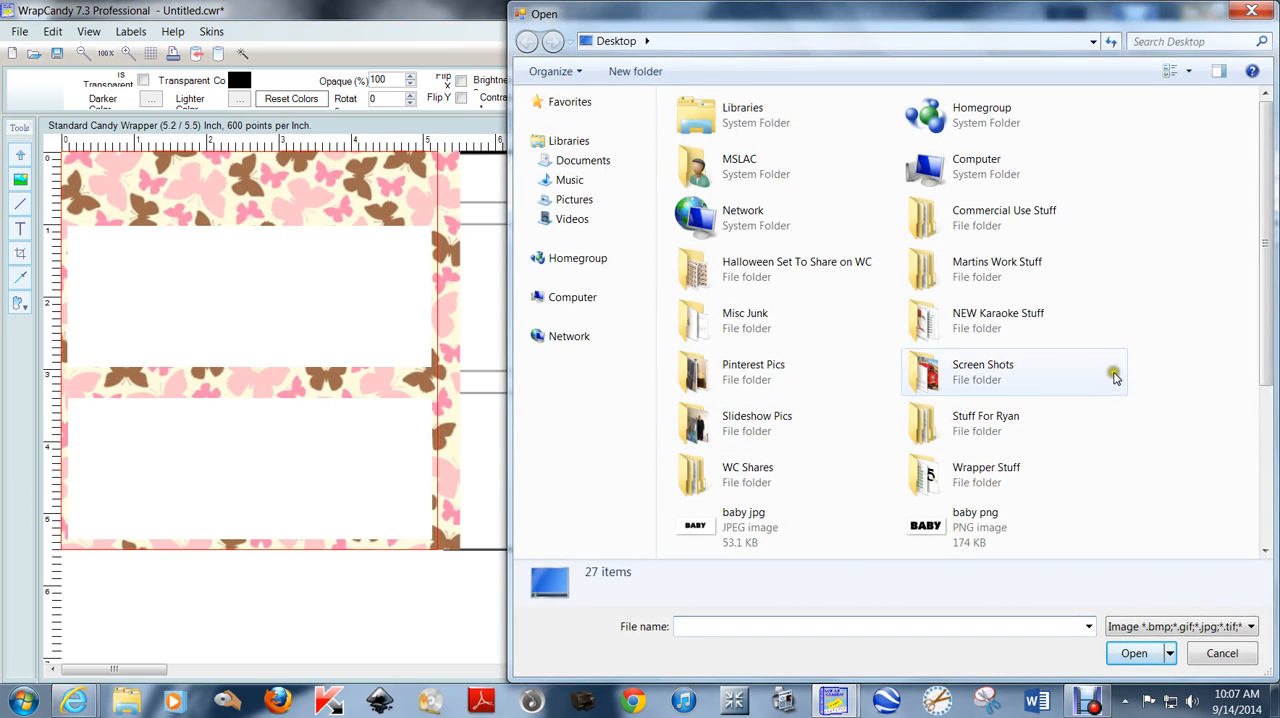
{"action": "scroll", "scroll_direction": "down", "scroll_amount": 3}
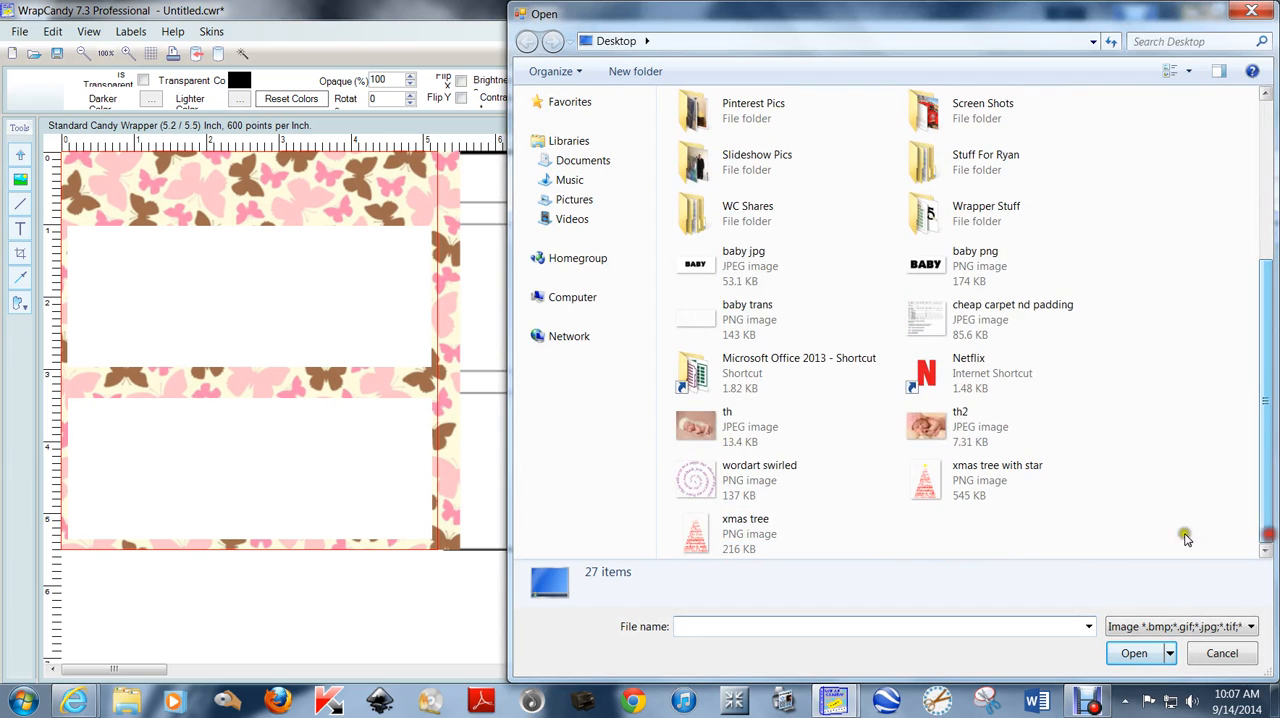
{"action": "left_click", "coordinate": [1132, 648]}
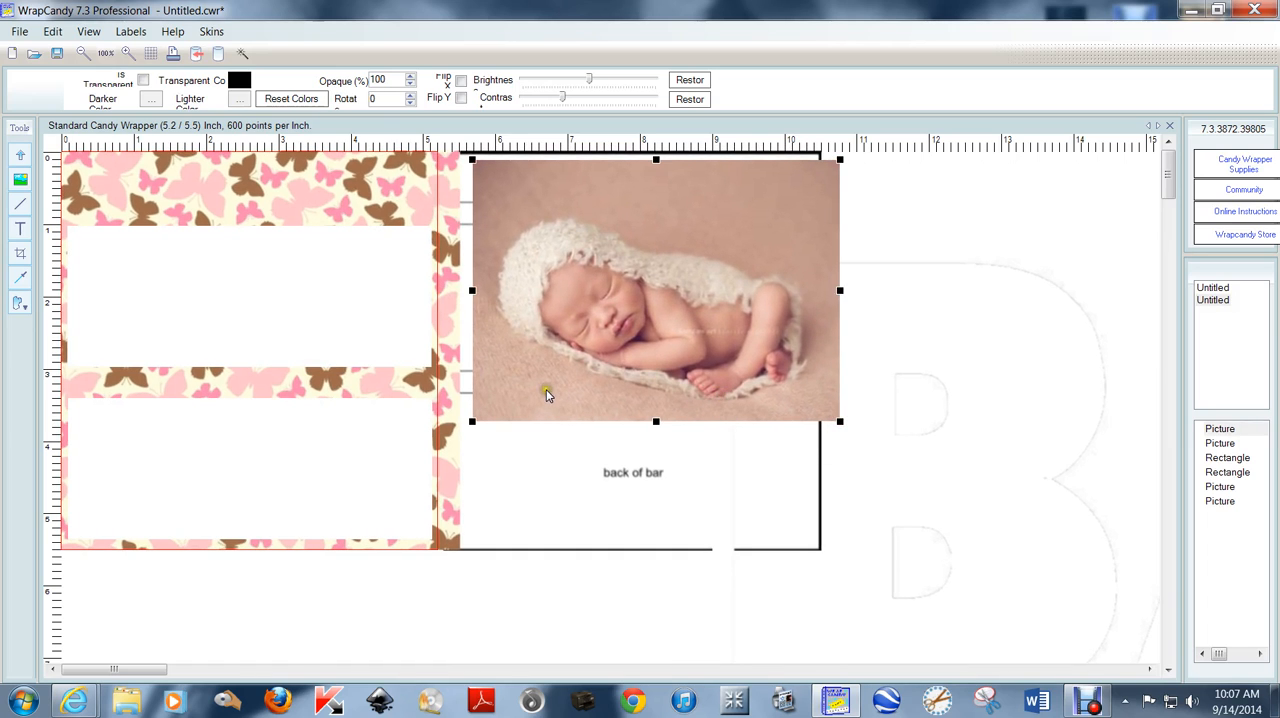
{"action": "mouse_move", "coordinate": [524, 380]}
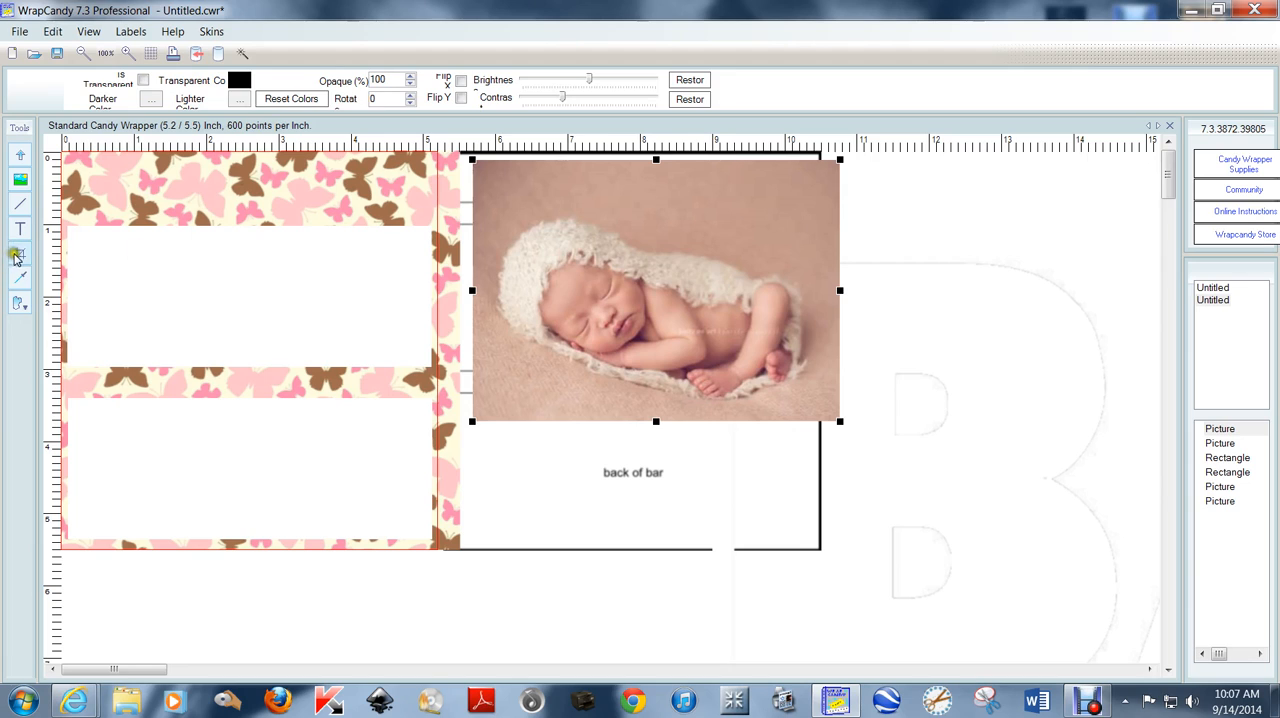
Step: Rectangle-crop a horizontal strip across the middle of the newborn photo
{"action": "left_click", "coordinate": [16, 256]}
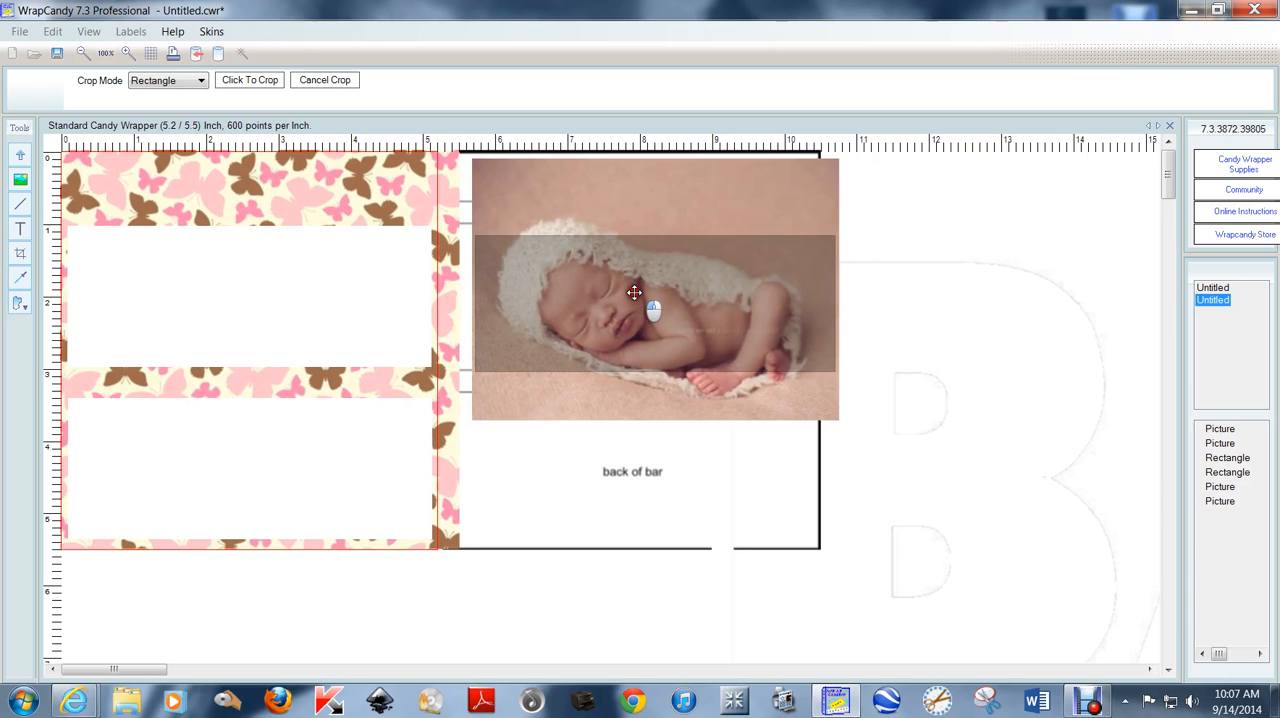
{"action": "left_click", "coordinate": [636, 292]}
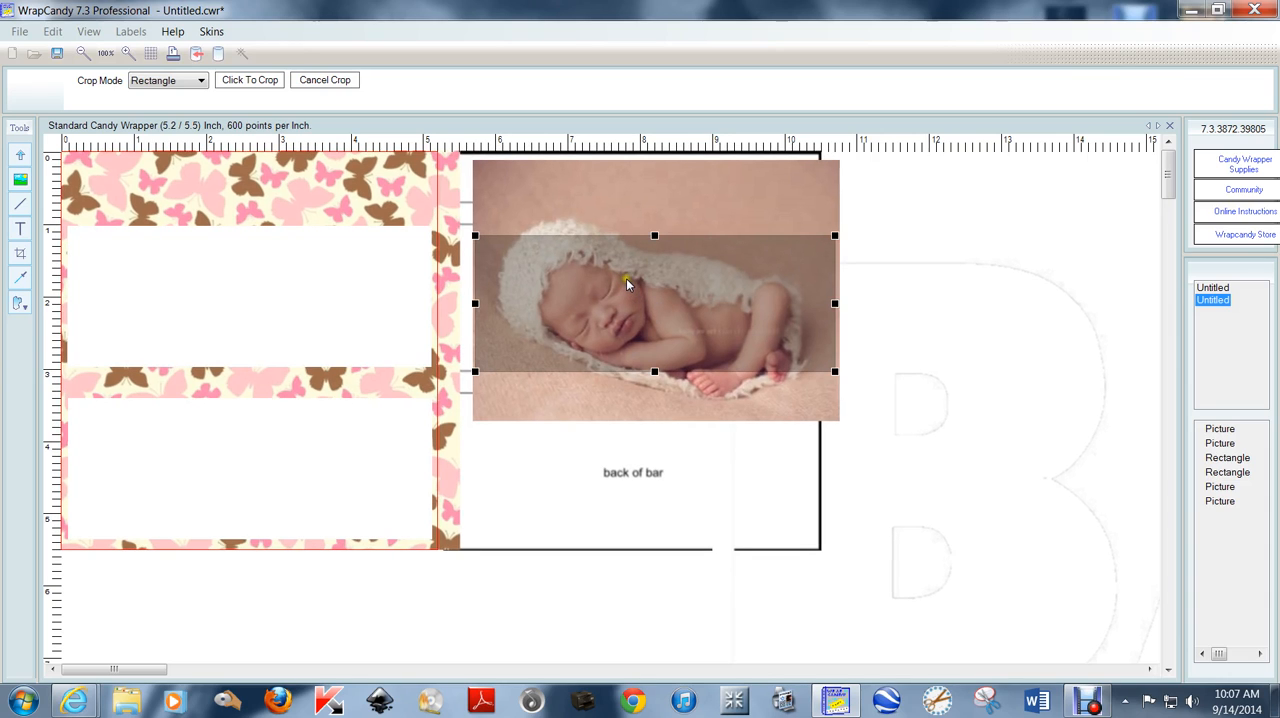
{"action": "left_click", "coordinate": [248, 80]}
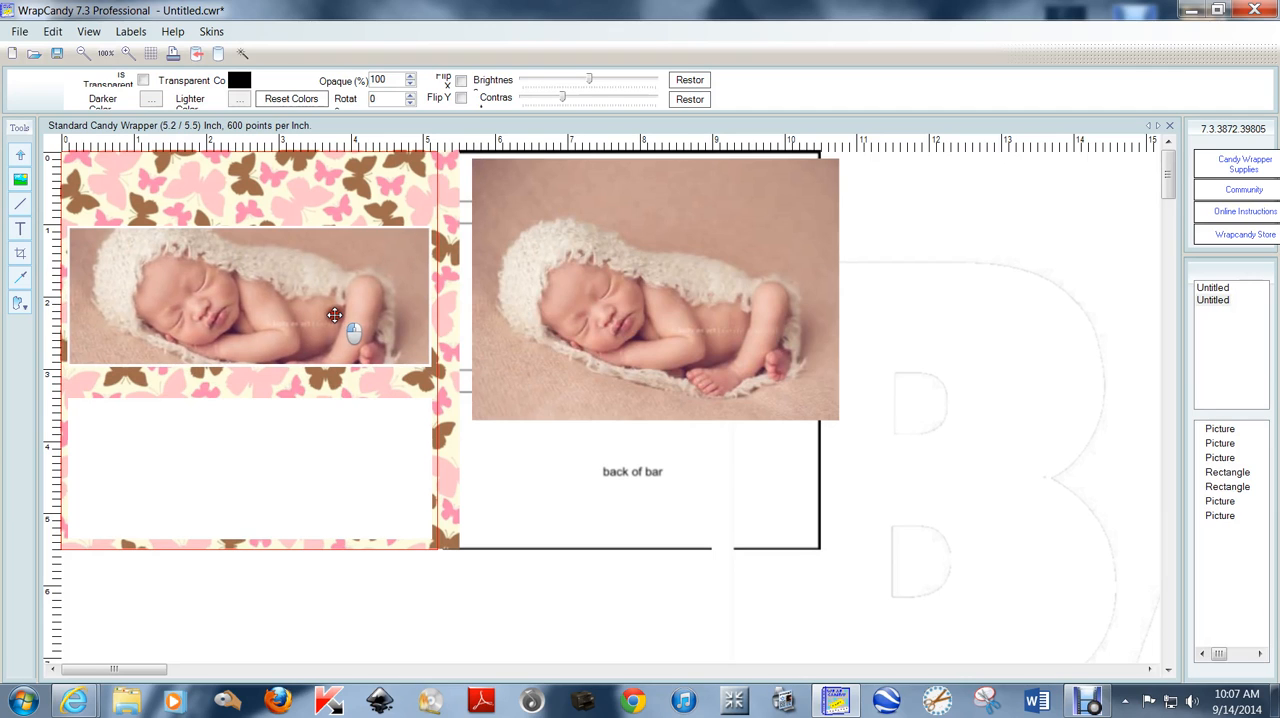
Step: Select the cropped newborn strip to fit it into the upper white band
{"action": "left_click", "coordinate": [332, 320]}
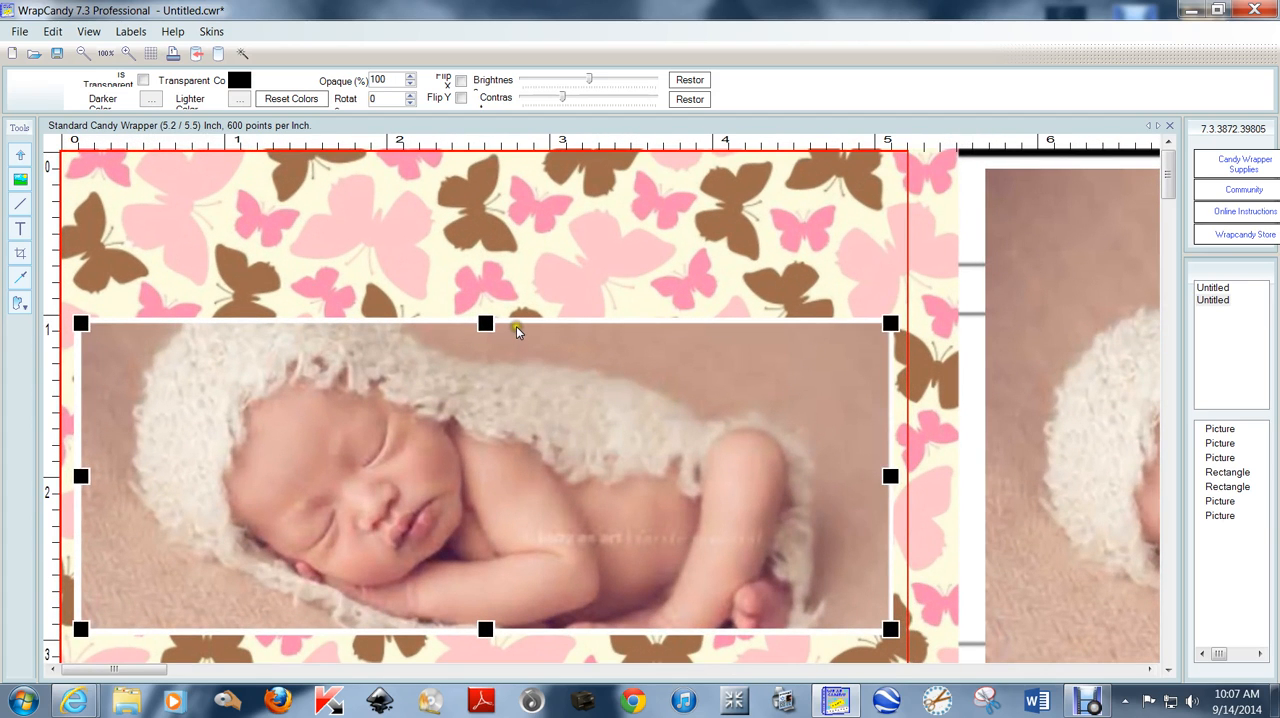
{"action": "mouse_move", "coordinate": [518, 328]}
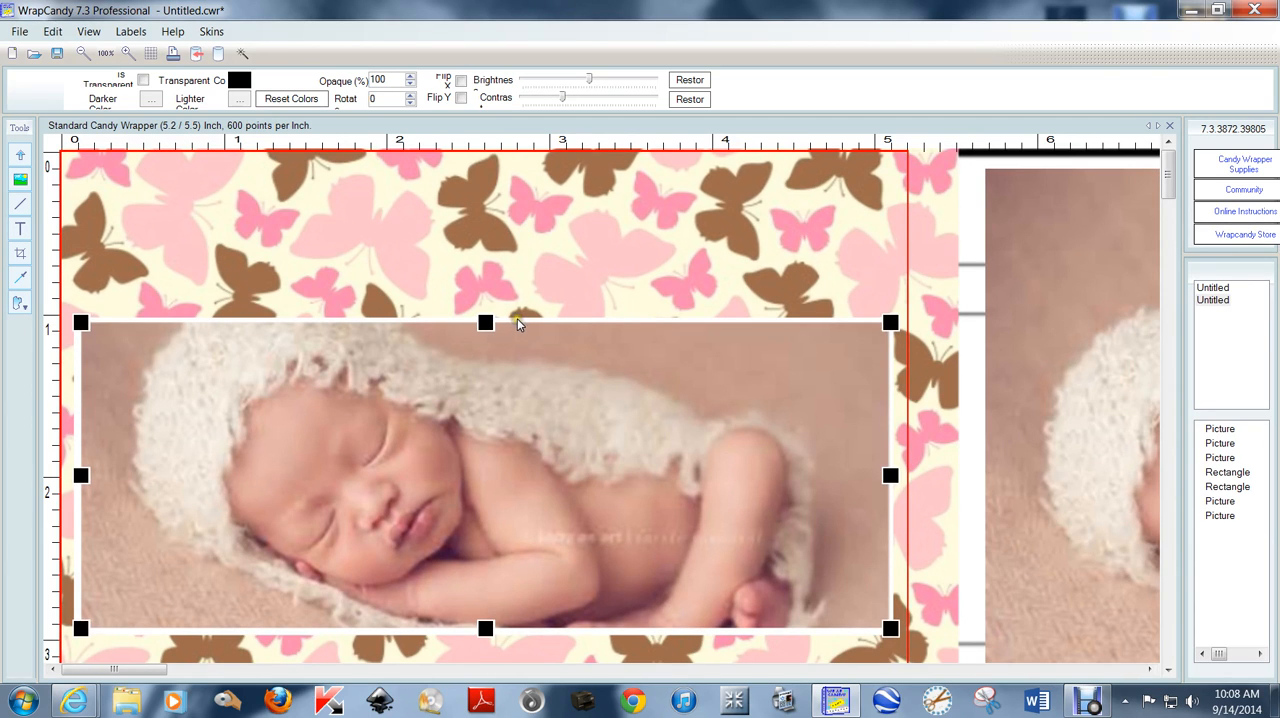
{"action": "mouse_move", "coordinate": [524, 348]}
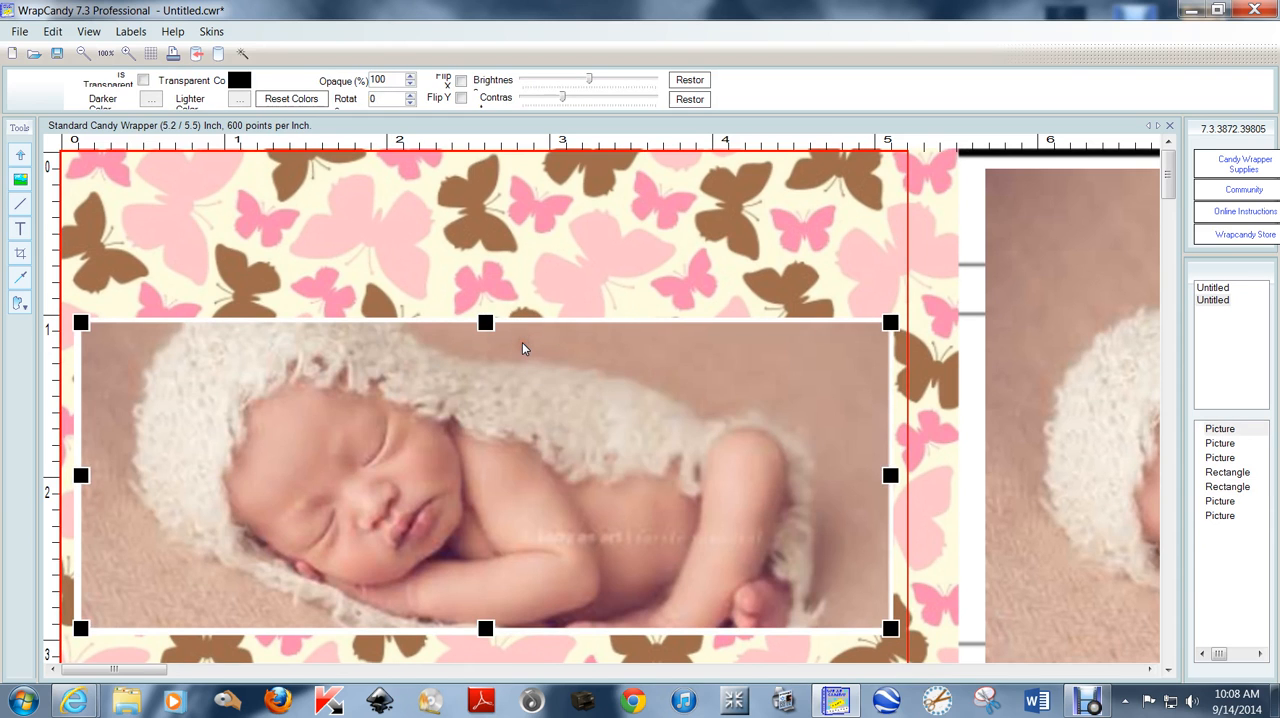
{"action": "mouse_move", "coordinate": [802, 324]}
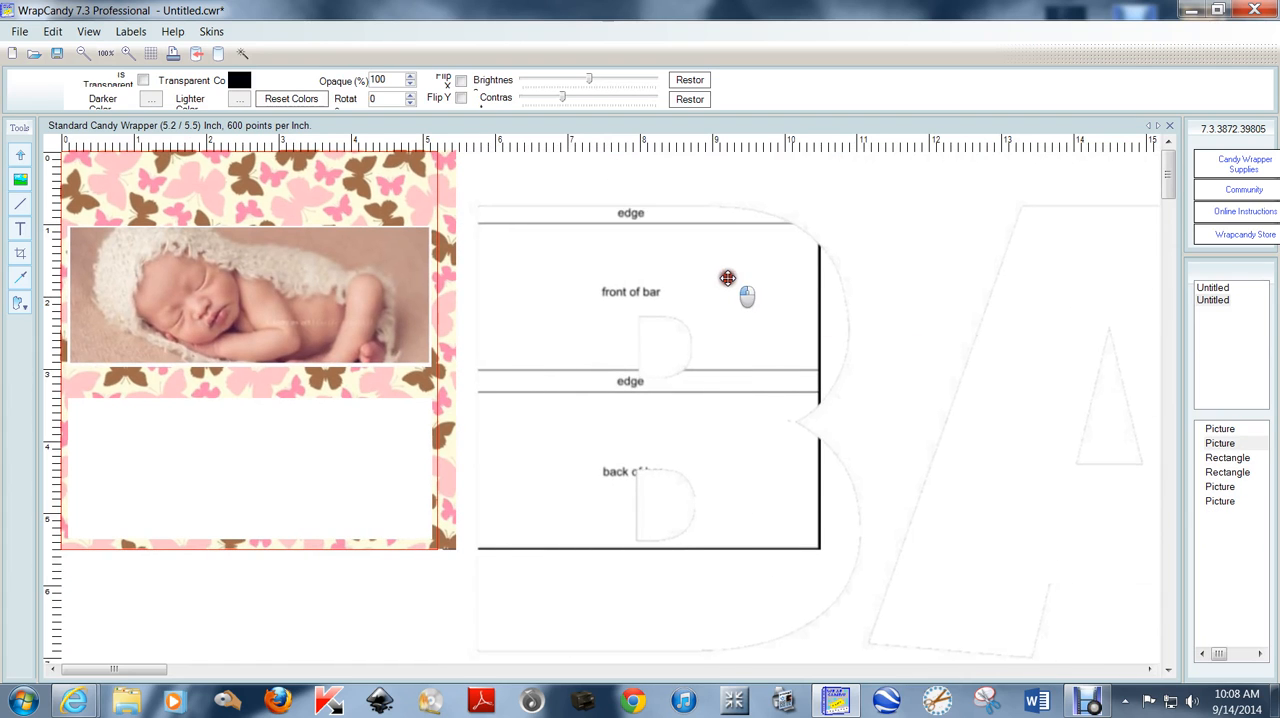
Step: Decrease the BABY letter cutout to 50% size via its context menu
{"action": "right_click", "coordinate": [728, 278]}
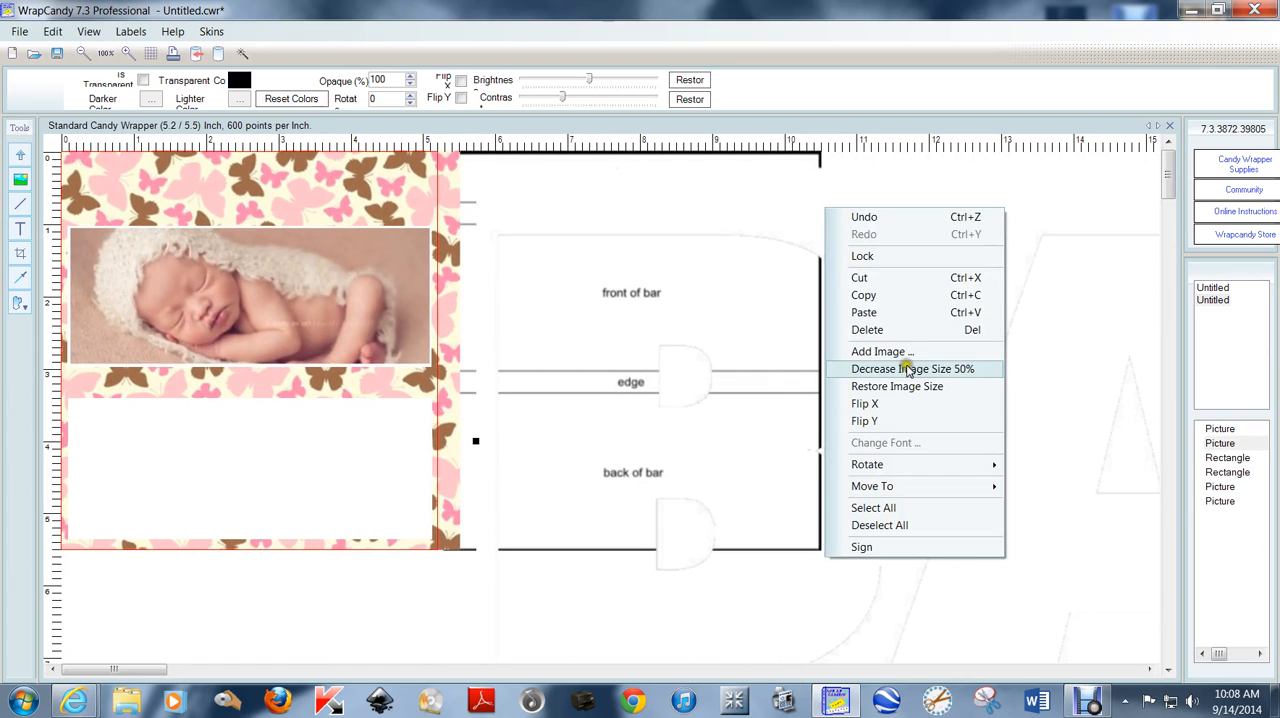
{"action": "left_click", "coordinate": [896, 386]}
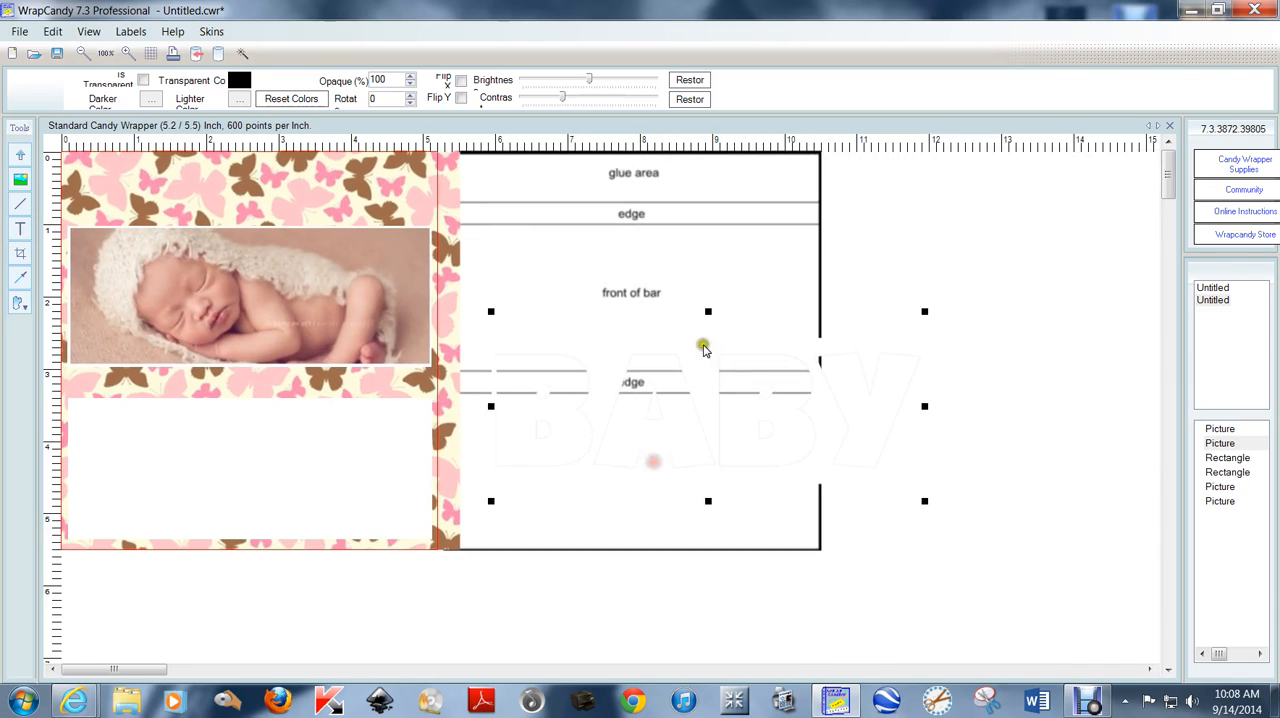
Step: Cut and paste the BABY cutout onto the newborn photo strip so the baby shows through
{"action": "right_click", "coordinate": [704, 348]}
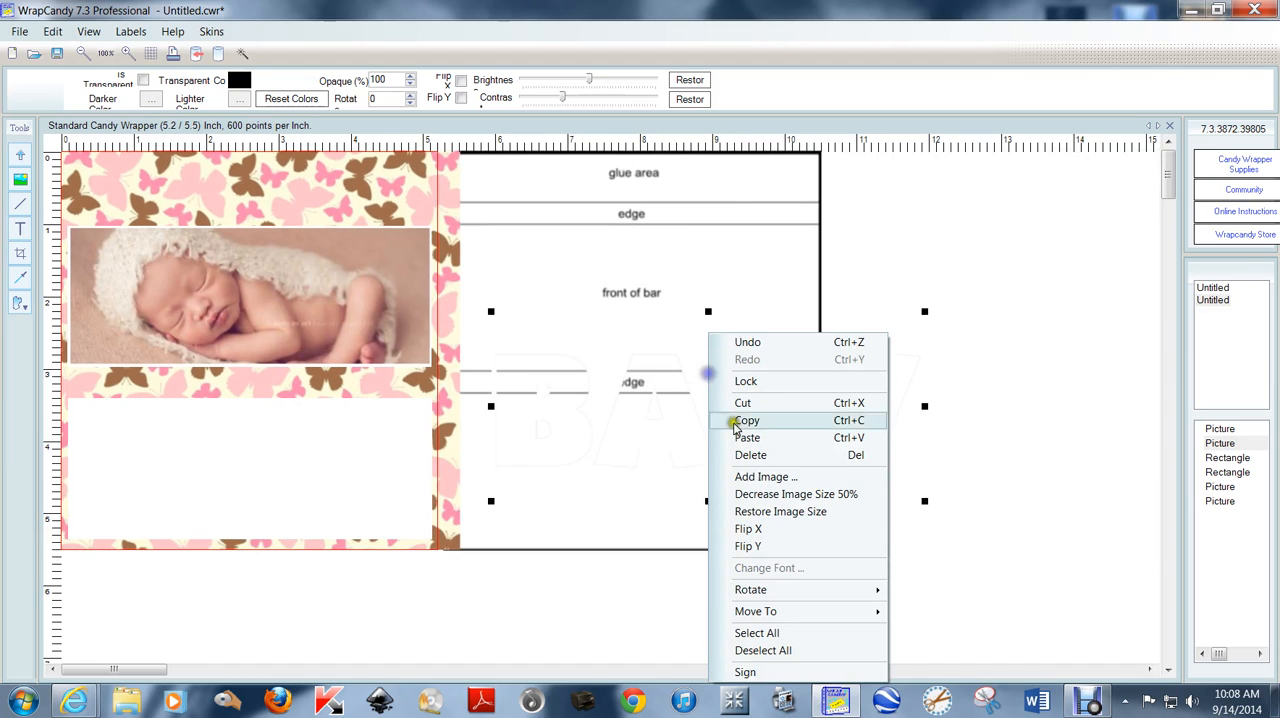
{"action": "left_click", "coordinate": [748, 420]}
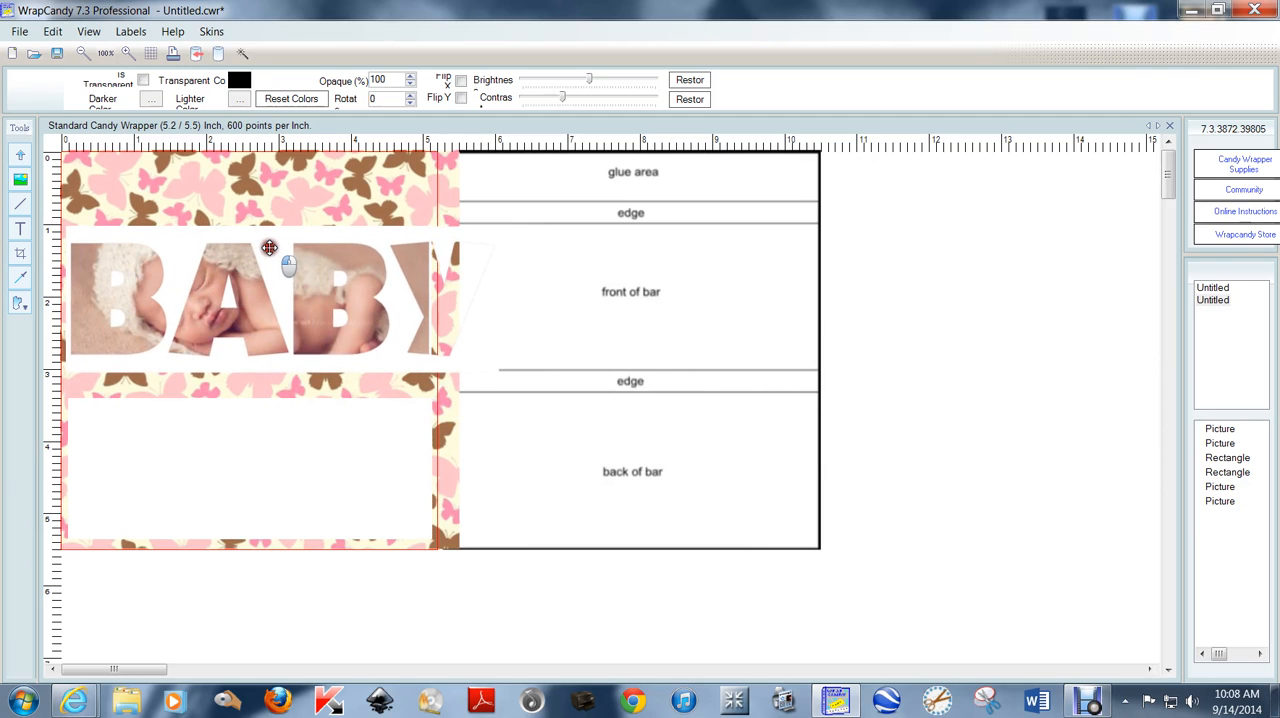
{"action": "left_click", "coordinate": [268, 248]}
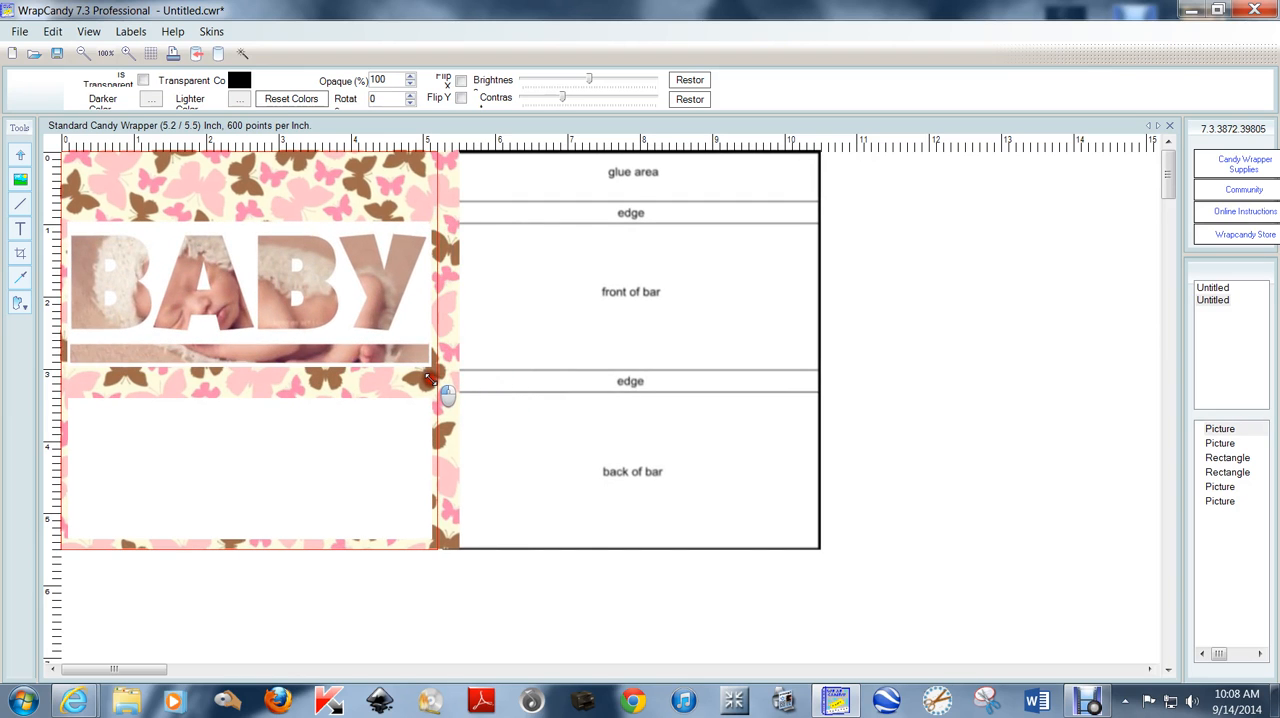
{"action": "left_click", "coordinate": [248, 290]}
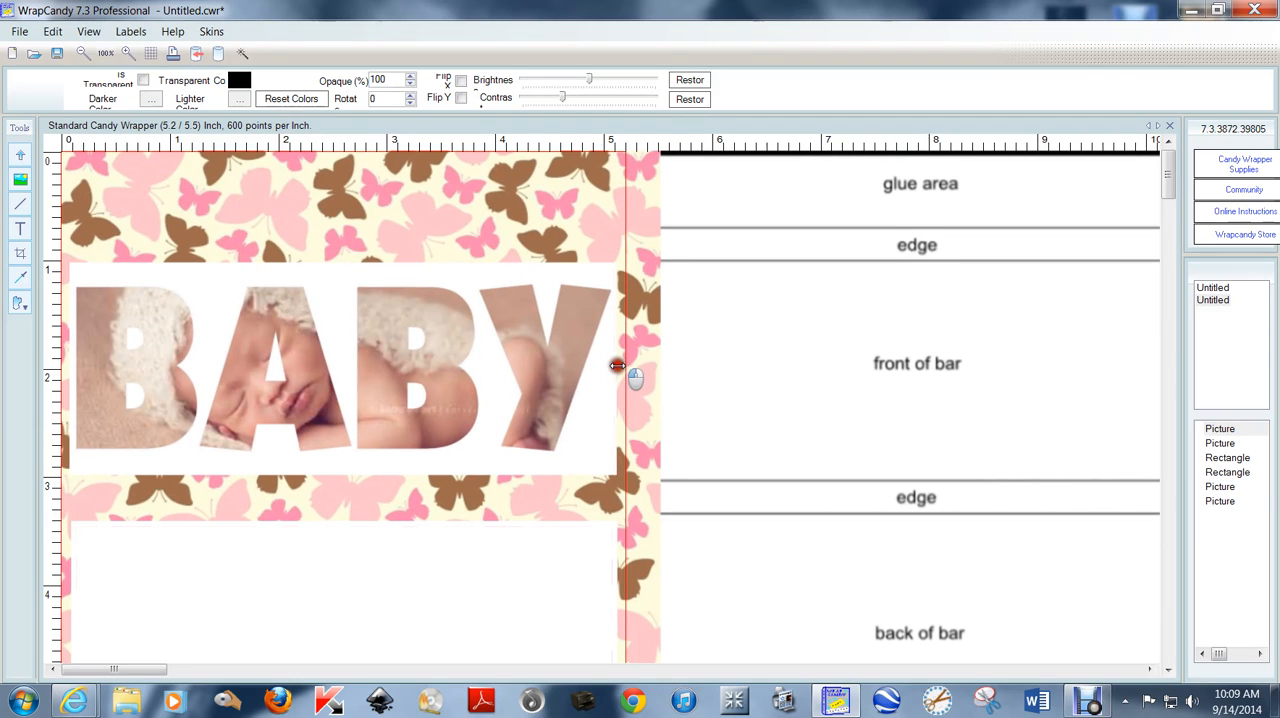
Step: Draw a new outlined rectangle on the wrapper canvas with the Rectangle tool
{"action": "left_click", "coordinate": [340, 376]}
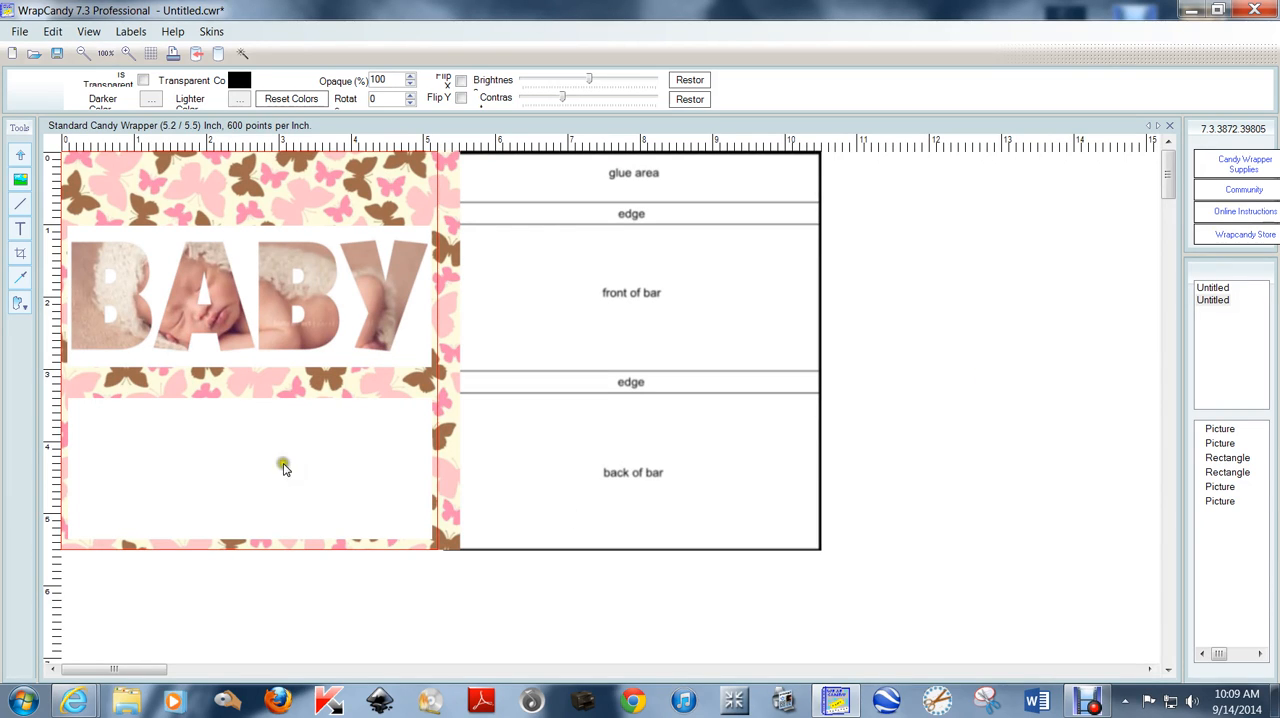
{"action": "mouse_move", "coordinate": [248, 466]}
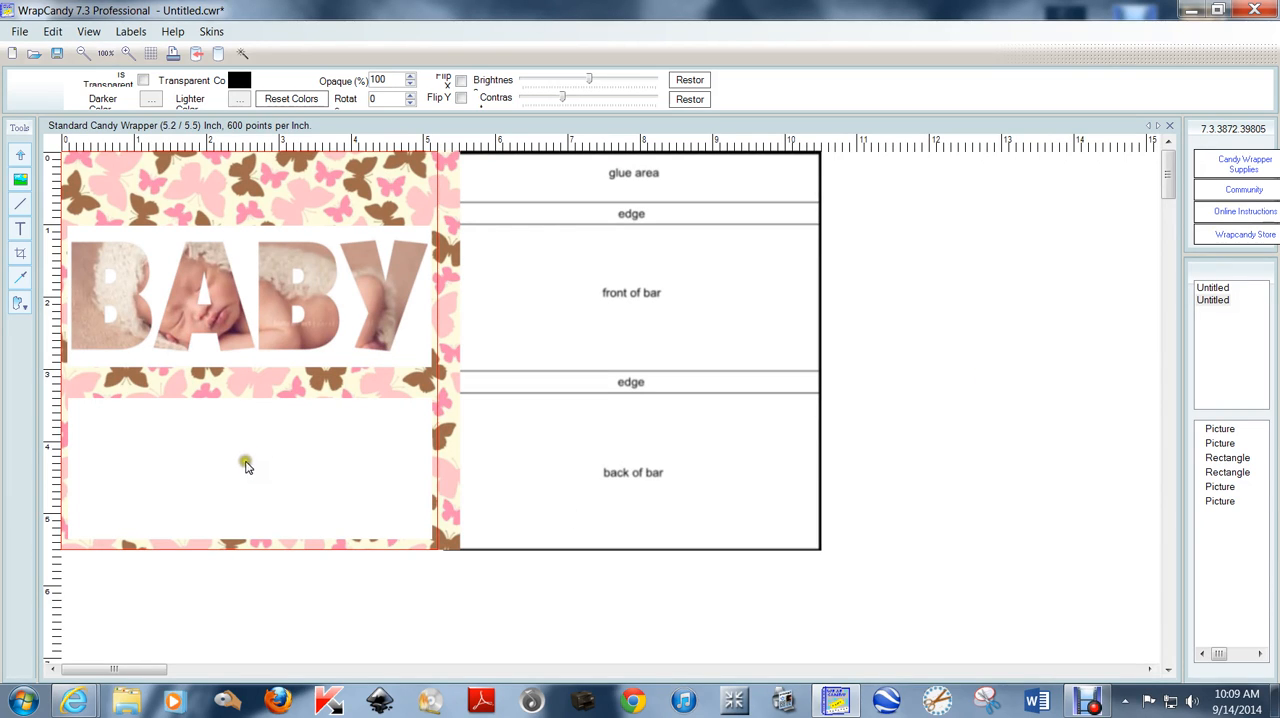
{"action": "mouse_move", "coordinate": [268, 468]}
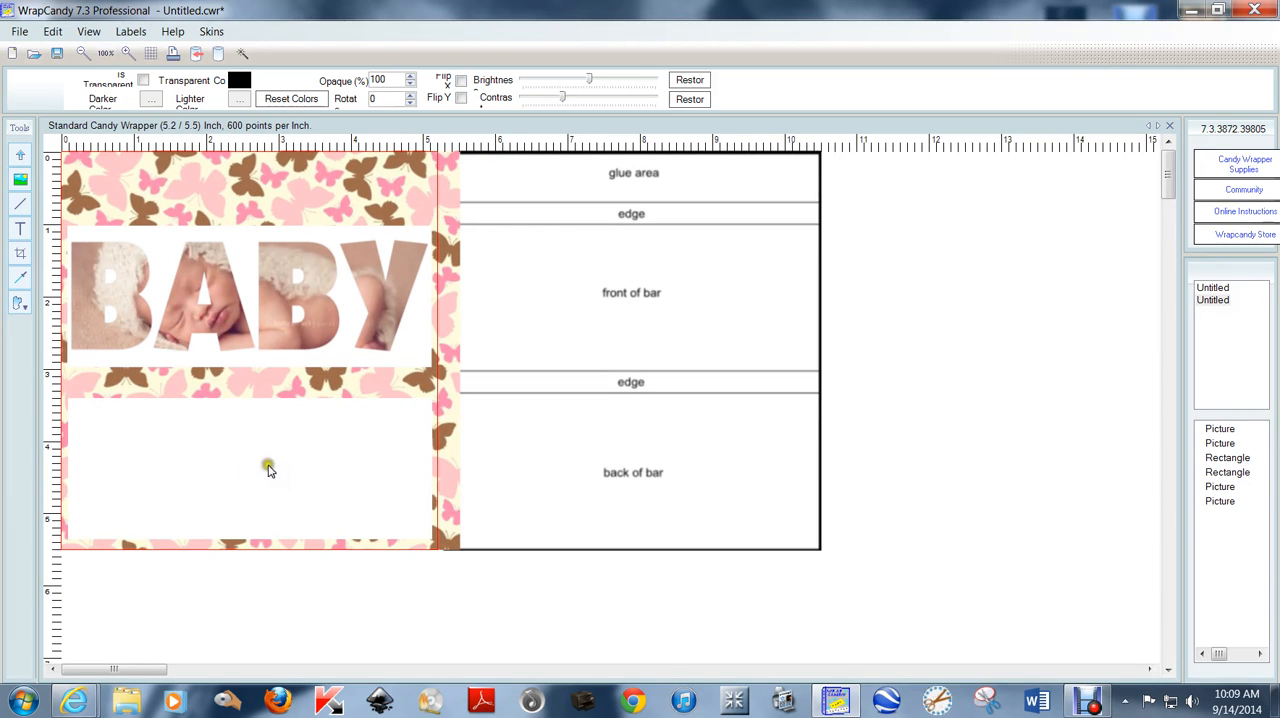
{"action": "mouse_move", "coordinate": [136, 386]}
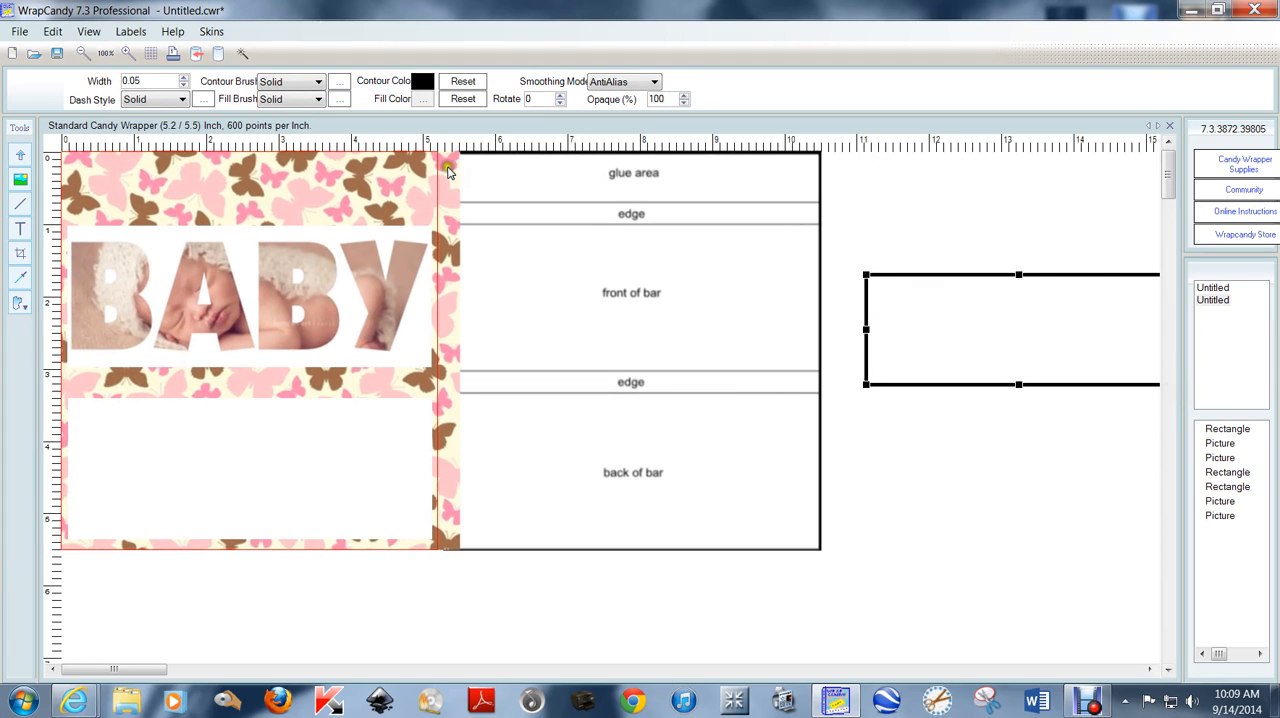
Step: Set the rectangle's contour colour to brown (R160 G108 B77)
{"action": "left_click", "coordinate": [430, 98]}
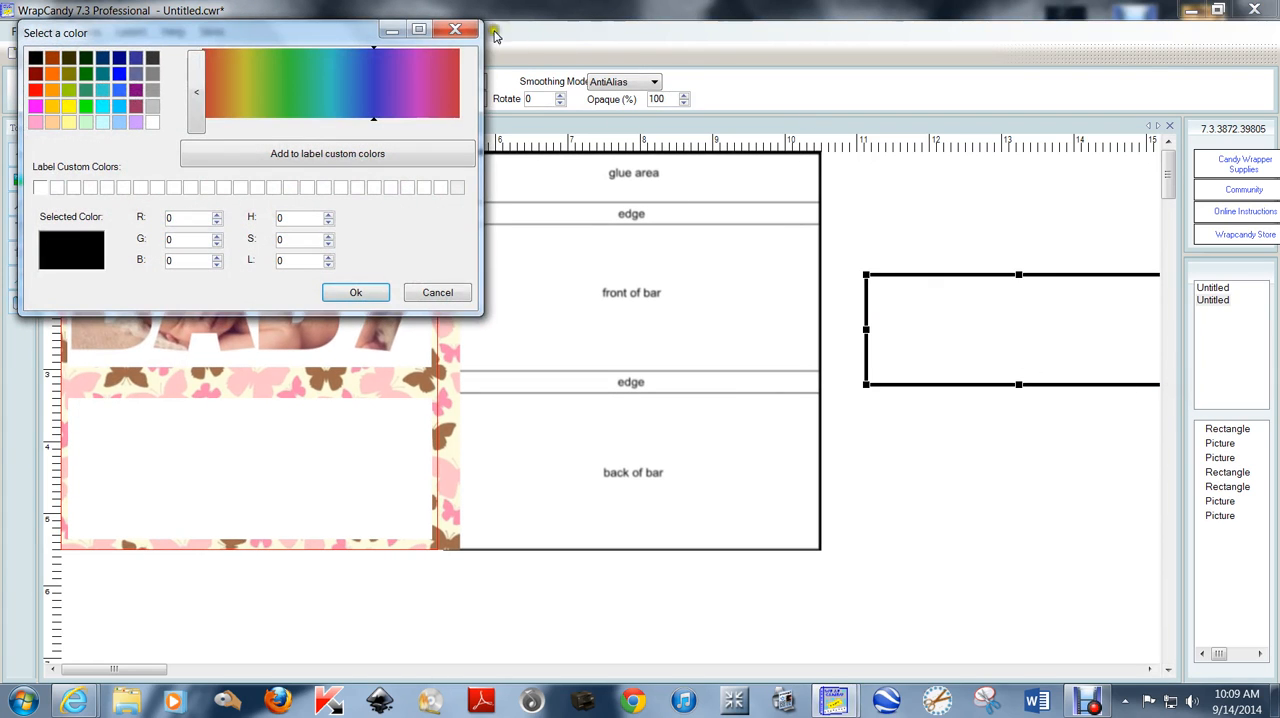
{"action": "left_click", "coordinate": [438, 292]}
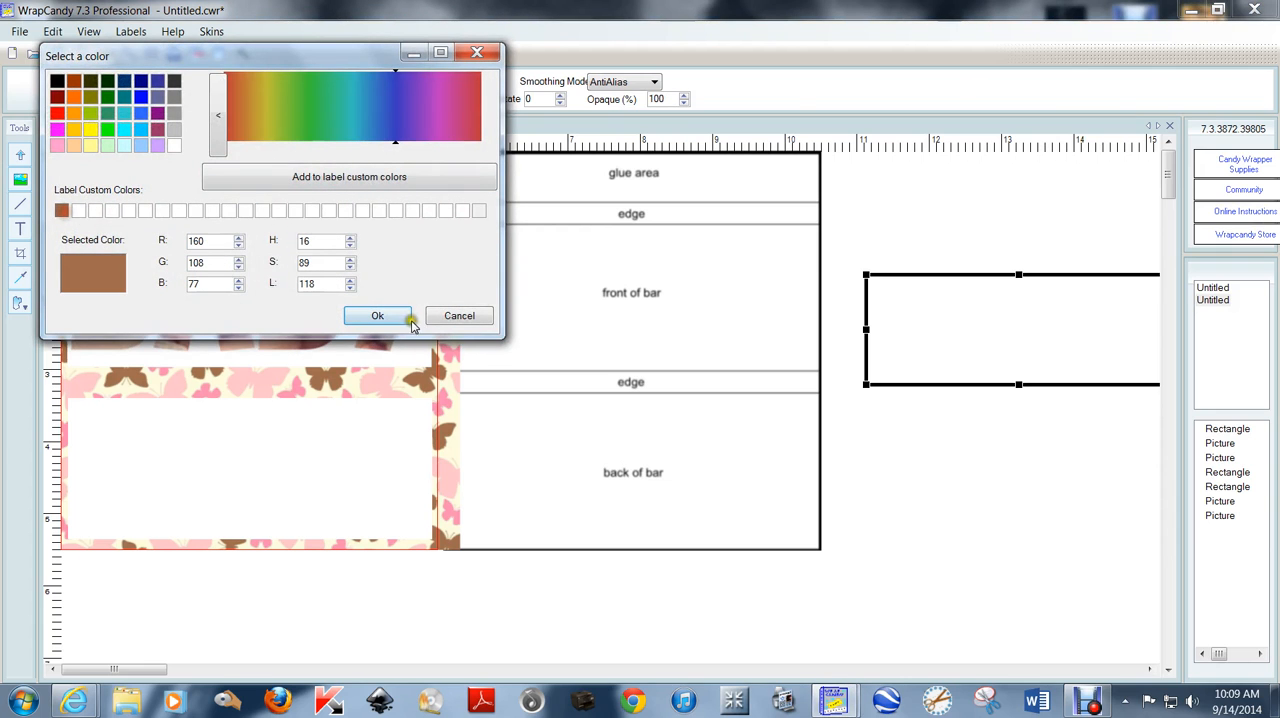
{"action": "left_click", "coordinate": [376, 316]}
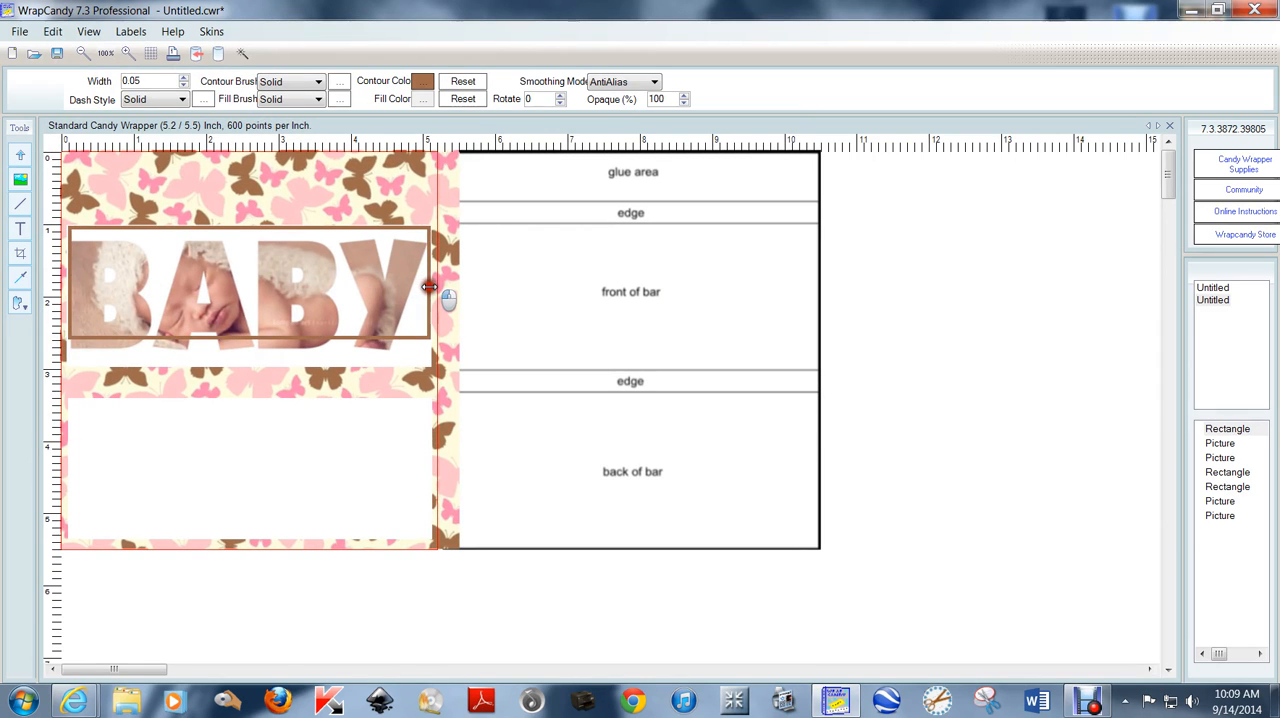
Step: Drag the brown rectangle to frame the photo-filled BABY lettering
{"action": "left_click_drag", "start_coordinate": [430, 290], "coordinate": [248, 364]}
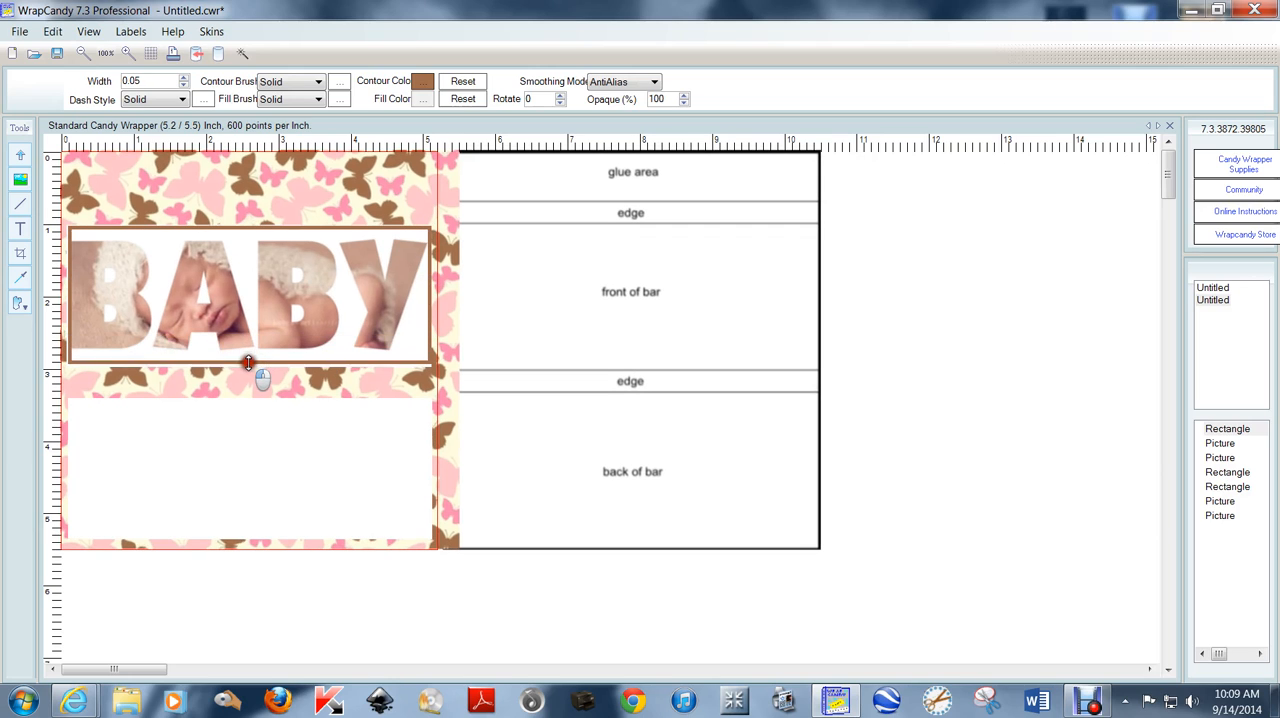
{"action": "mouse_move", "coordinate": [264, 380]}
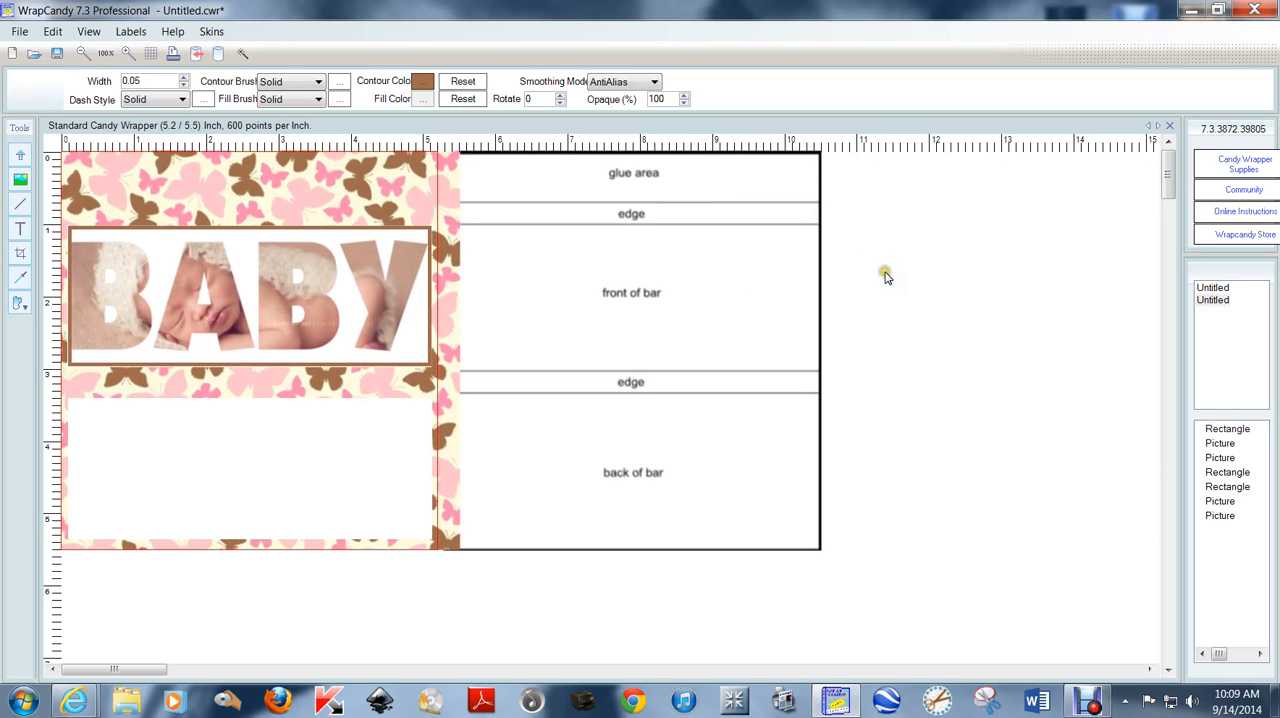
{"action": "mouse_move", "coordinate": [922, 312]}
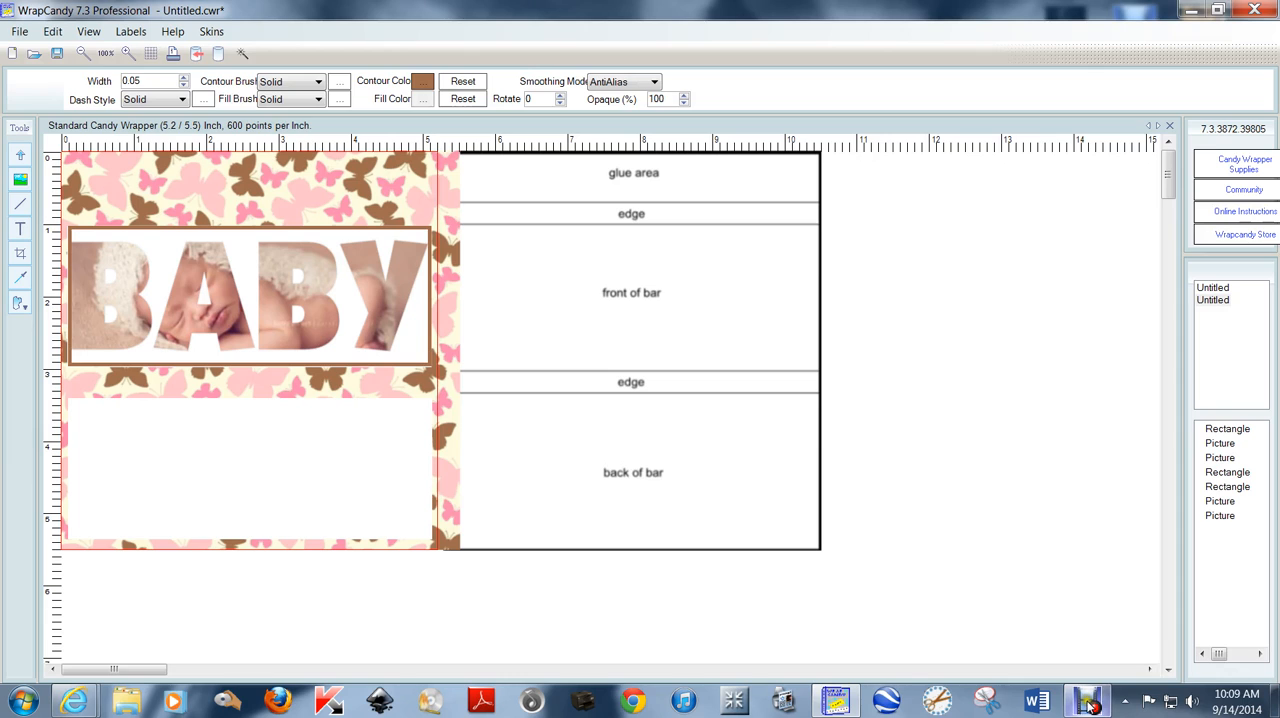
{"action": "mouse_move", "coordinate": [1088, 696]}
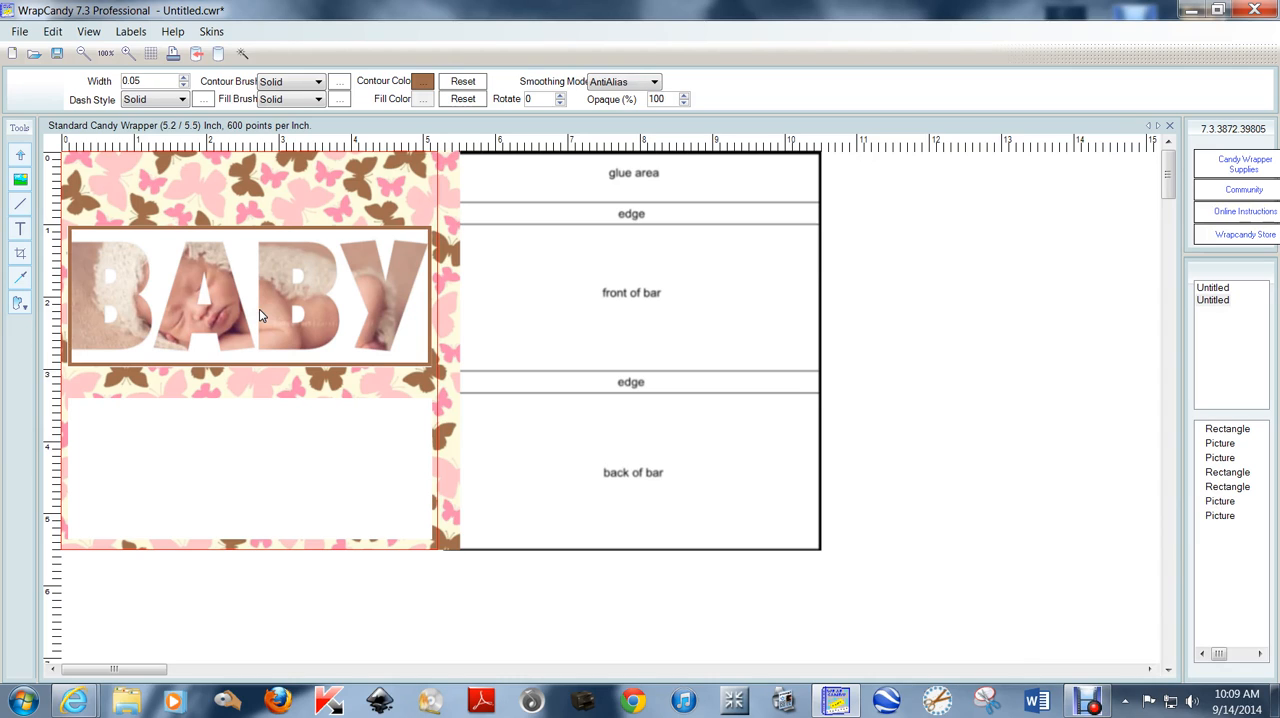
{"action": "mouse_move", "coordinate": [294, 316]}
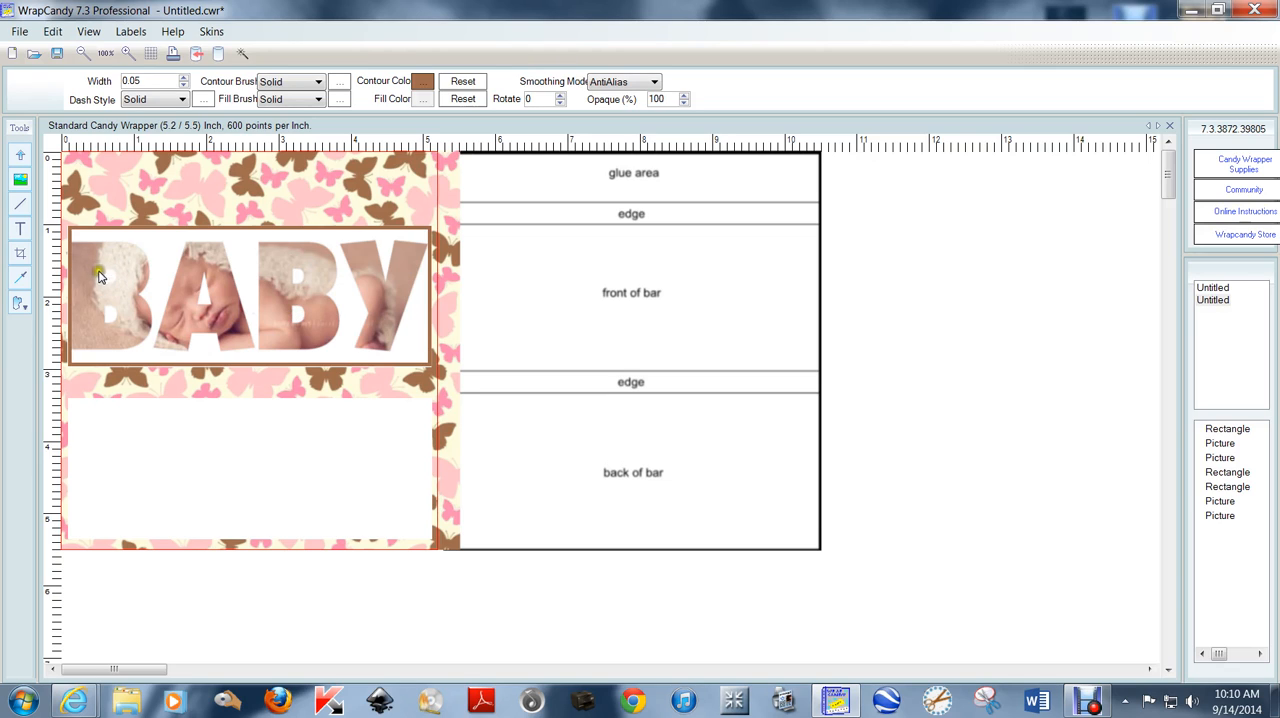
{"action": "mouse_move", "coordinate": [120, 292]}
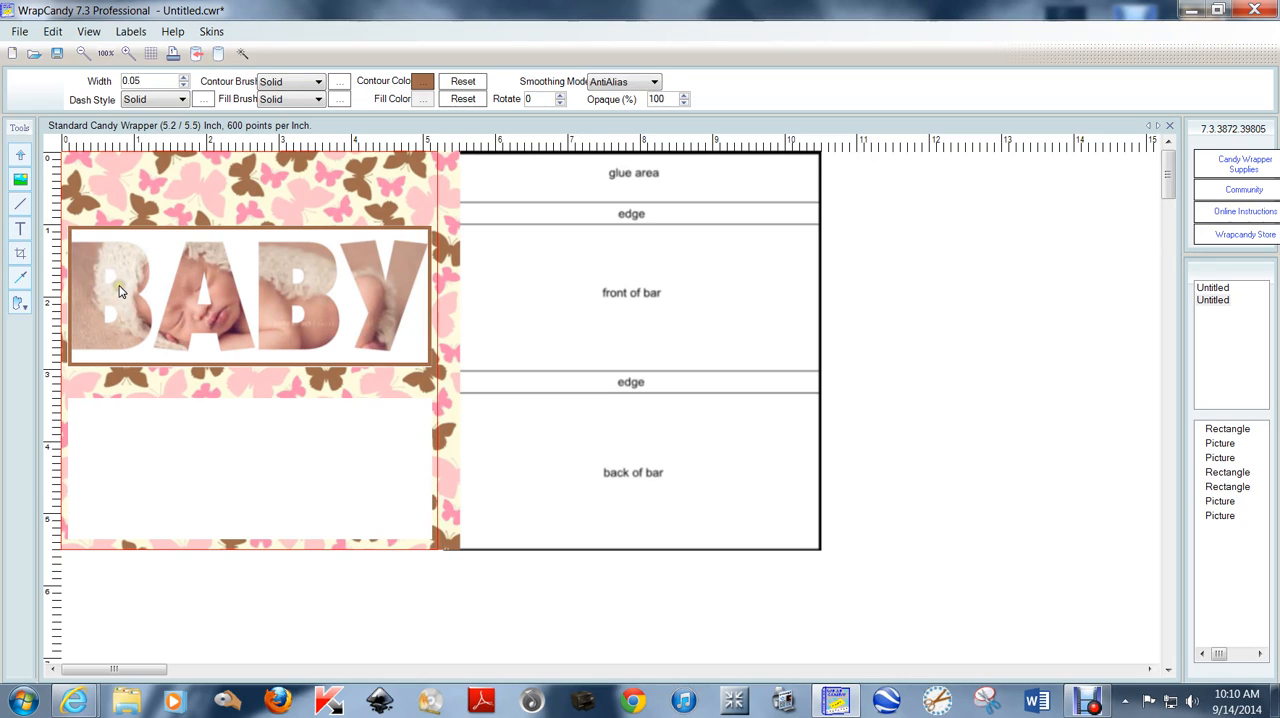